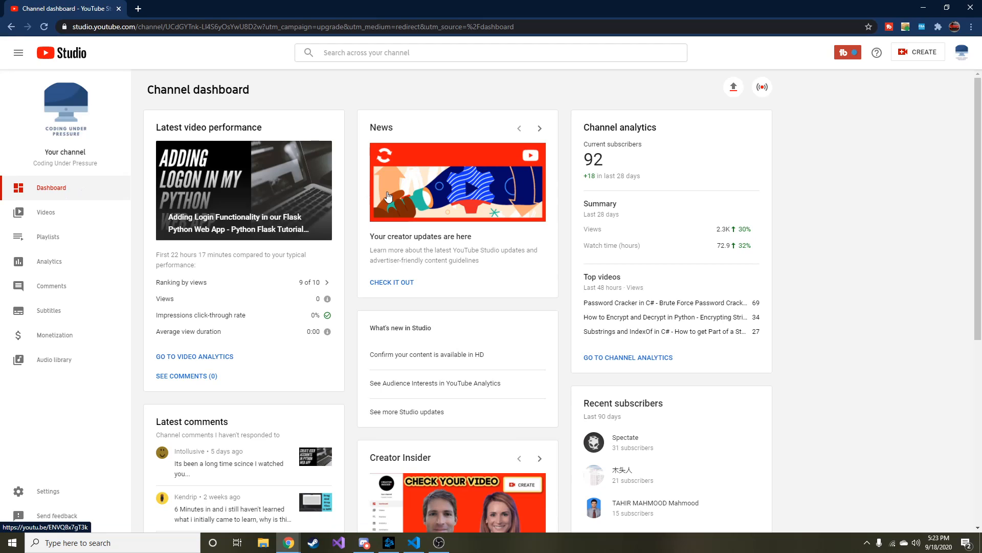
mouse_move(330, 161)
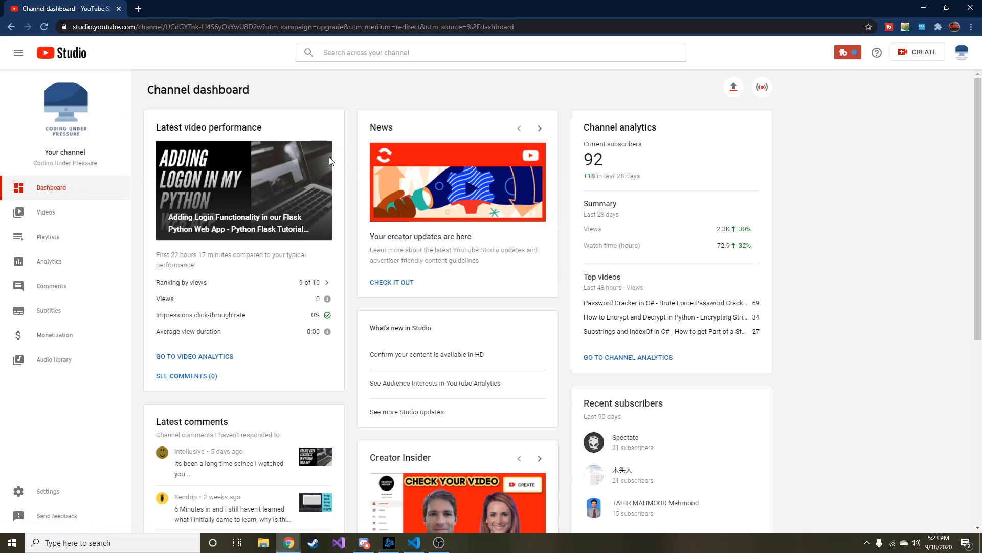
mouse_move(567, 215)
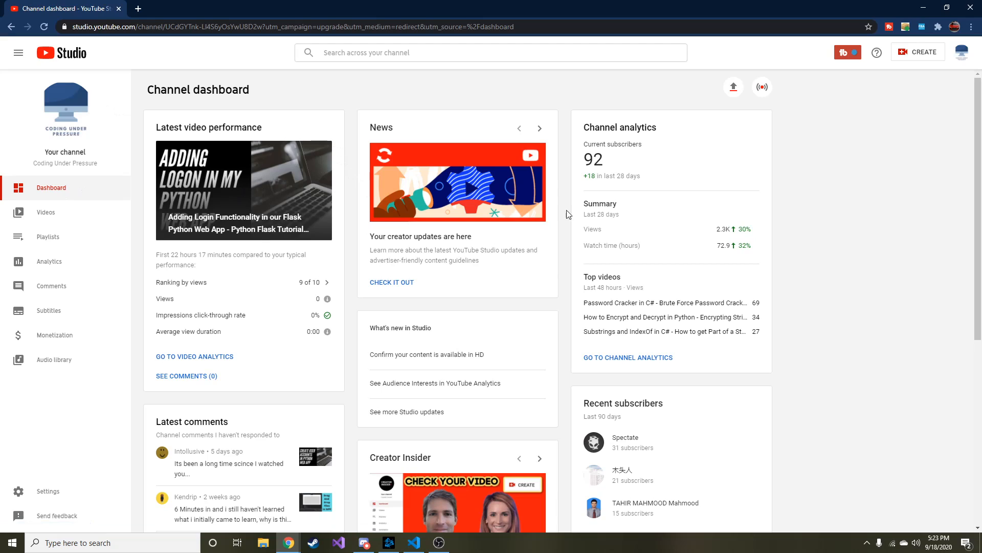
mouse_move(592, 213)
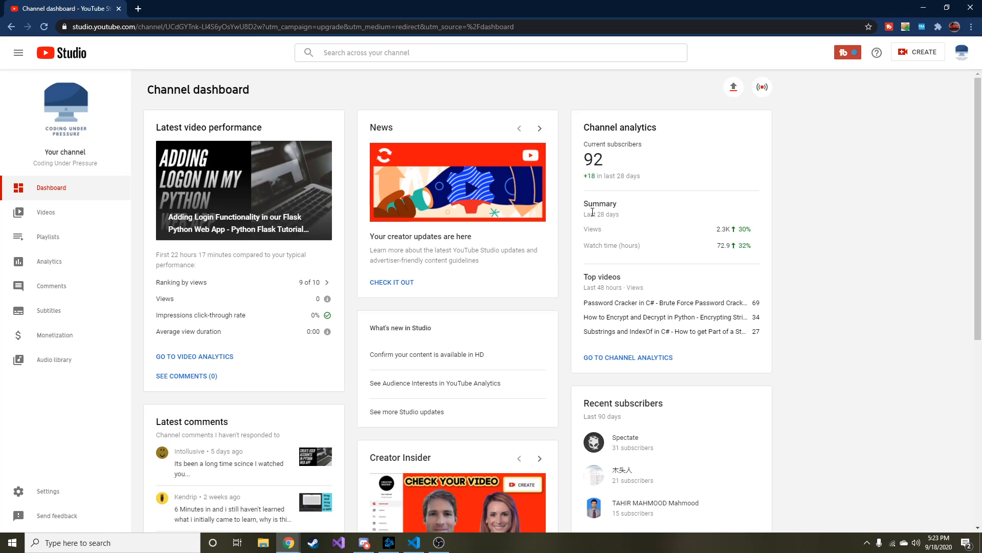
mouse_move(427, 234)
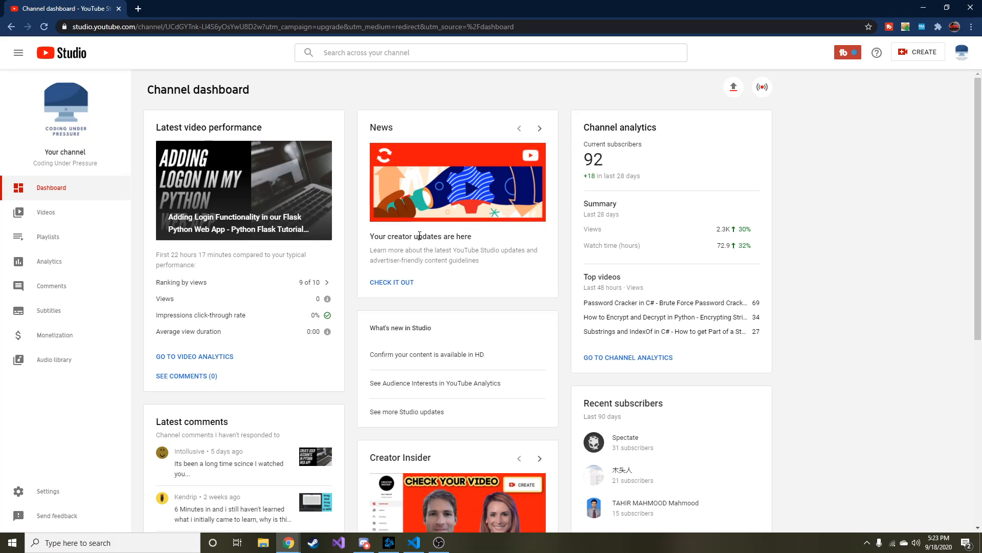
mouse_move(620, 218)
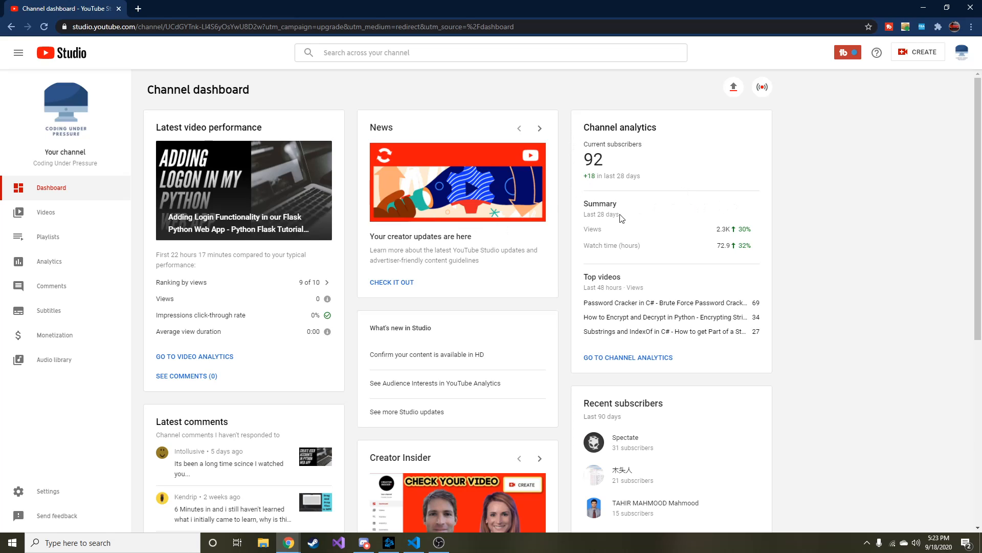
mouse_move(908, 6)
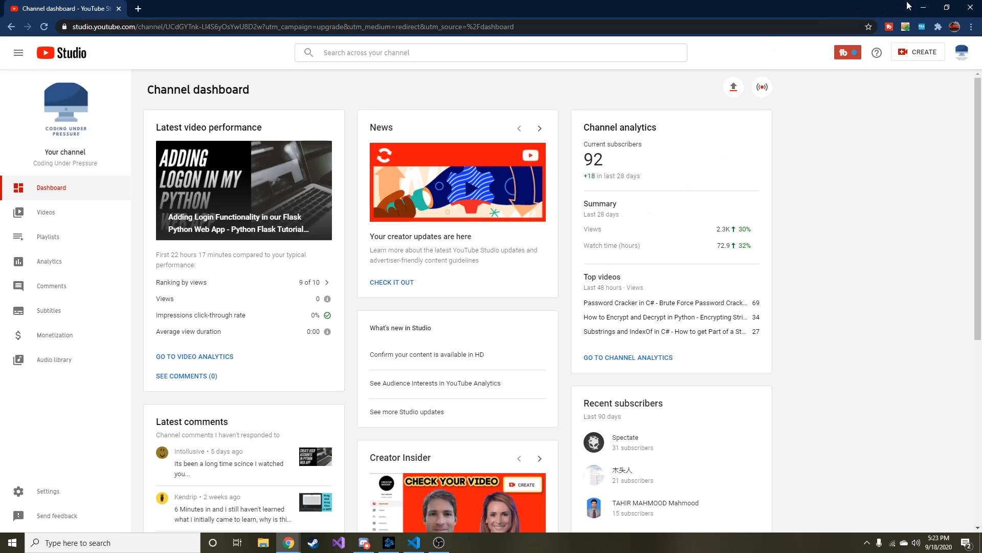
Step: Review Login.html and base.html's content block, then bring up CreateUser.html
left_click(389, 542)
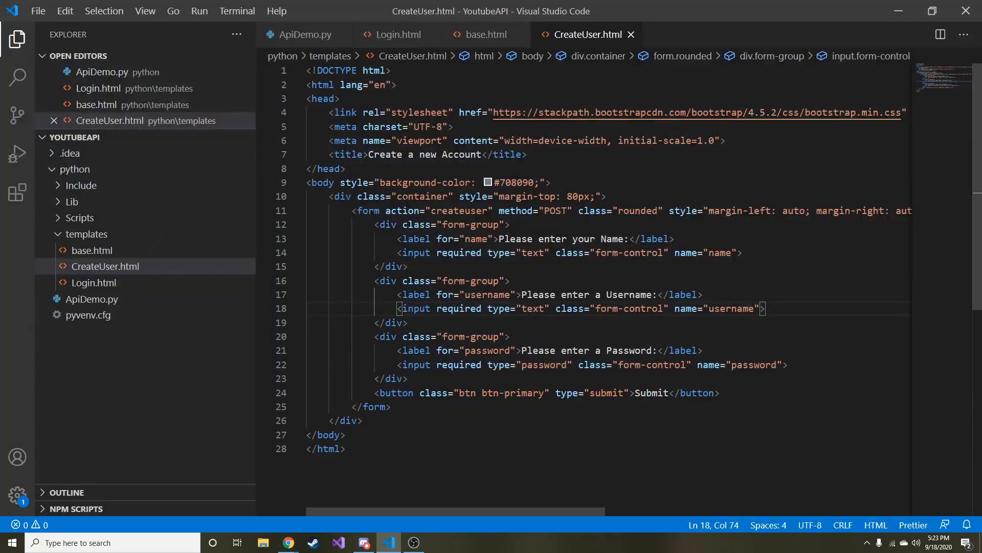
left_click(396, 34)
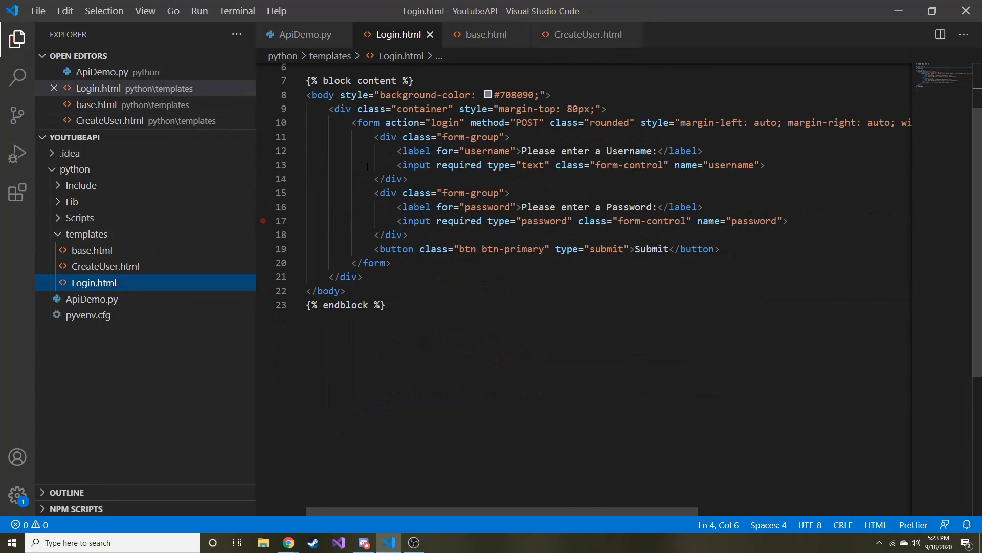
scroll("up", 3)
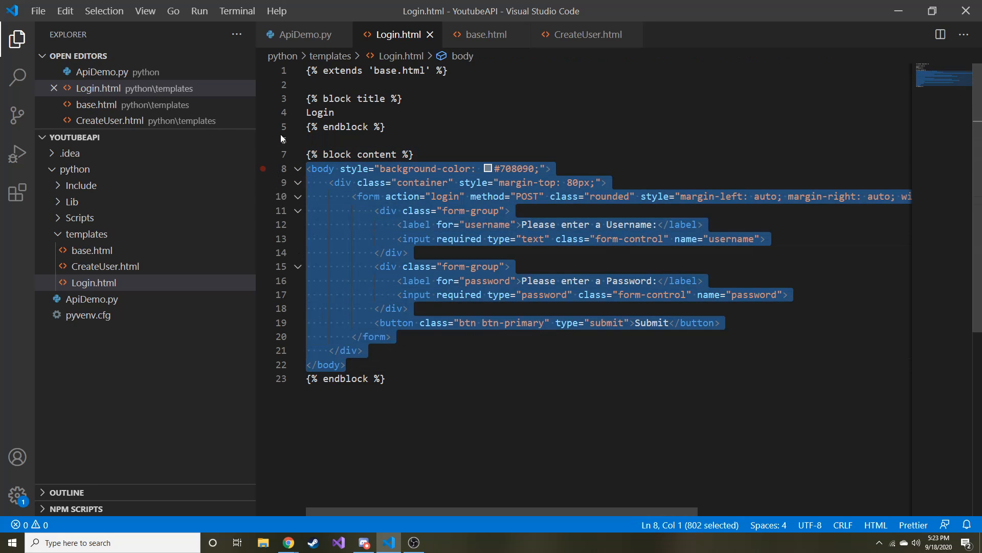
left_click(92, 250)
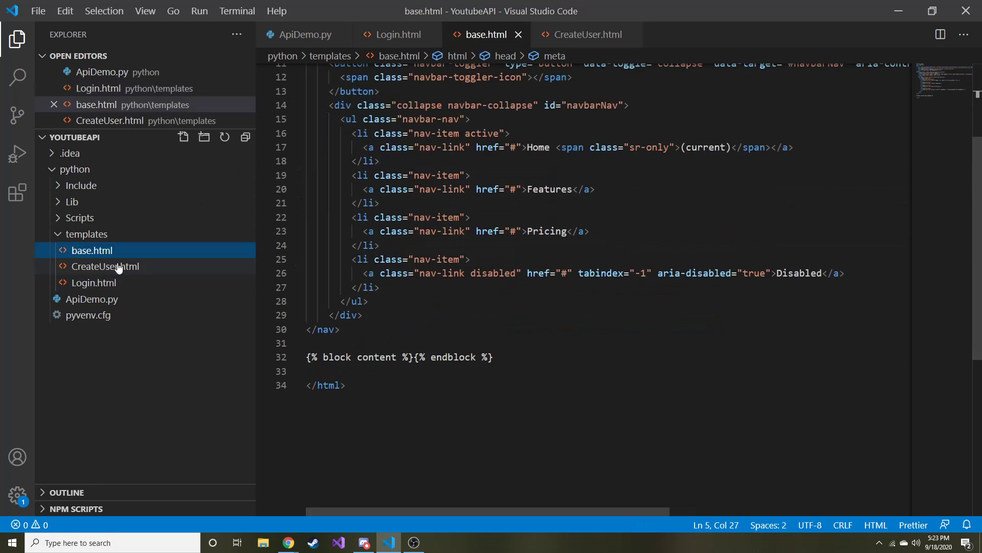
scroll("up", 3)
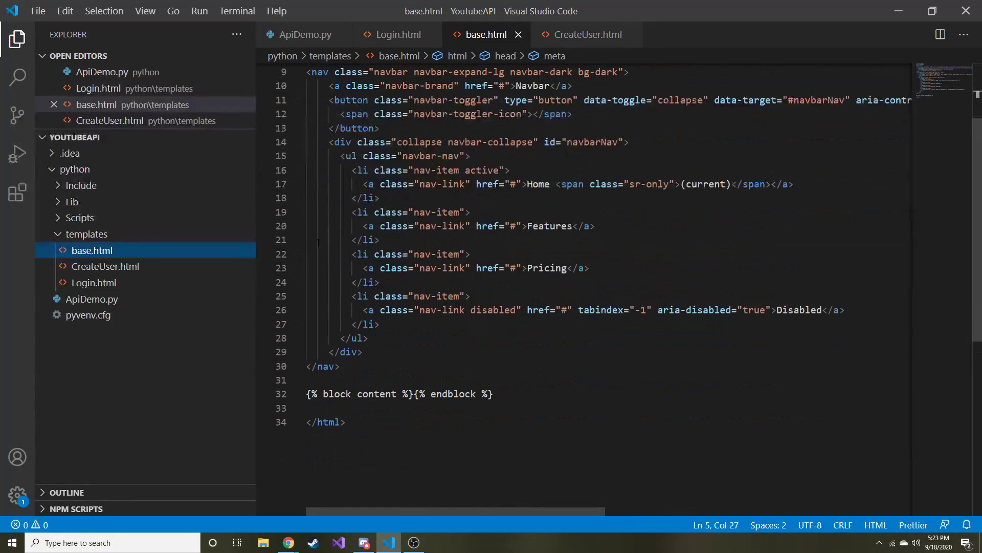
left_click(326, 366)
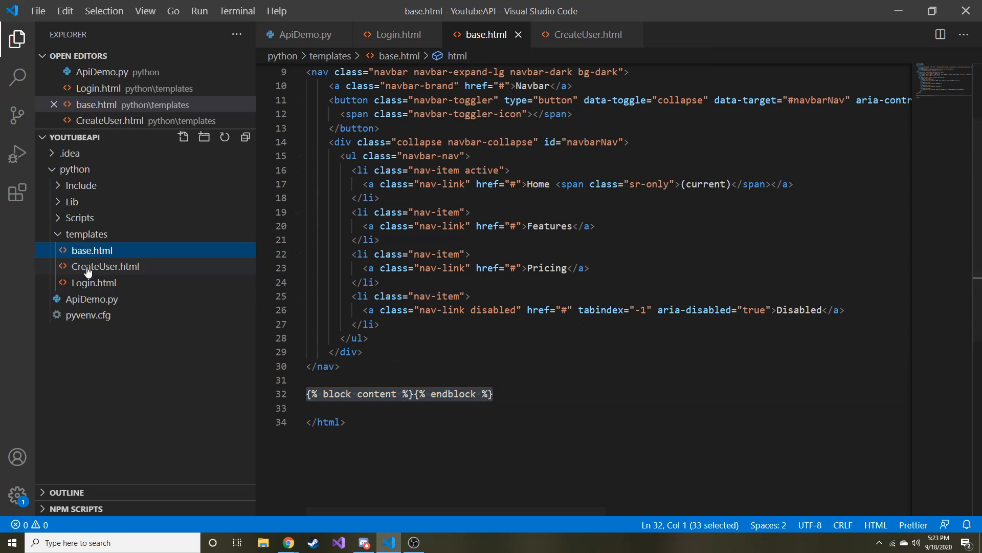
left_click(105, 266)
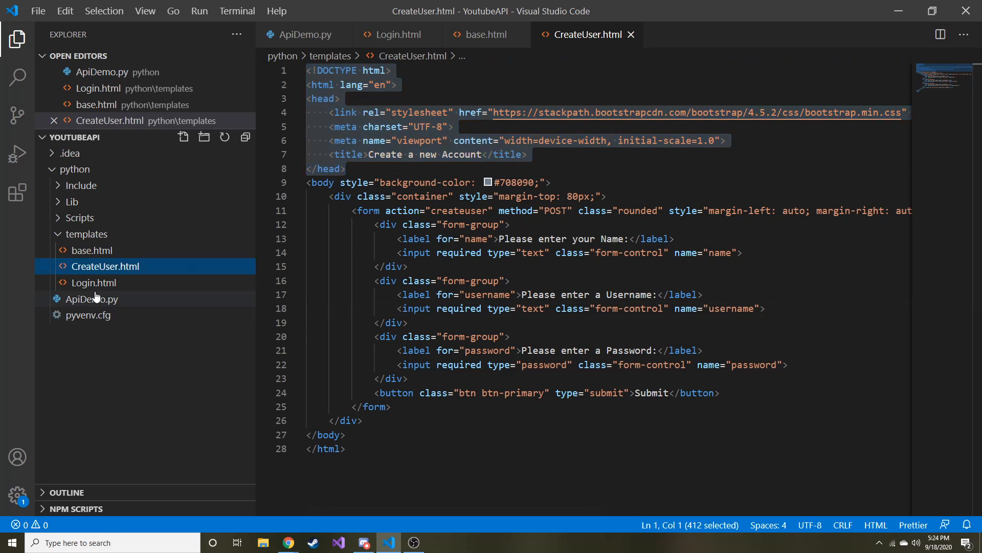
Step: Paste Login.html's extends, title and content block lines into CreateUser.html, titled 'Create User'
left_click(94, 282)
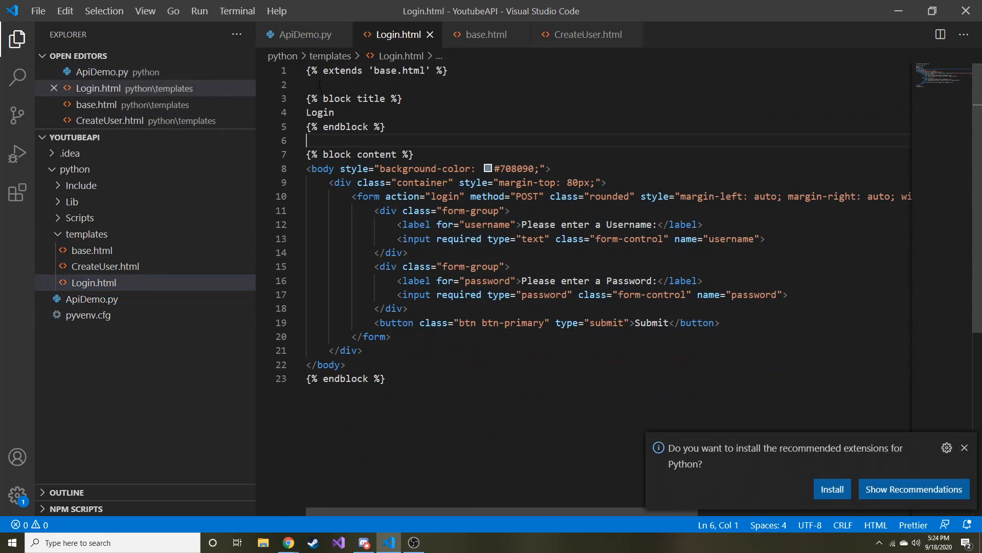
key("ctrl+a")
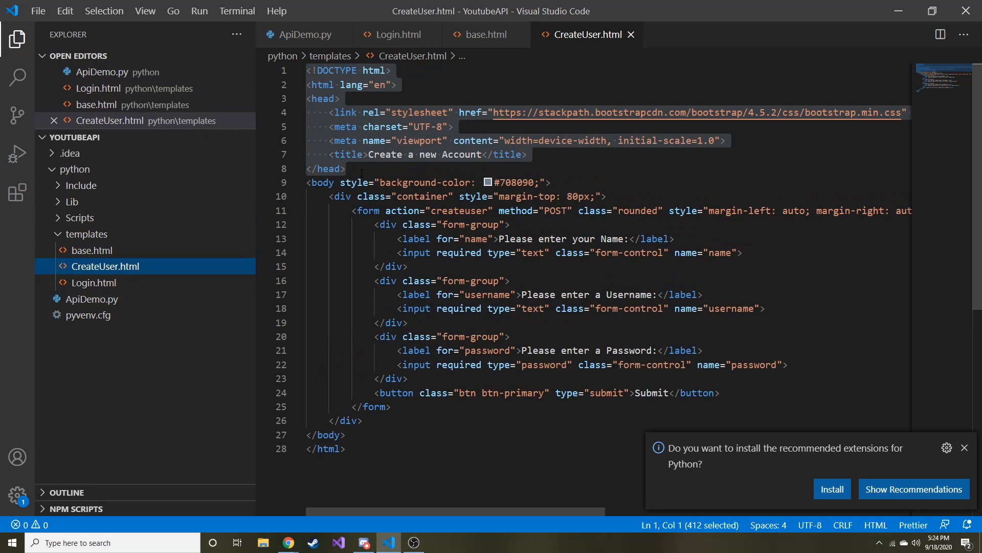
left_click(345, 168)
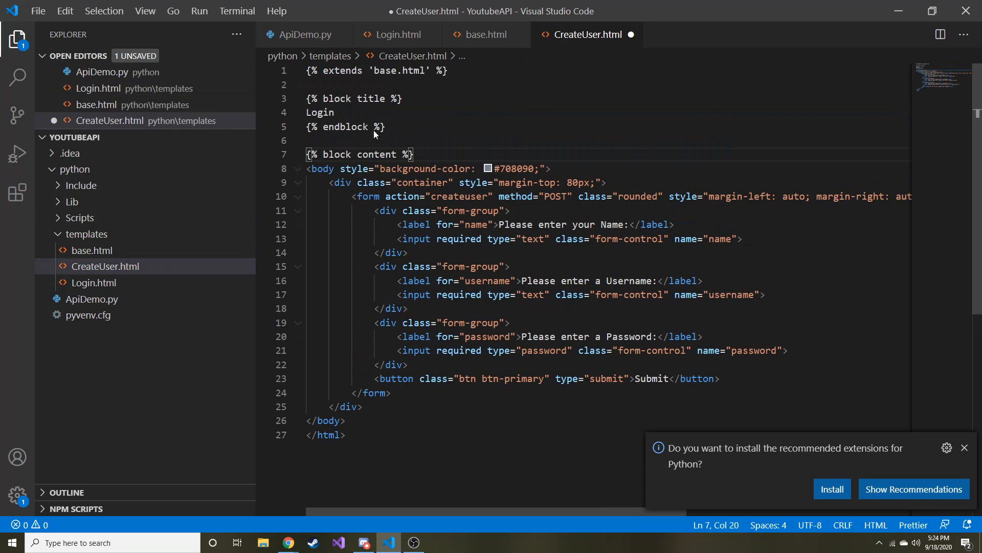
double_click(319, 112)
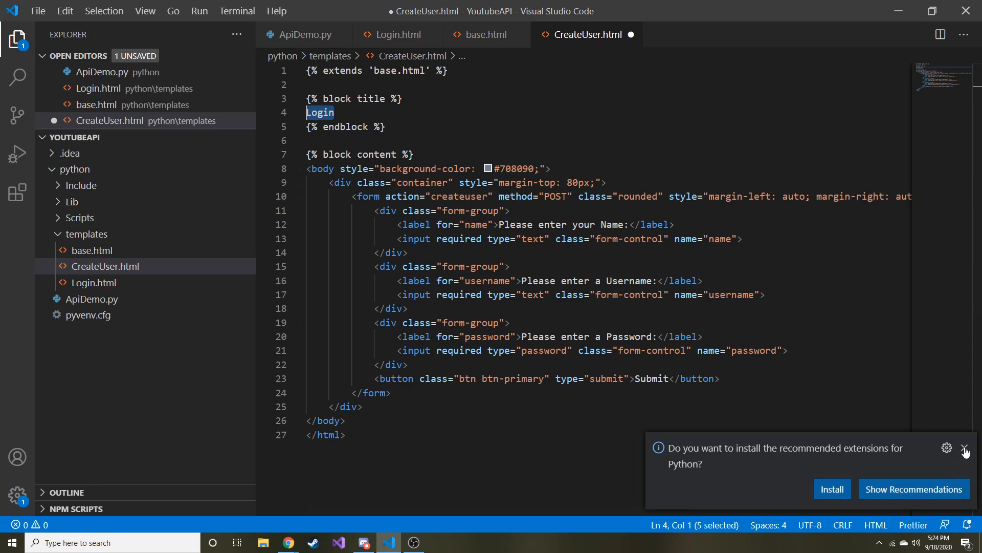
left_click(966, 450)
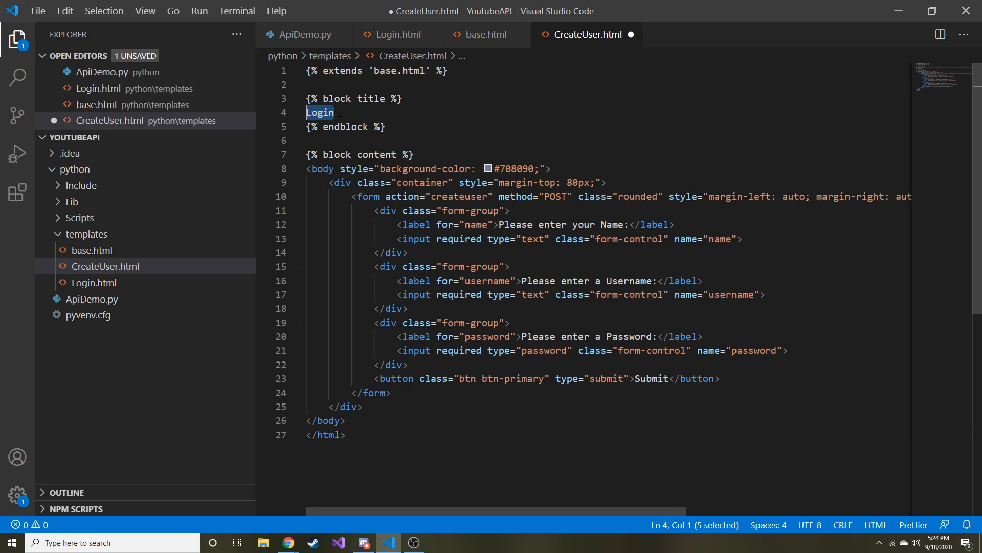
type("Create T")
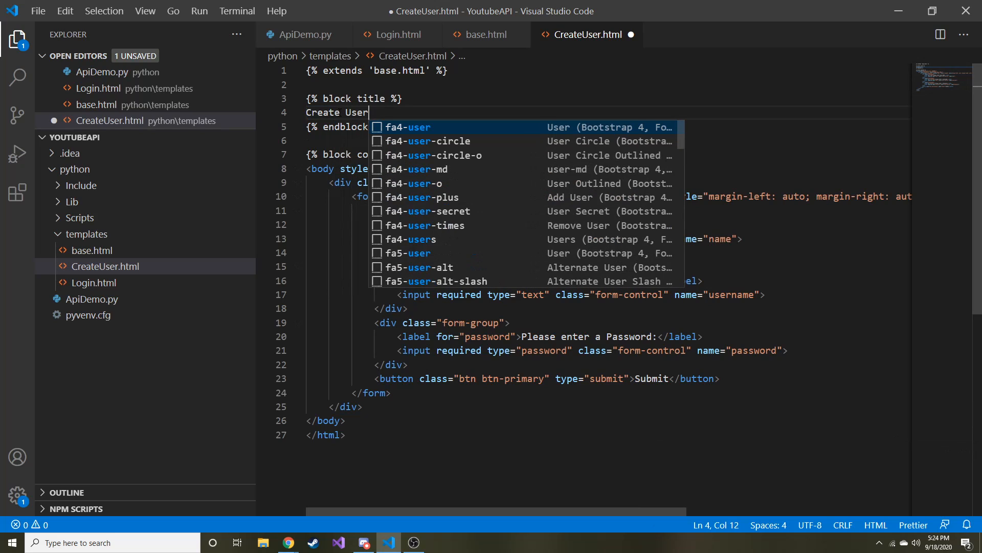
key("Escape")
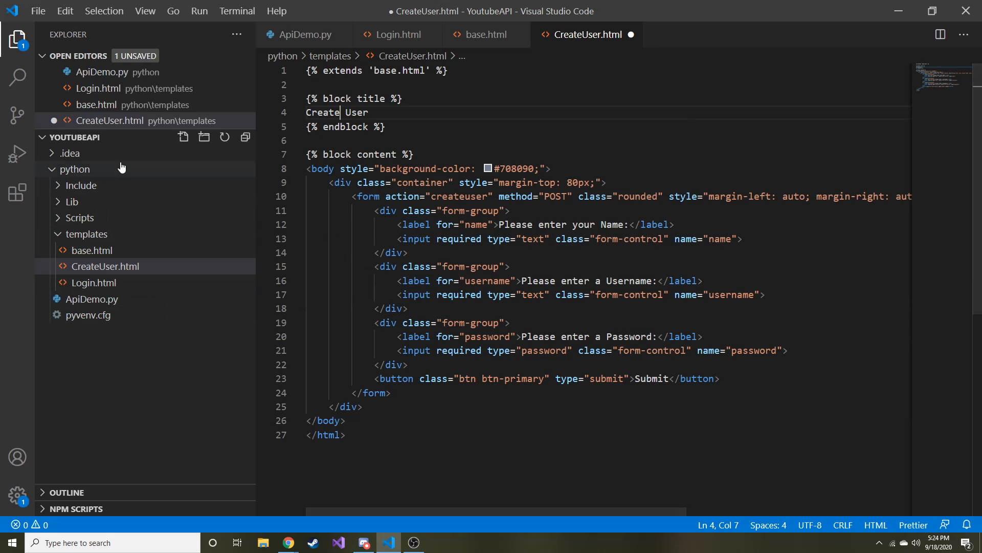
Step: Replace CreateUser.html's closing html tag with {% endblock %} and save
left_click(91, 250)
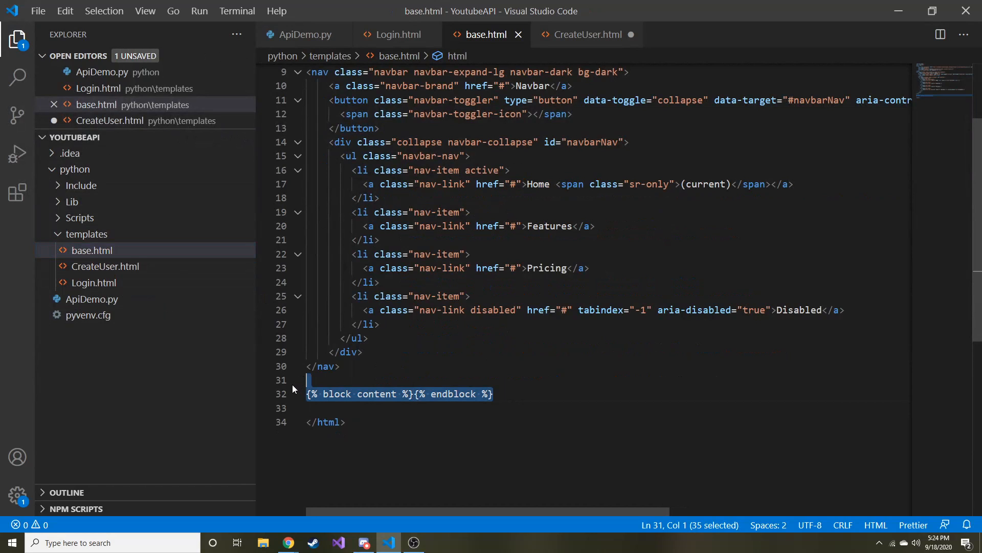
scroll("up", 3)
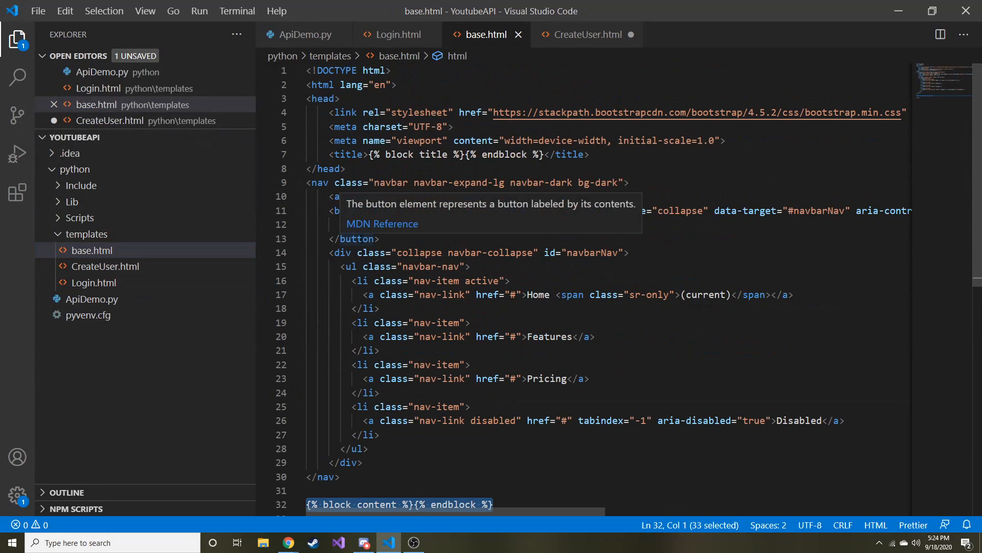
left_click(93, 282)
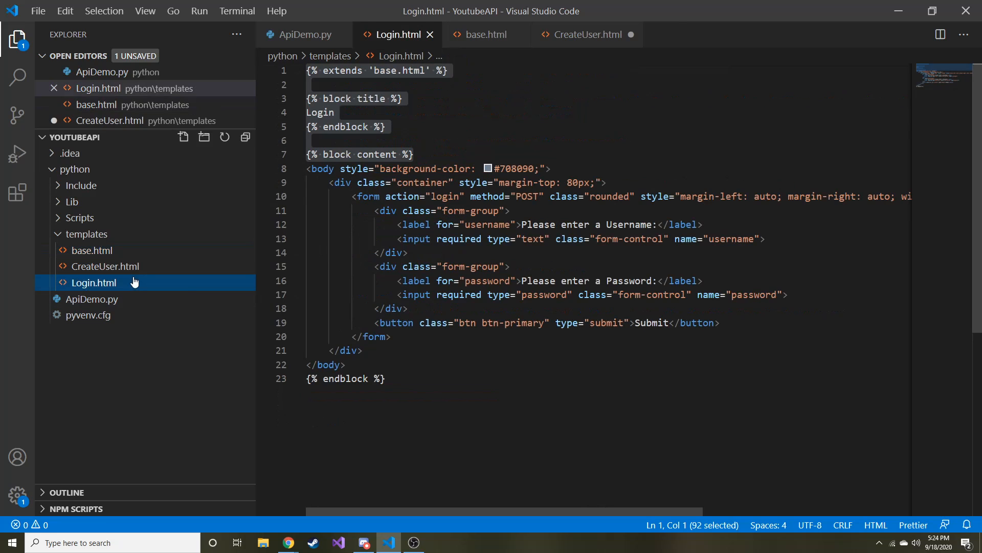
left_click(344, 378)
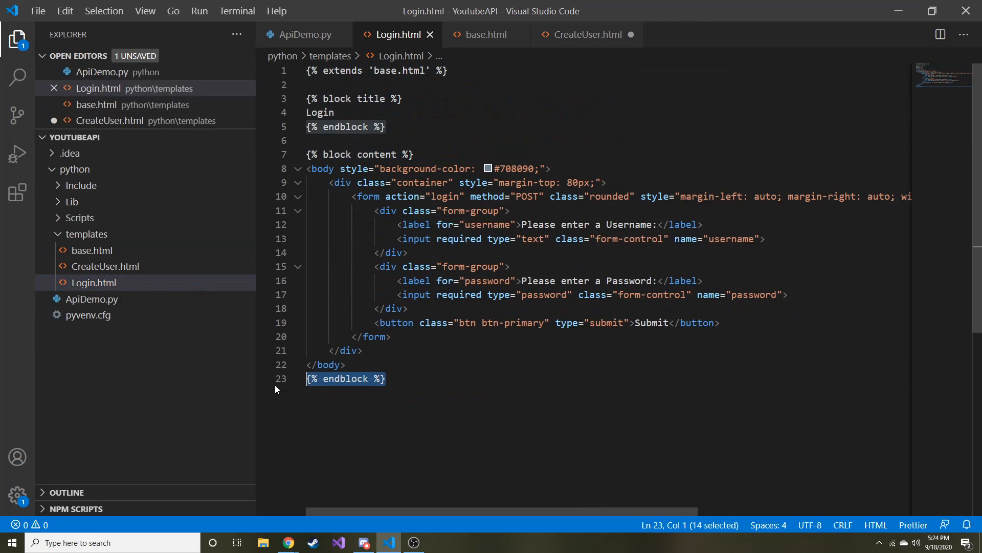
left_click(585, 34)
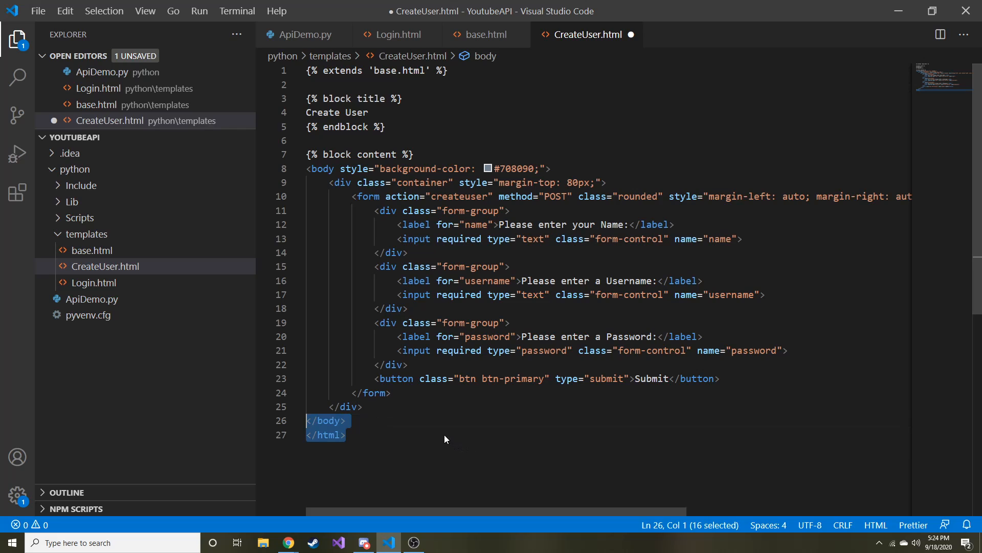
type("{% endblock %}")
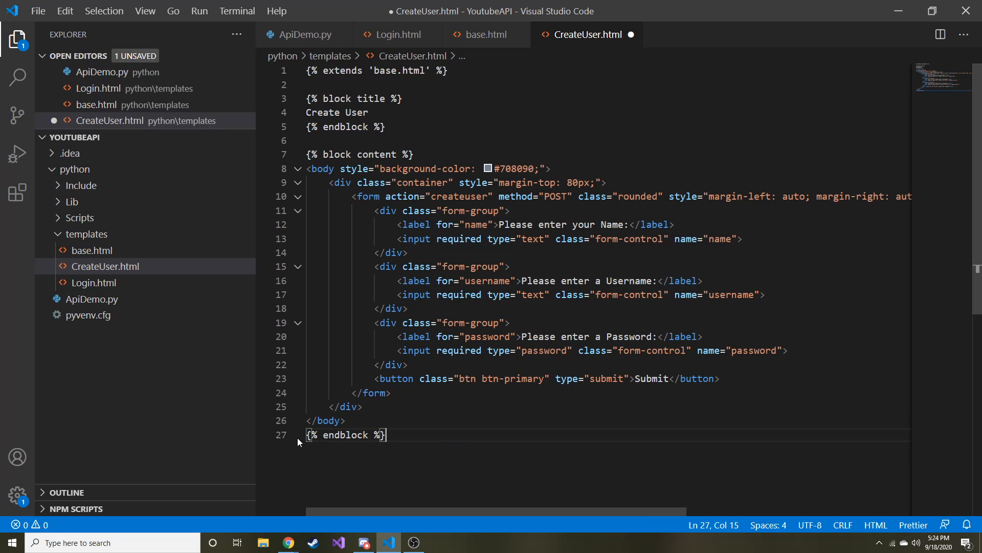
key("ctrl+s")
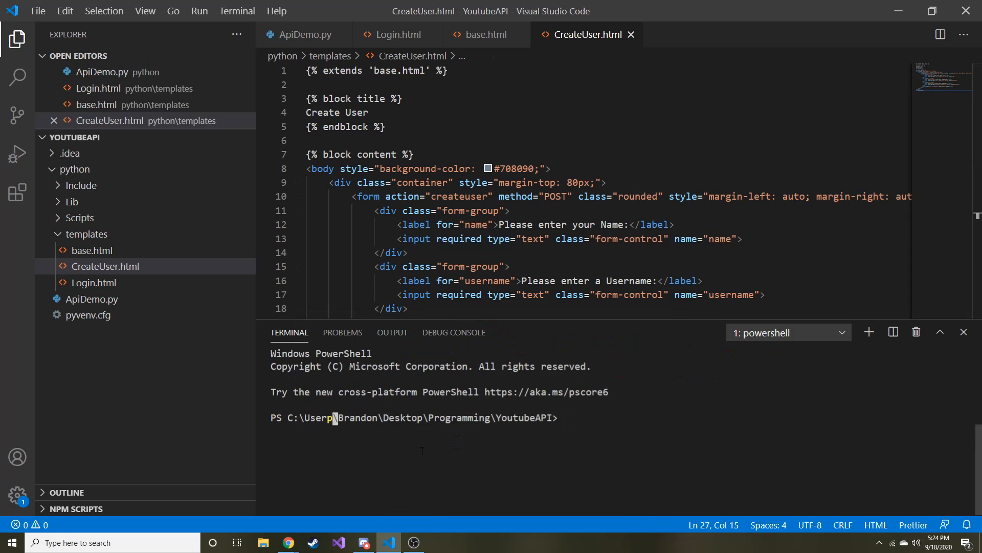
Step: Change into the python folder and run python .\ApiDemo.py in the terminal
type("cd")
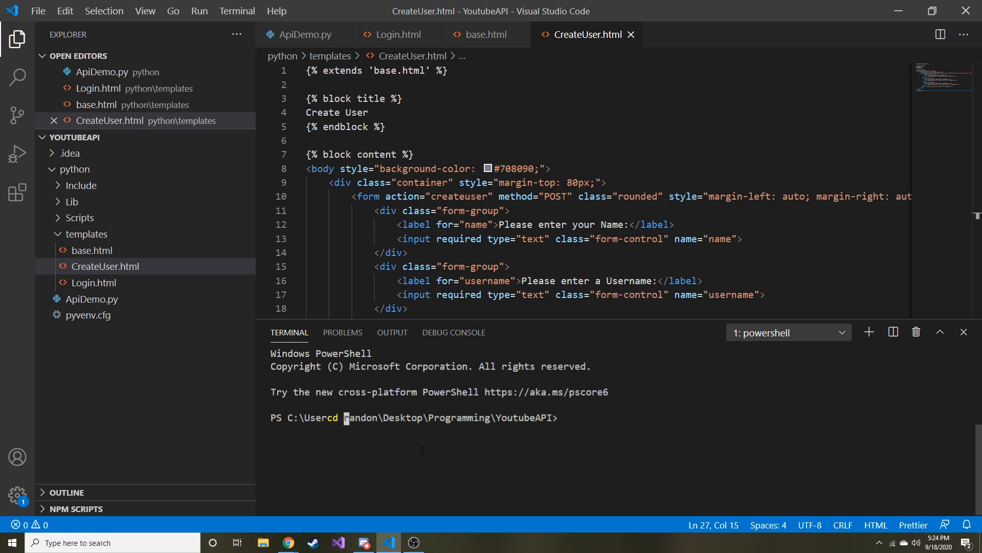
key("Return")
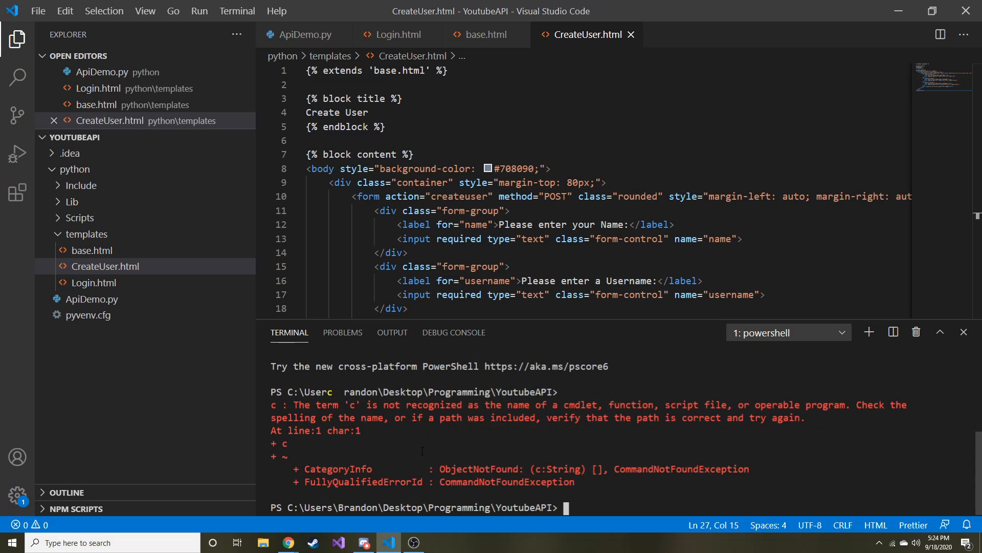
type("cd")
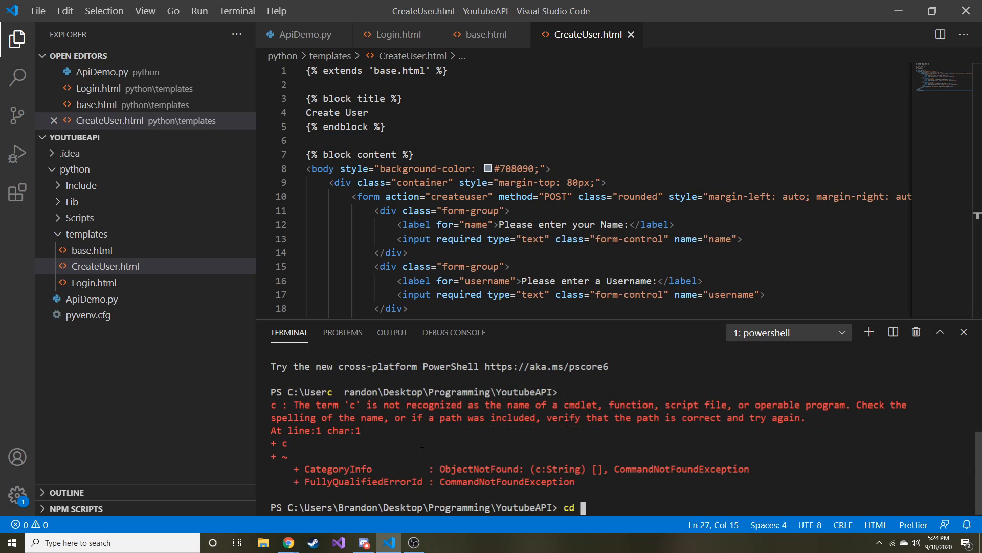
key("Return")
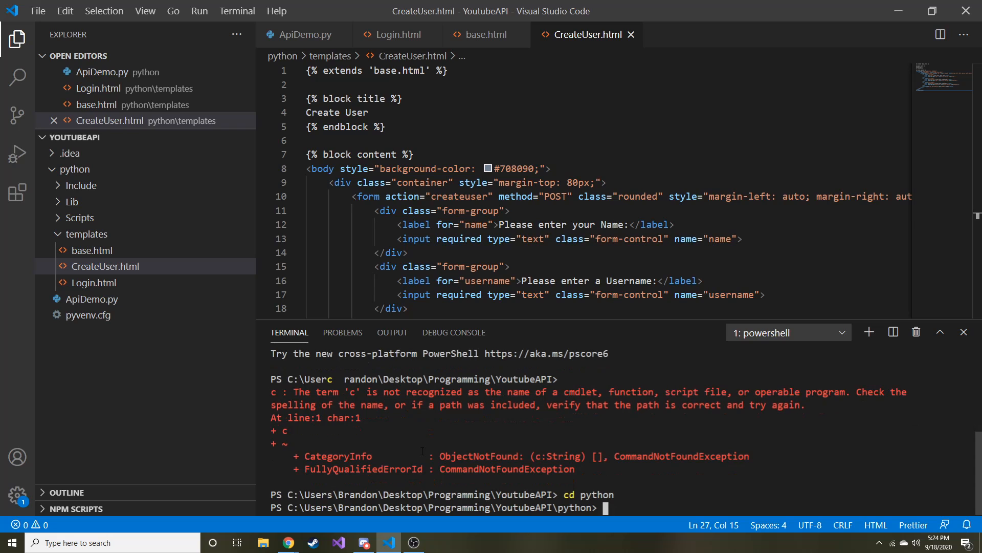
type("python apid")
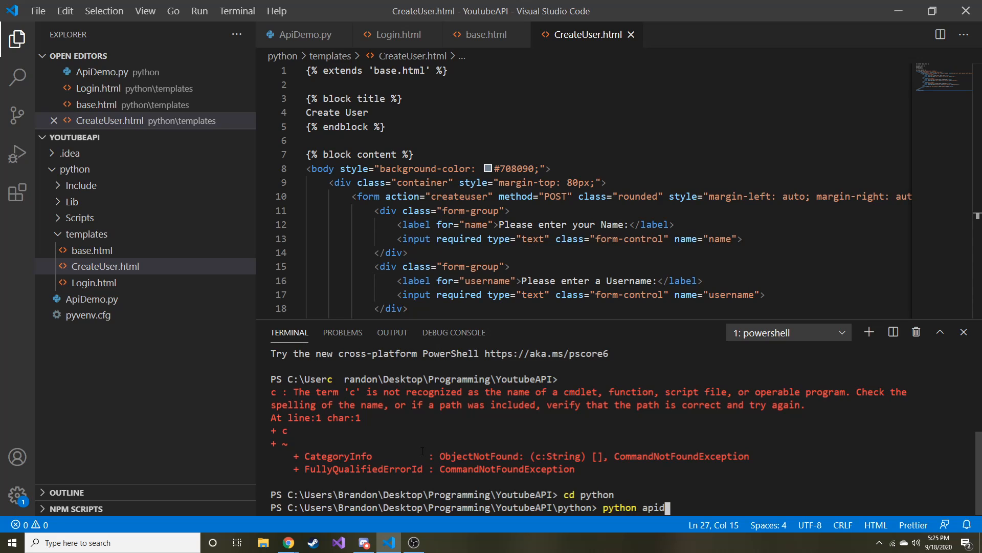
type(".\\ApiDemo.py")
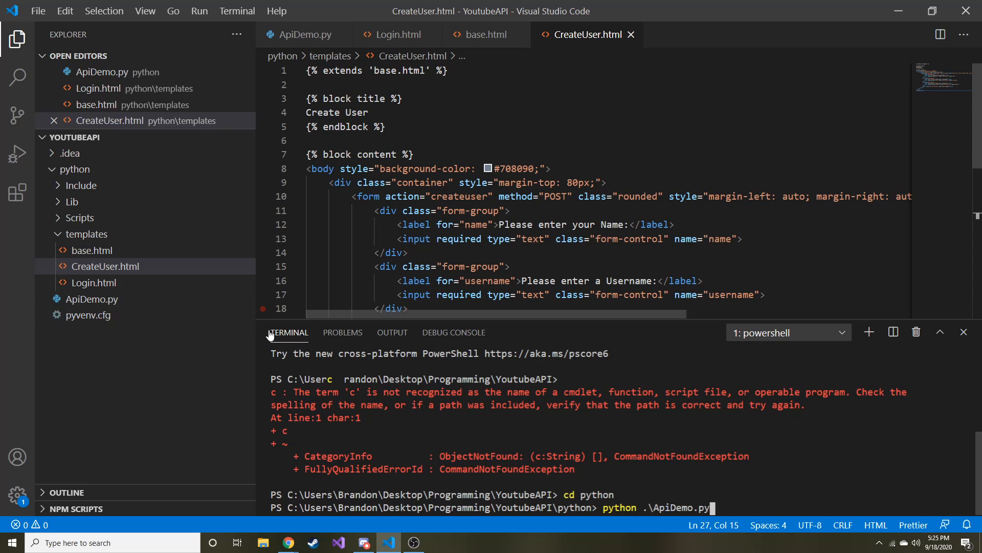
key("Return")
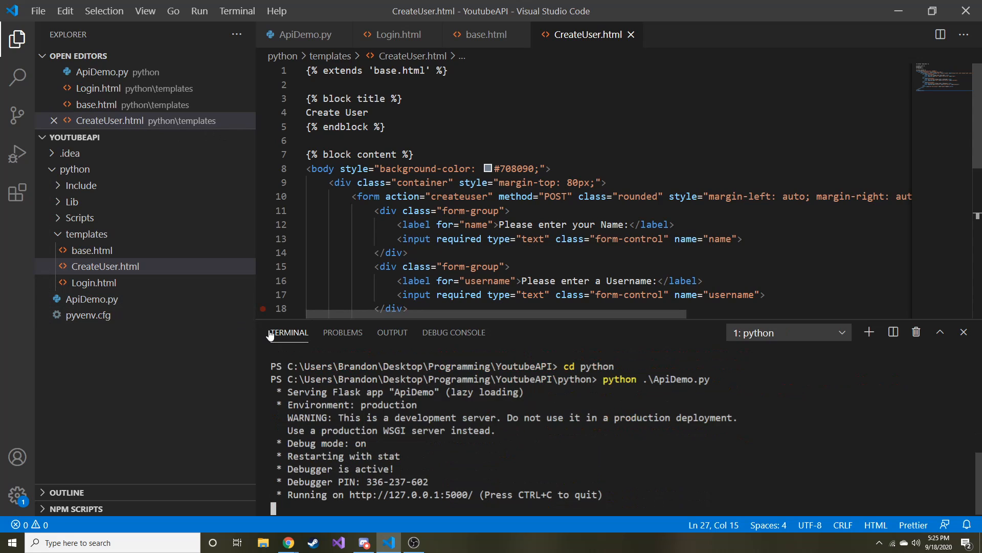
Step: Load 127.0.0.1:5000/createuser in Chrome to check the navbar, then return to VS Code
left_click(287, 543)
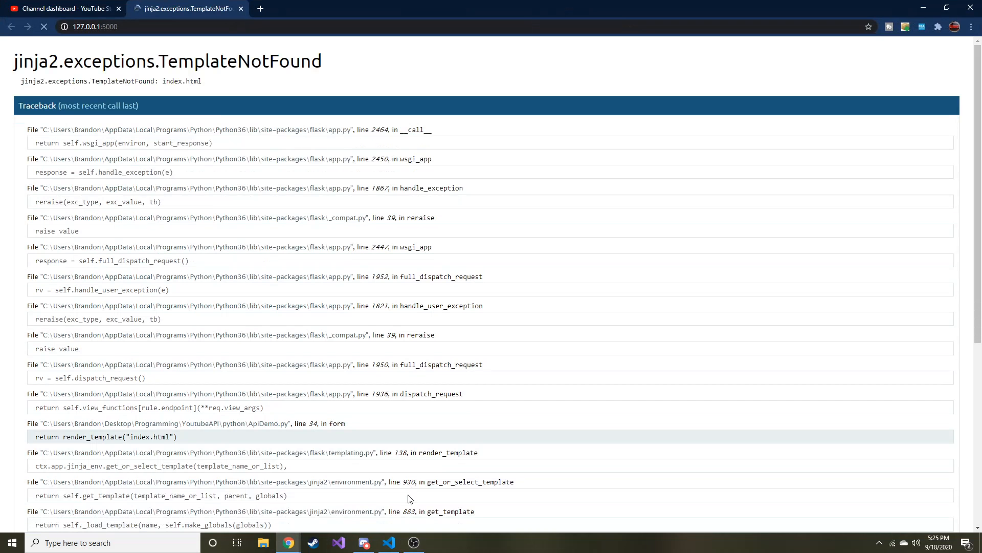
left_click(94, 26)
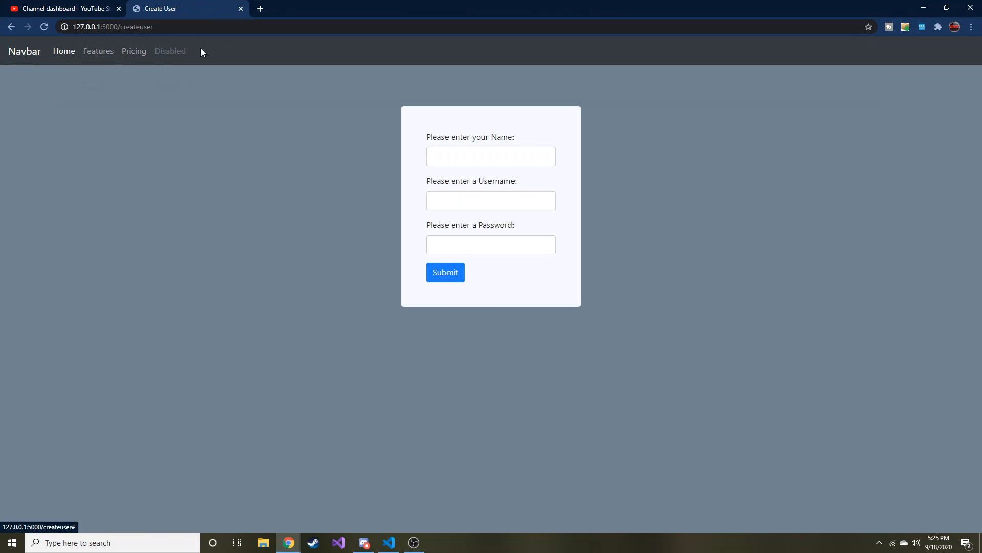
mouse_move(25, 51)
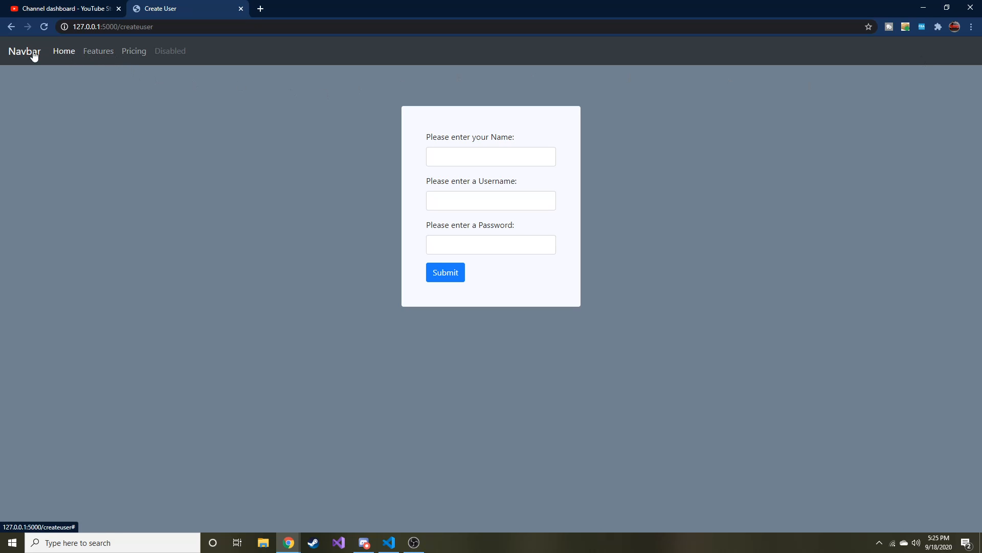
mouse_move(17, 52)
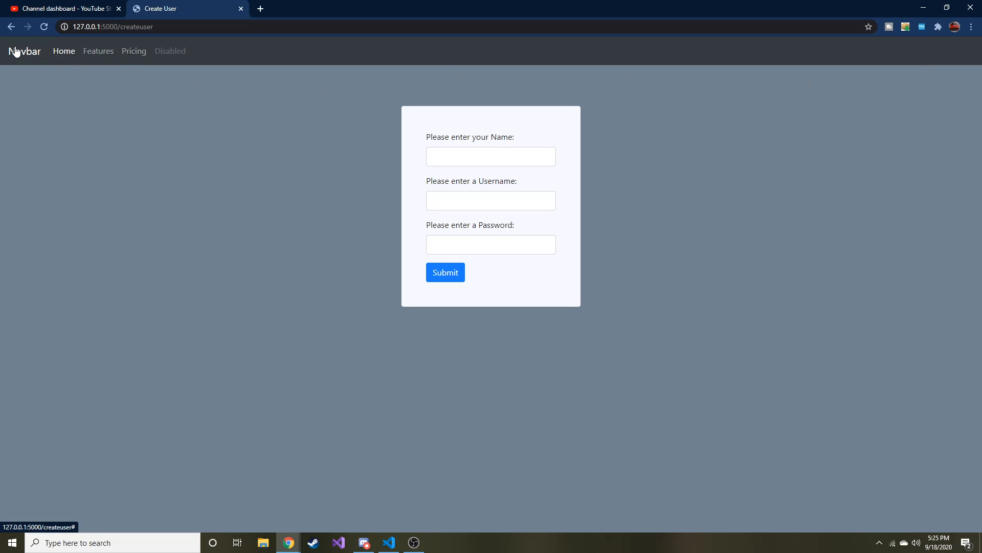
mouse_move(838, 17)
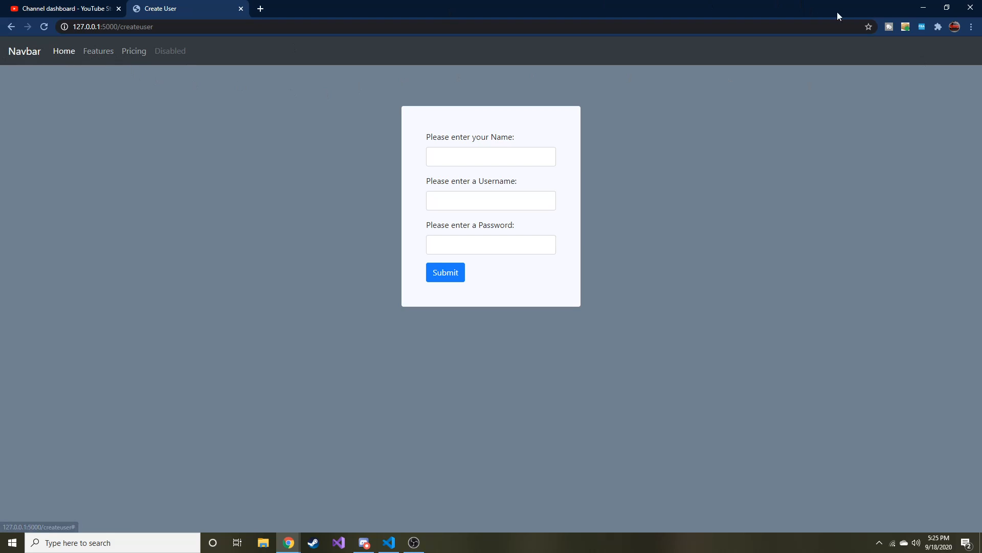
mouse_move(98, 50)
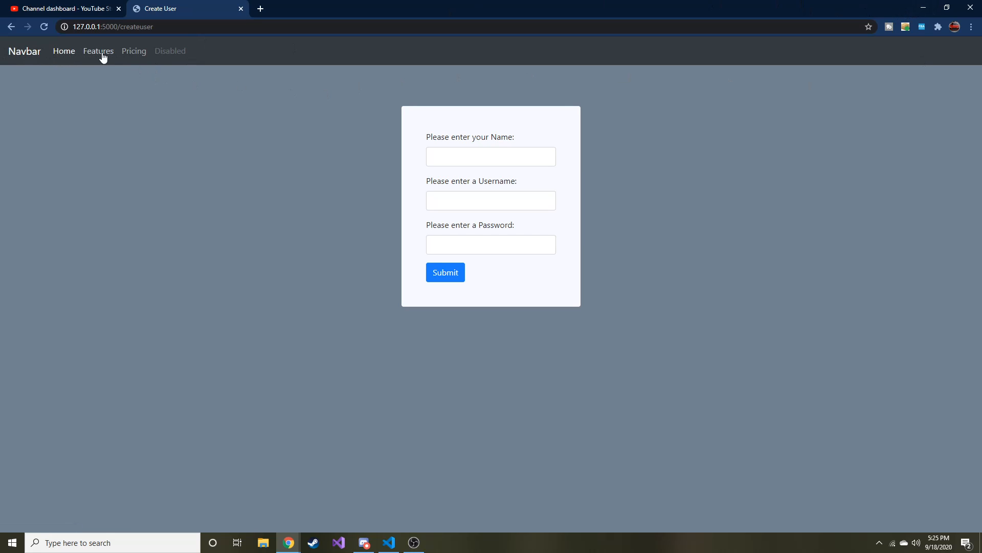
mouse_move(97, 51)
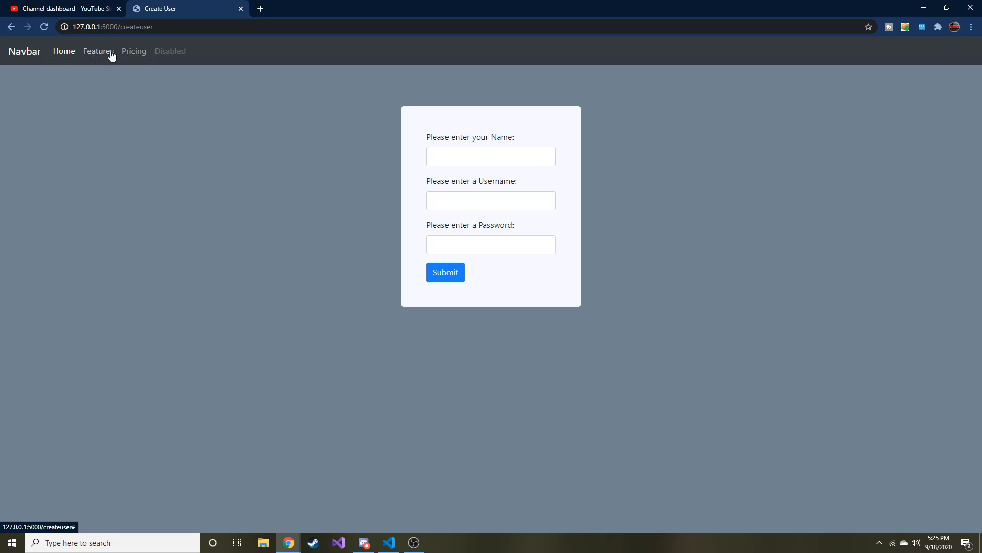
mouse_move(936, 53)
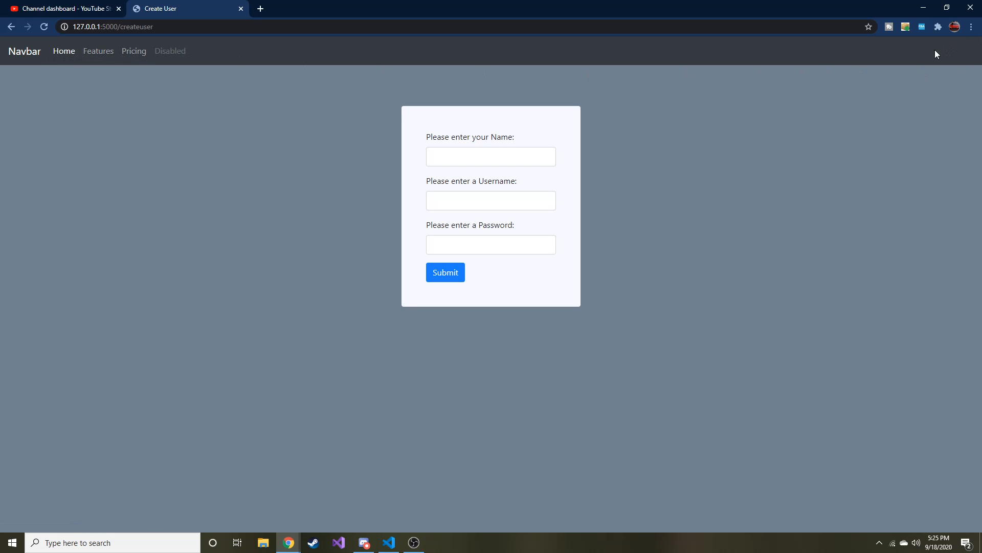
mouse_move(134, 50)
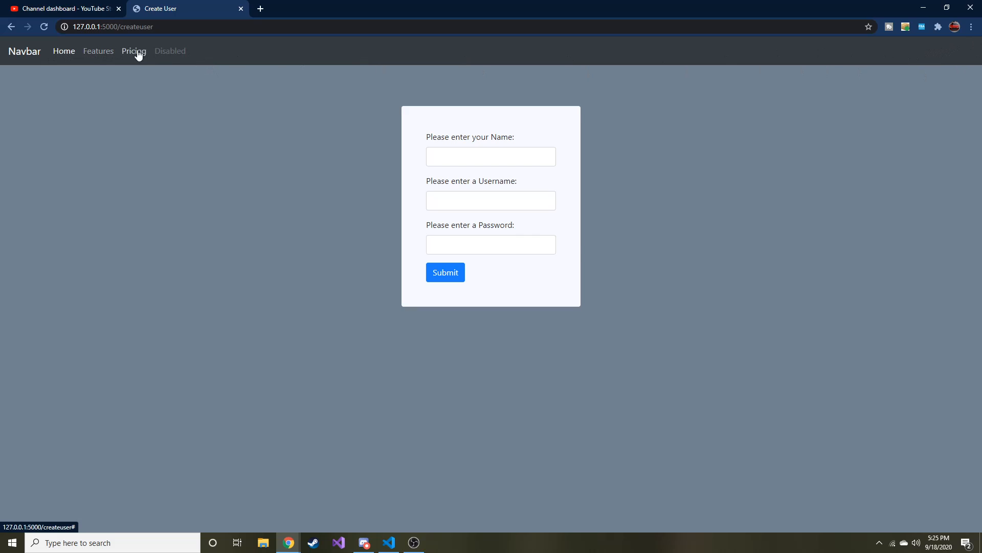
mouse_move(177, 53)
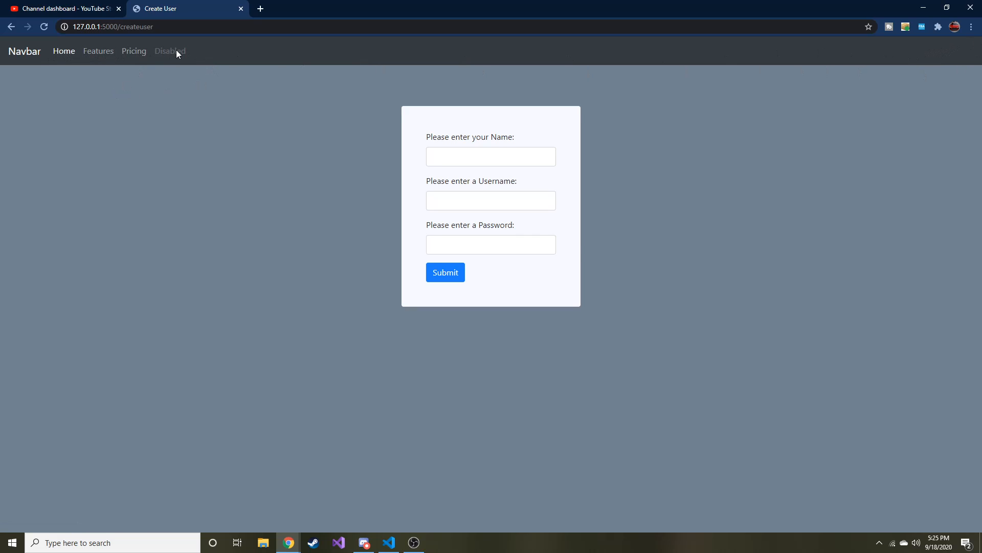
mouse_move(74, 84)
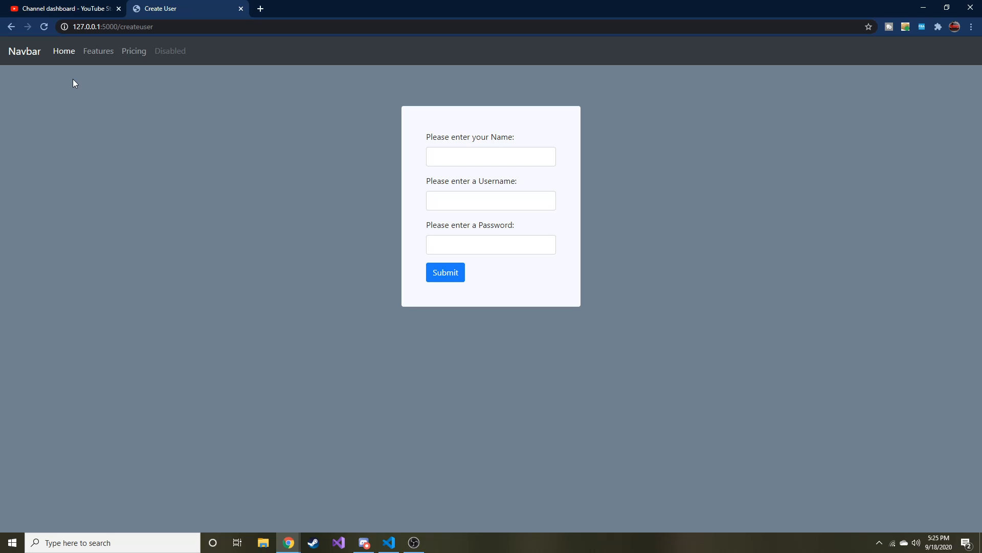
mouse_move(70, 80)
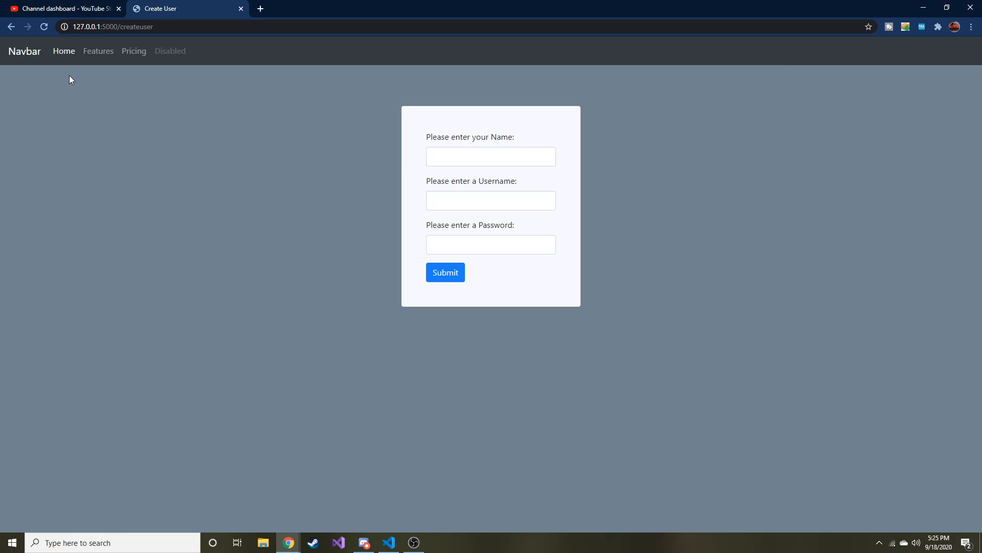
mouse_move(910, 6)
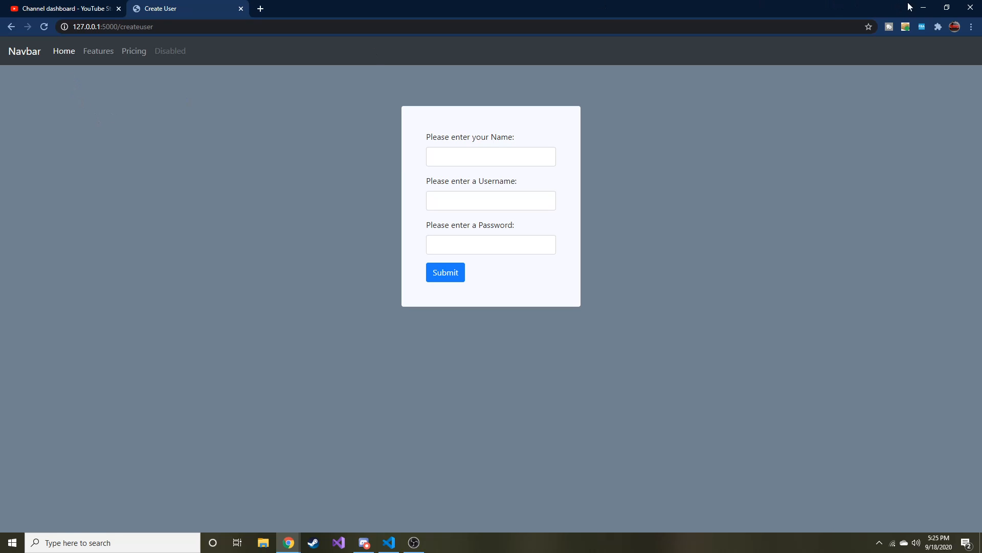
mouse_move(970, 7)
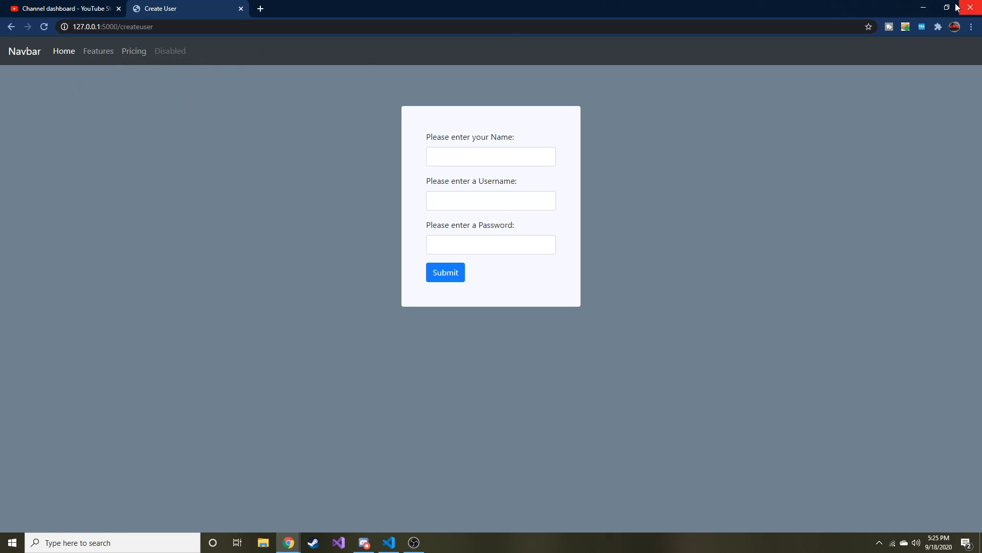
left_click(389, 542)
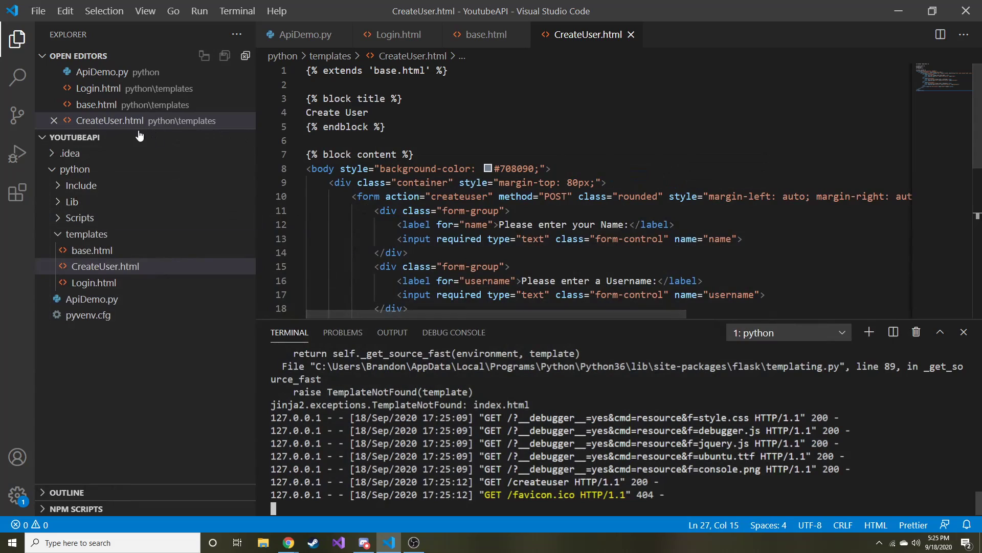
Step: Change base.html's navbar-brand text 'Navbar' to 'Video Game Review' and verify it in Chrome
left_click(92, 250)
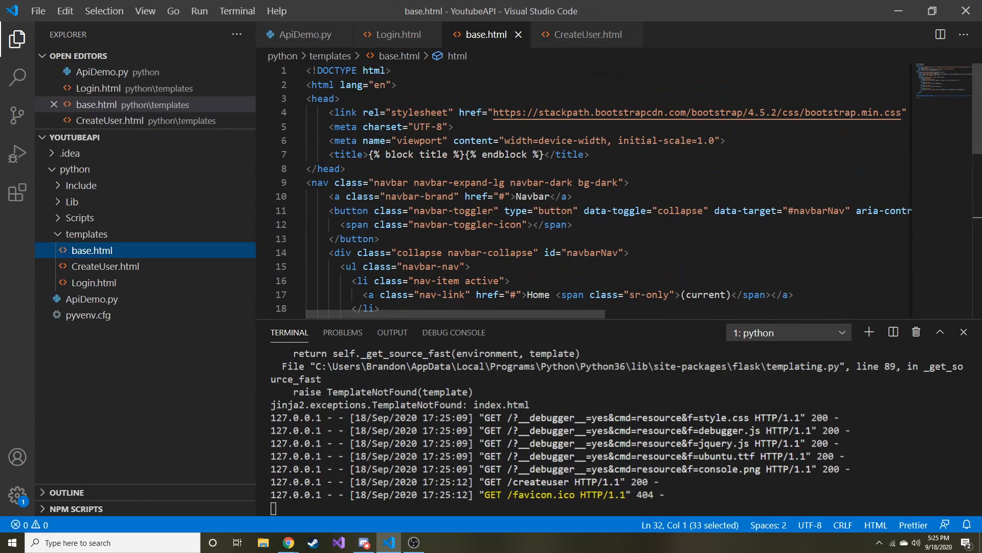
scroll("down", 3)
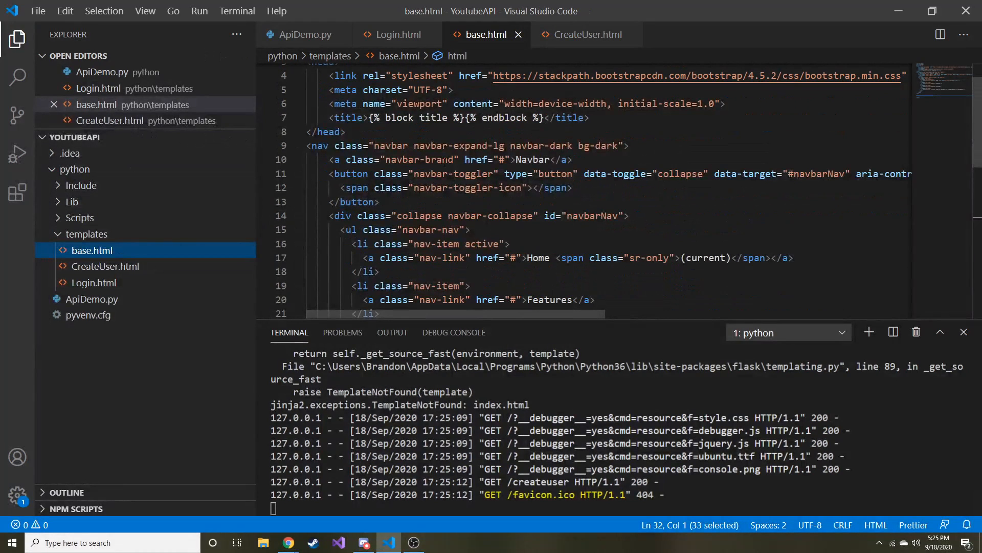
double_click(532, 159)
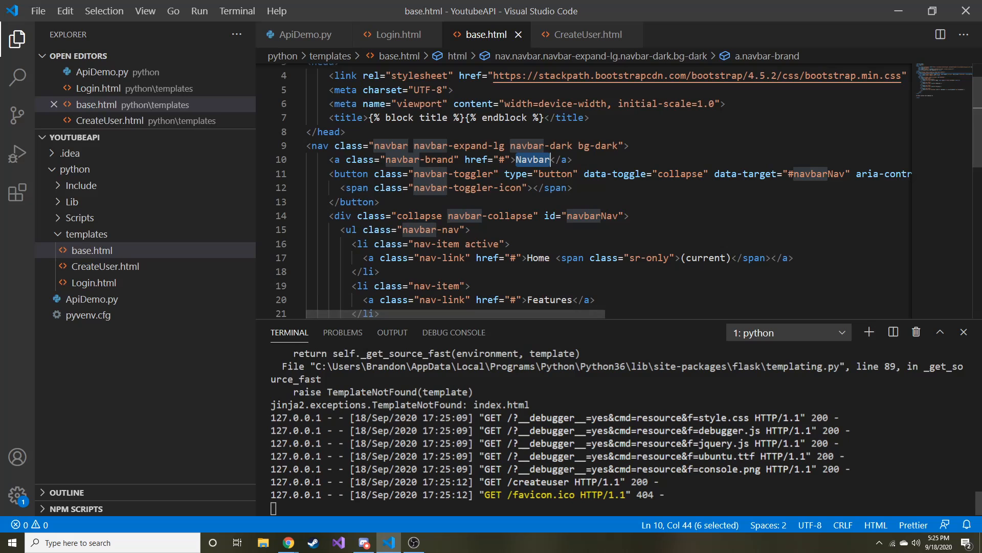
left_click(288, 541)
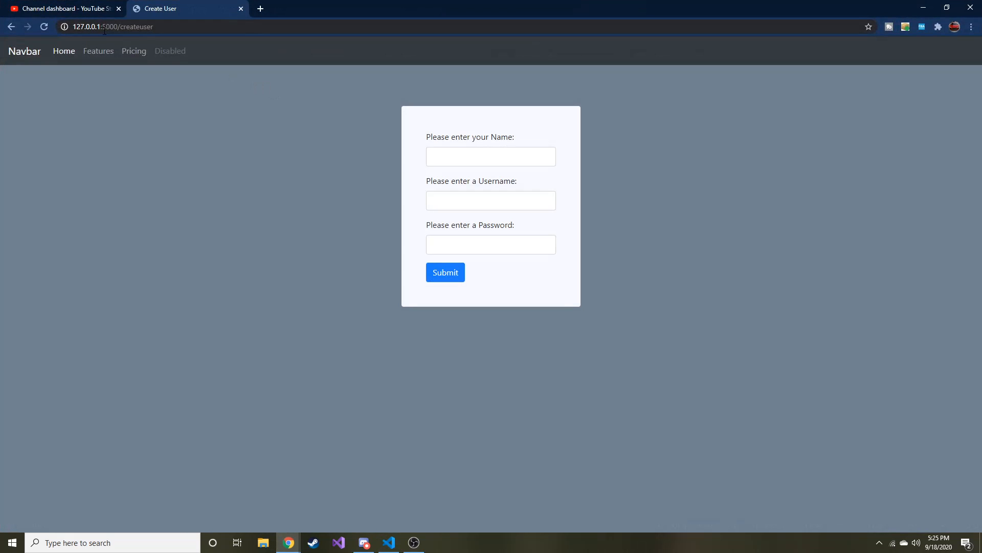
left_click(389, 543)
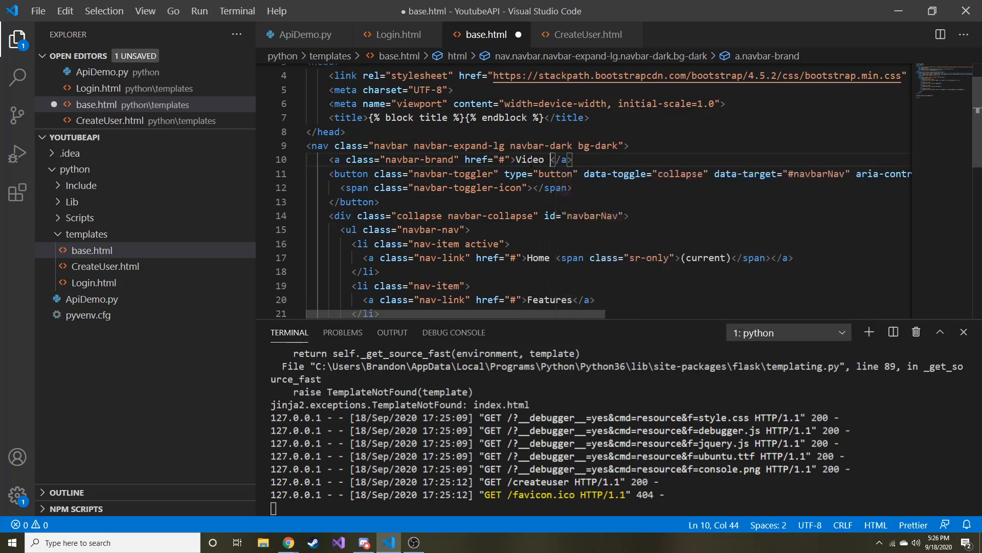
type("Game Review")
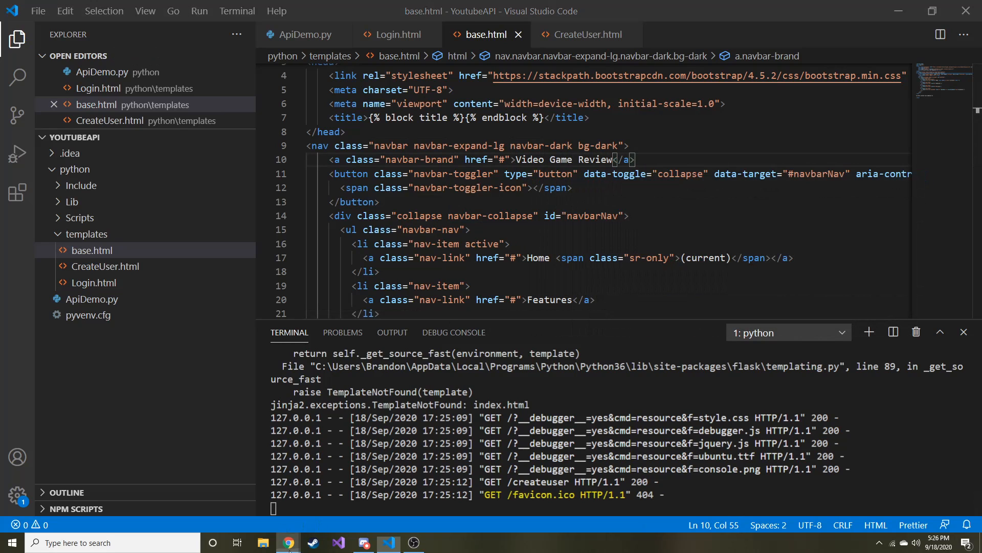
left_click(288, 542)
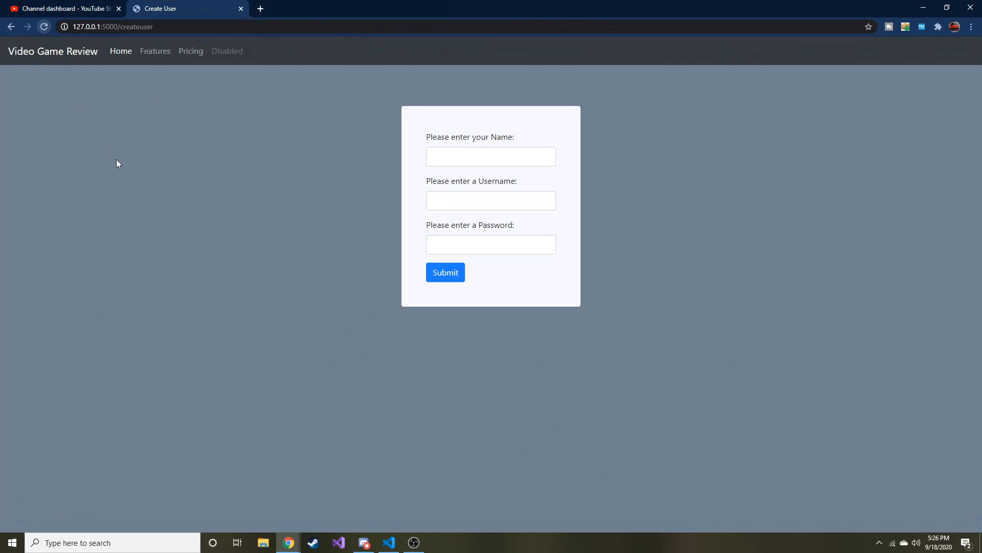
mouse_move(25, 67)
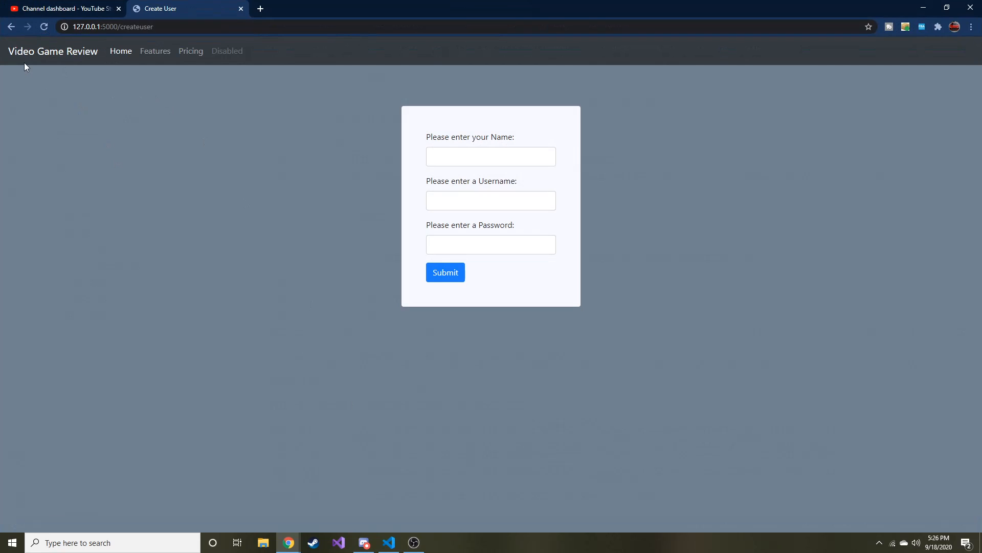
mouse_move(155, 51)
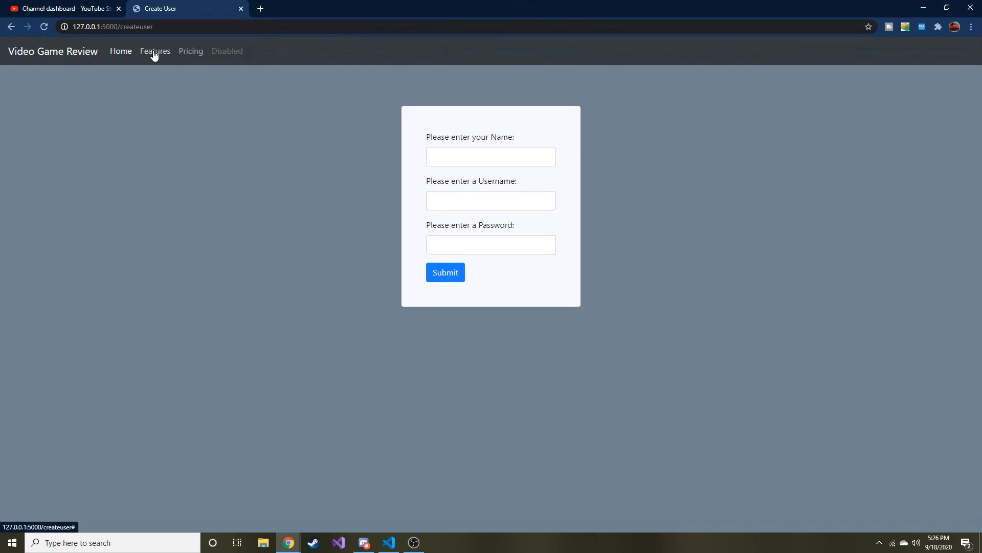
mouse_move(141, 56)
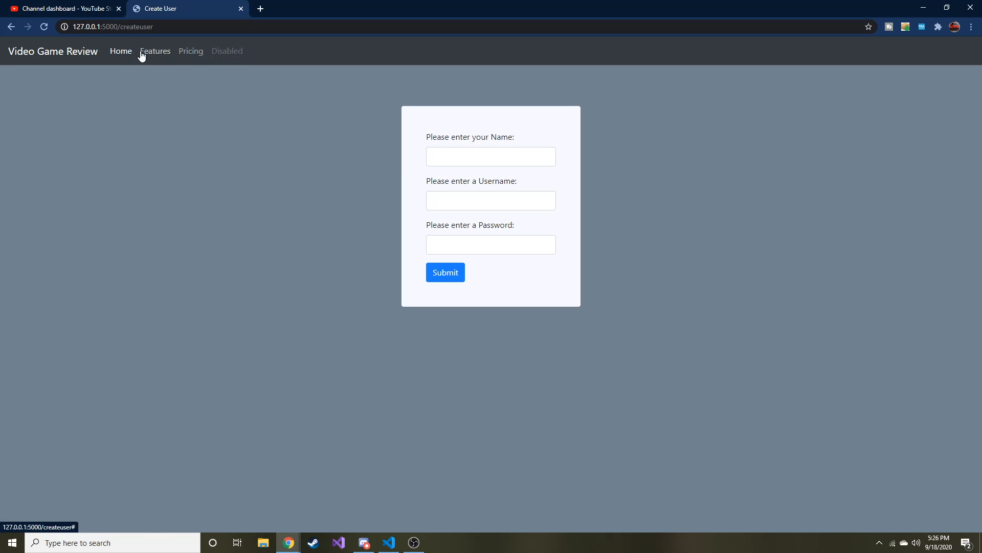
mouse_move(298, 43)
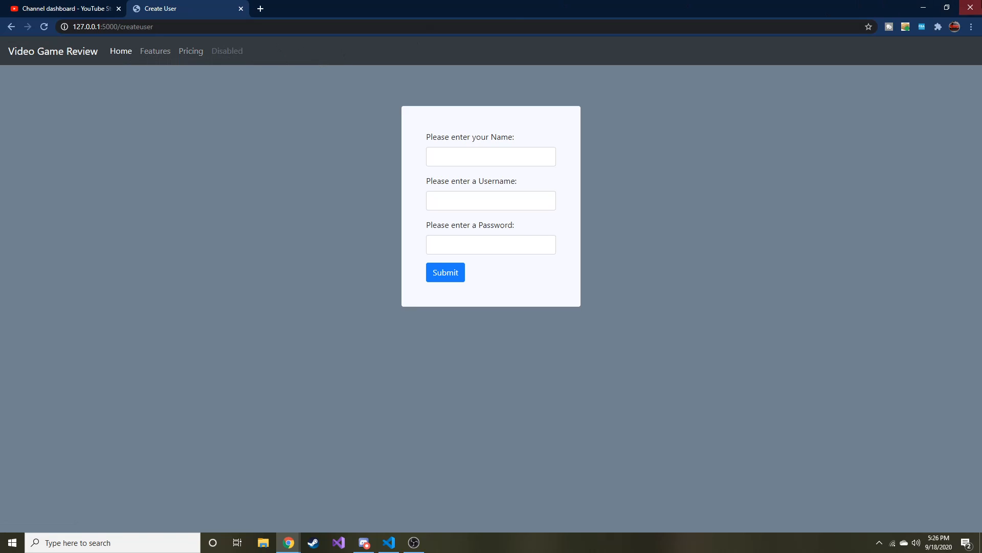
left_click(389, 542)
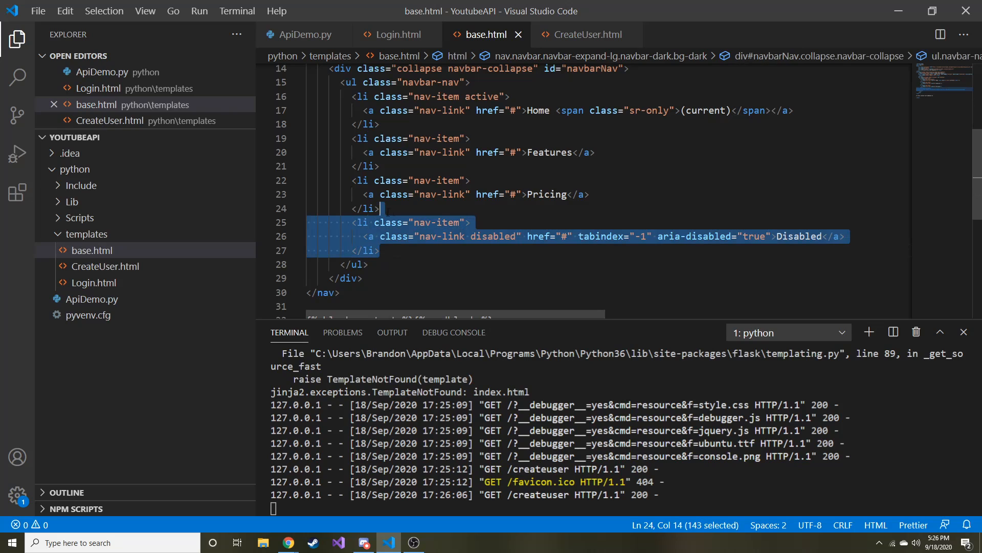
Step: Replace the 'Pricing' link text with {% block log %}{% endblock %} and save base.html
key("Delete")
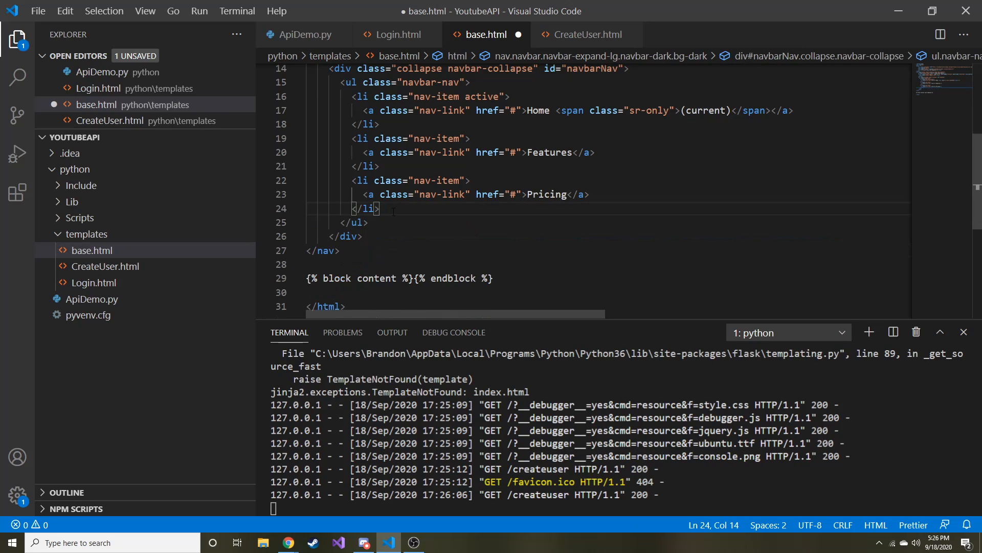
key("ctrl+s")
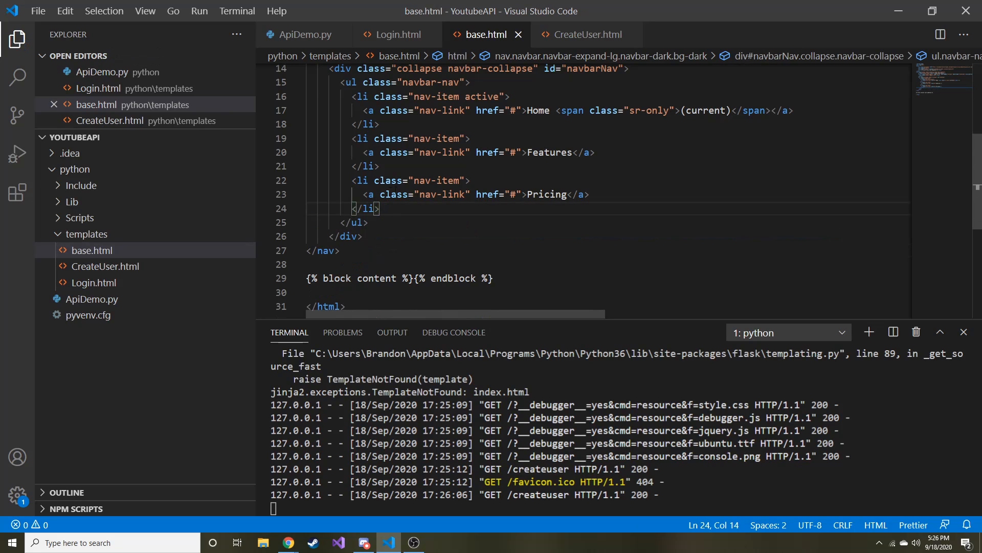
double_click(547, 194)
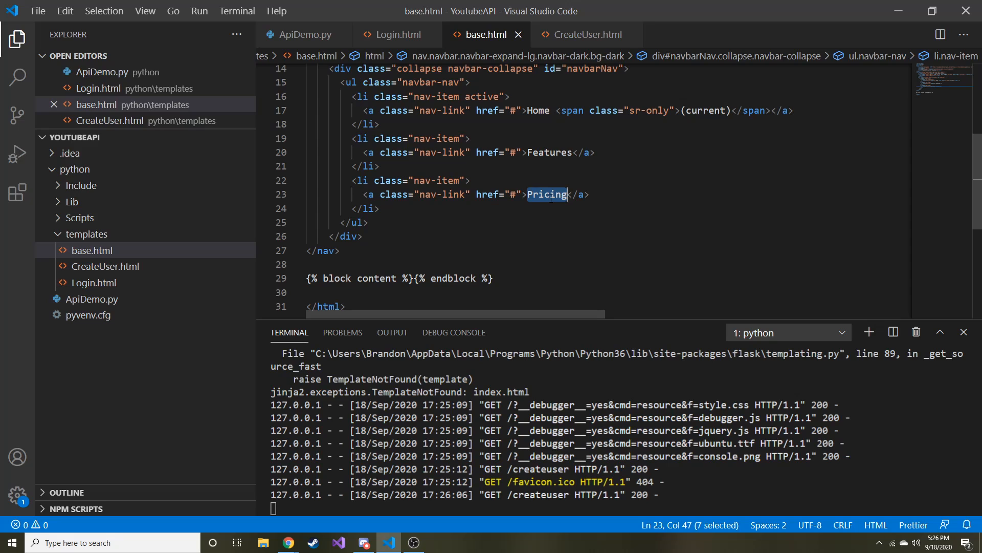
type("{}")
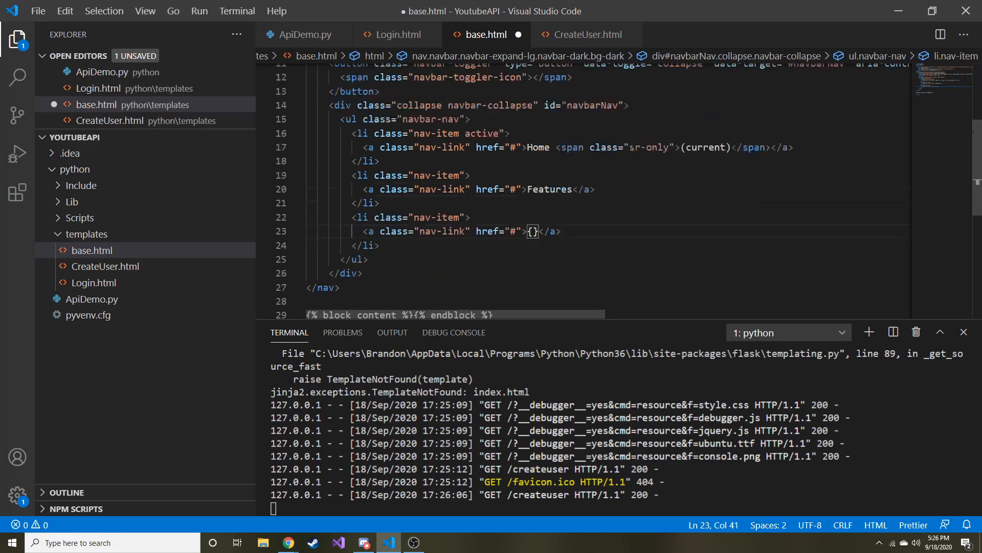
scroll("up", 3)
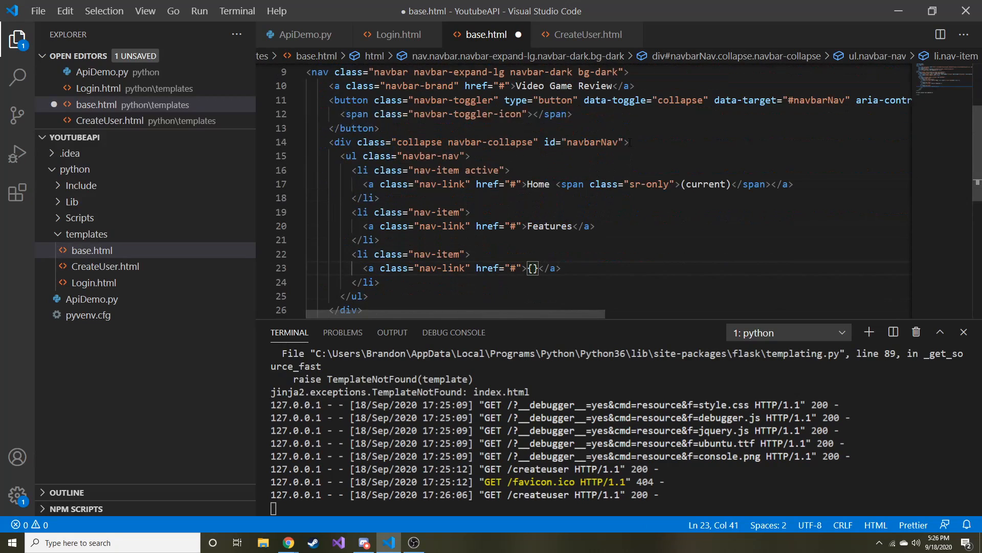
type("%%")
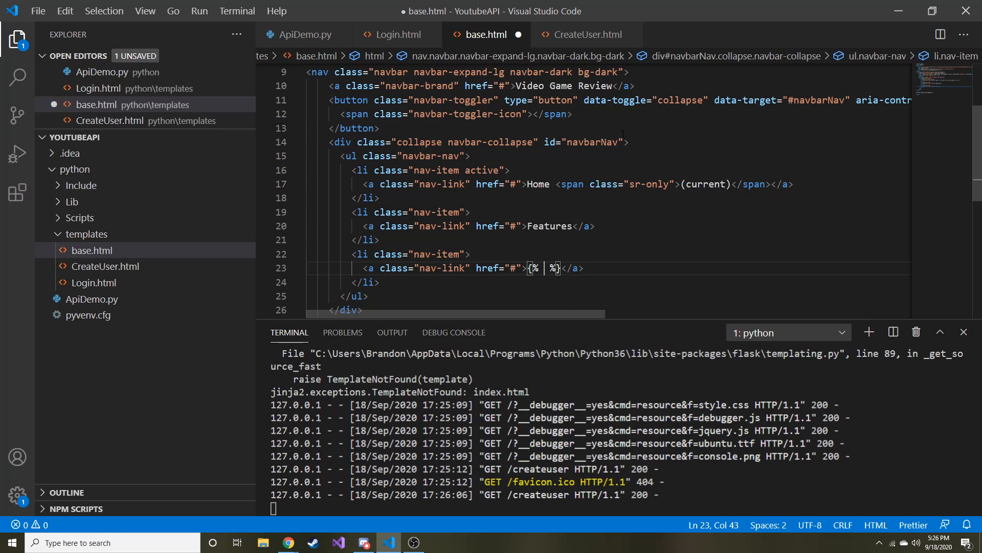
scroll("down", 3)
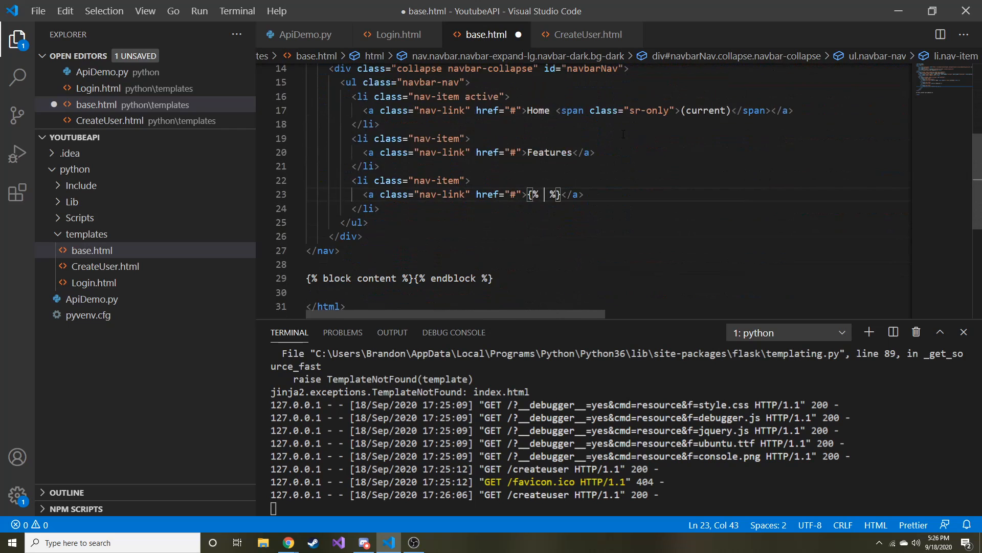
type("block")
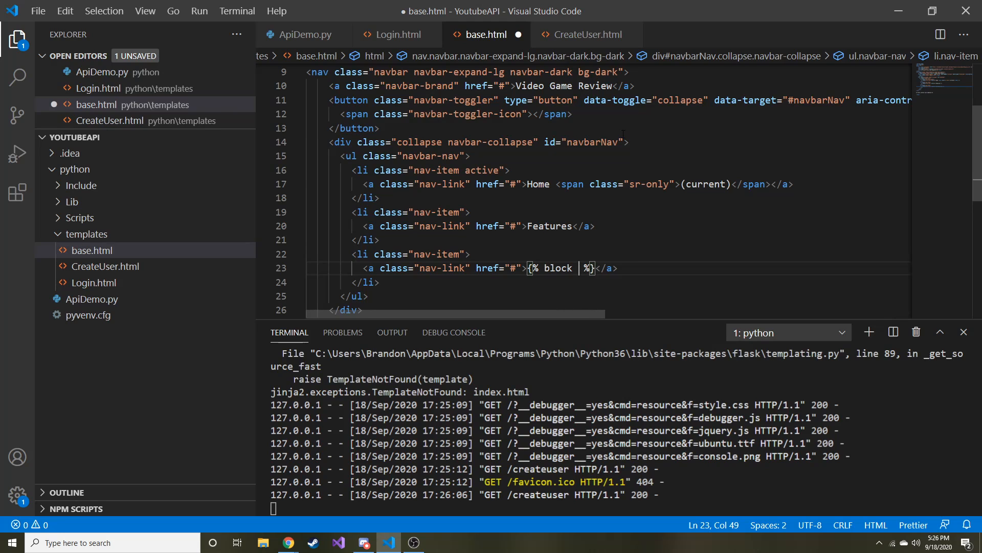
type("log %}{%")
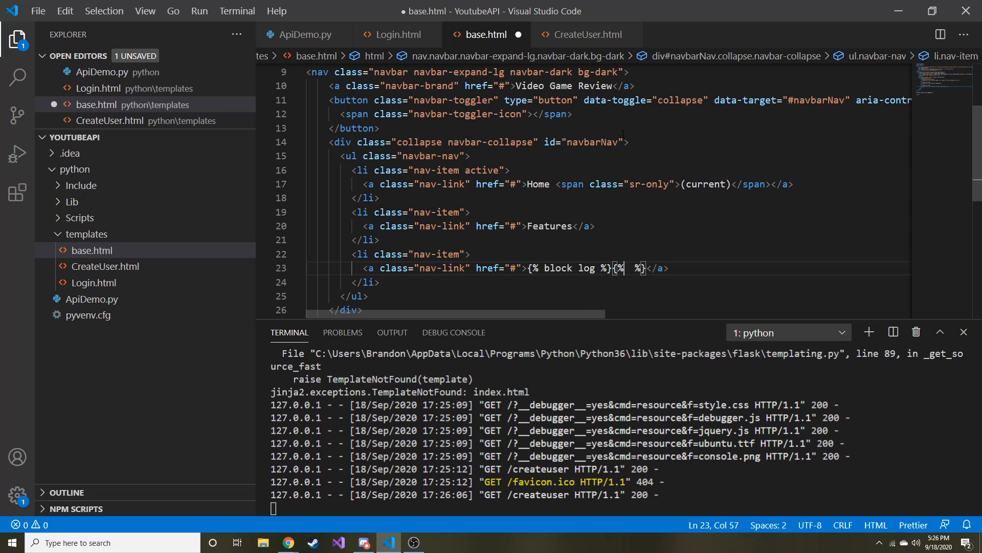
type("endblock")
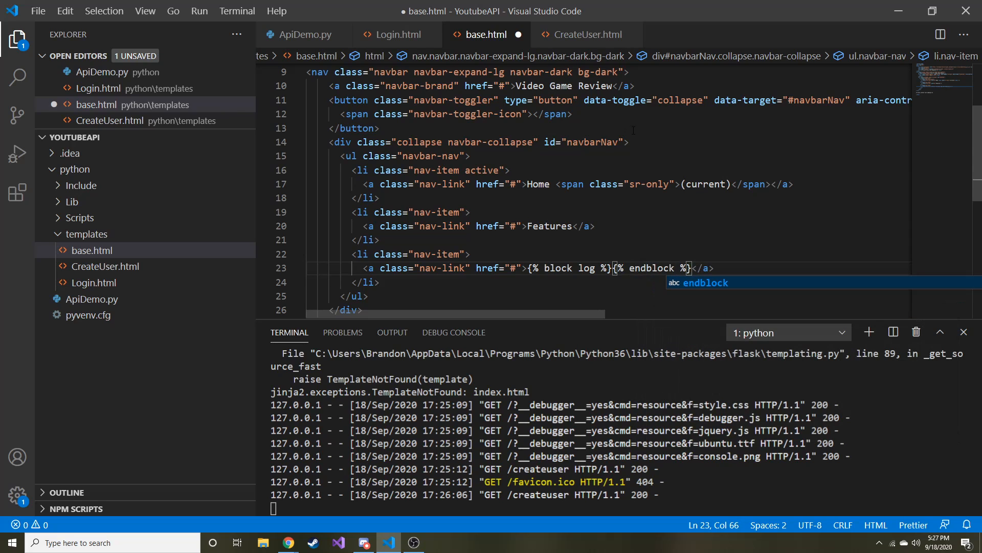
key("ctrl+s")
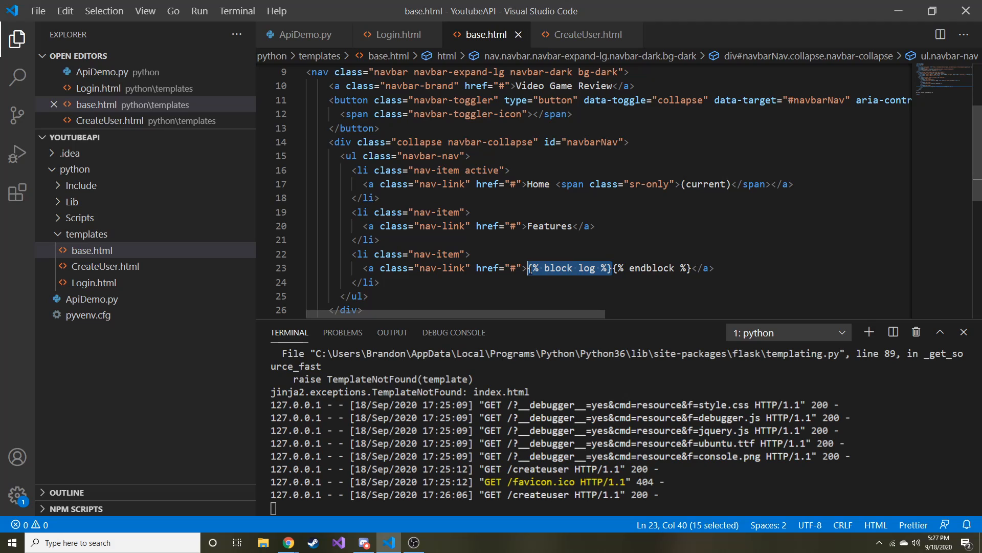
Step: Cut the log block tags out of the link to wrap the third nav item
key("Delete")
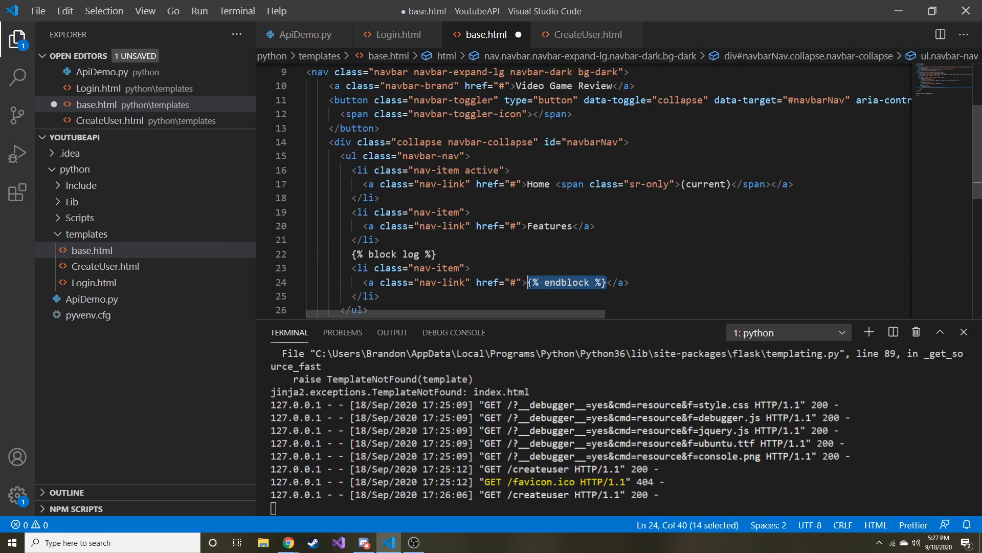
key("Delete")
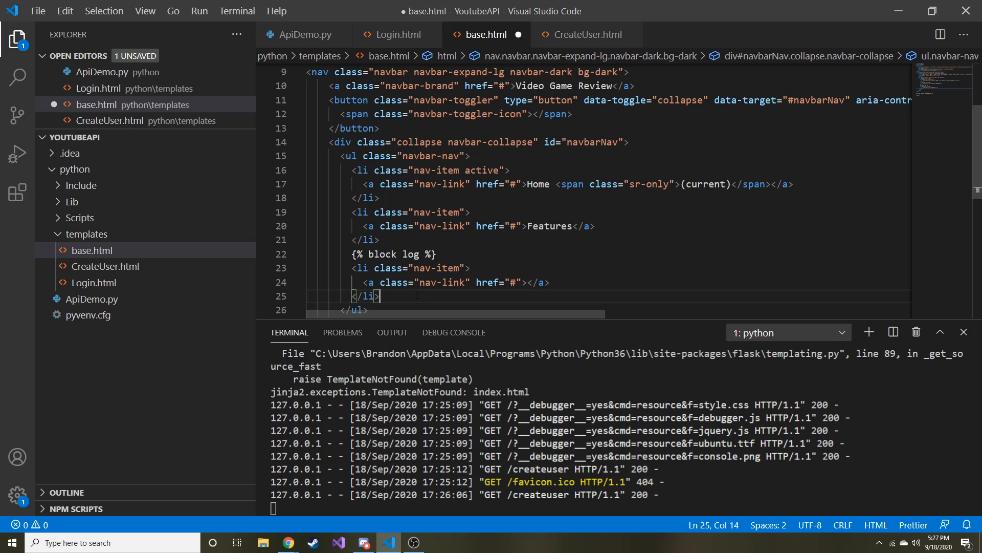
left_click(396, 34)
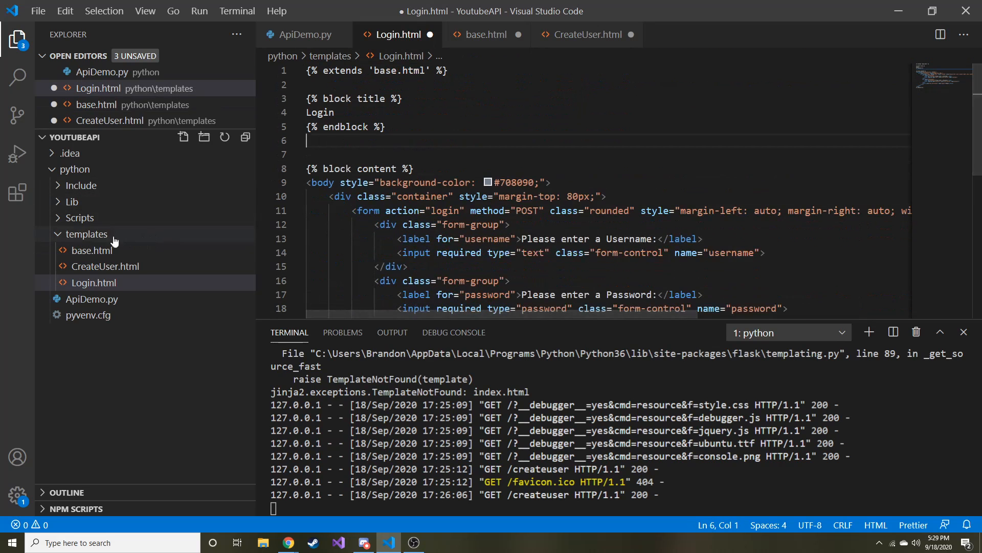
Step: Begin an if tag on session[...] and look up the session key name in ApiDemo.py
left_click(486, 34)
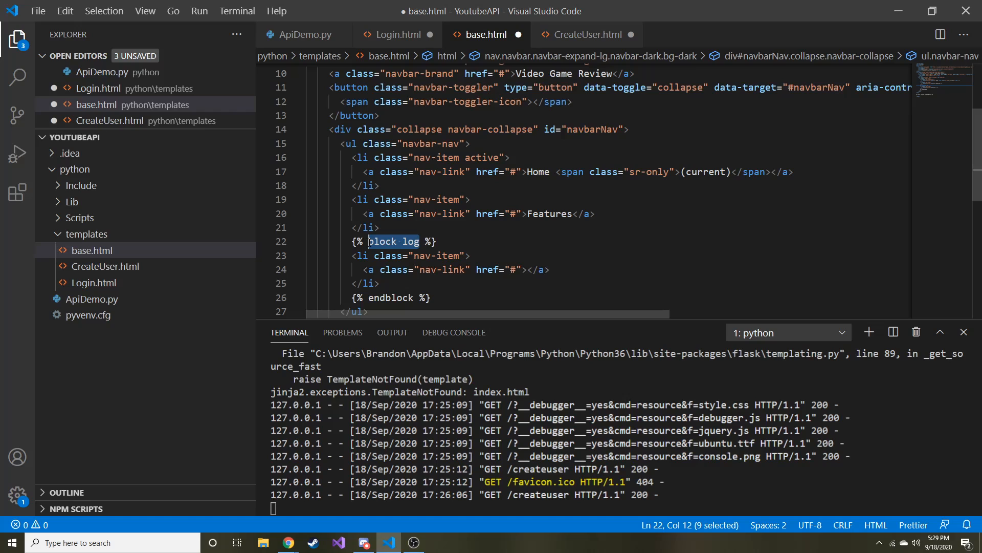
type("if %}")
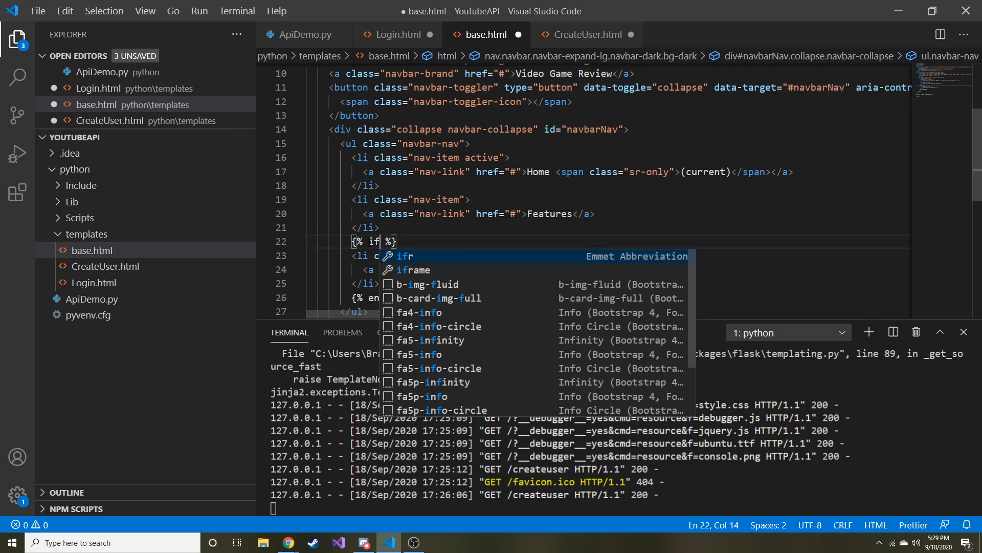
type("session")
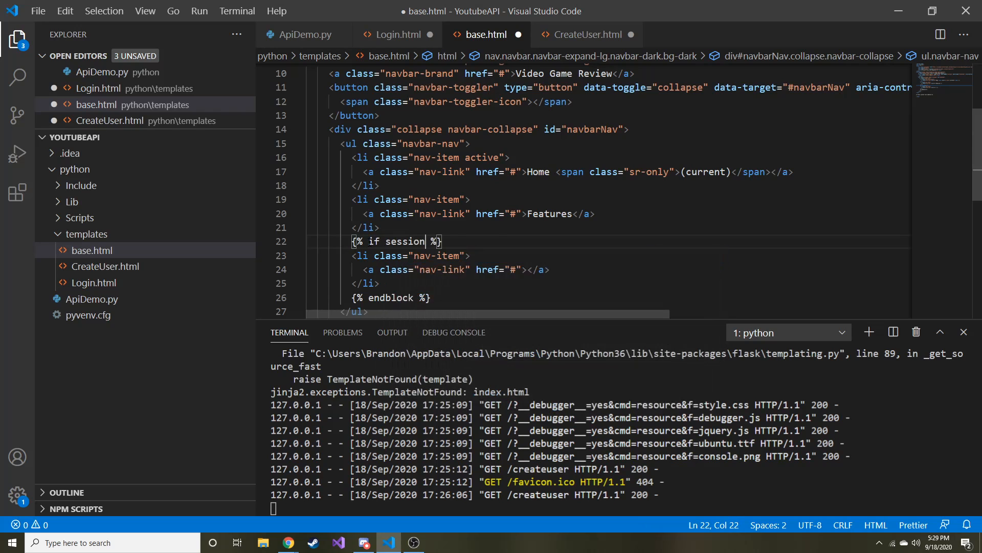
type("[]")
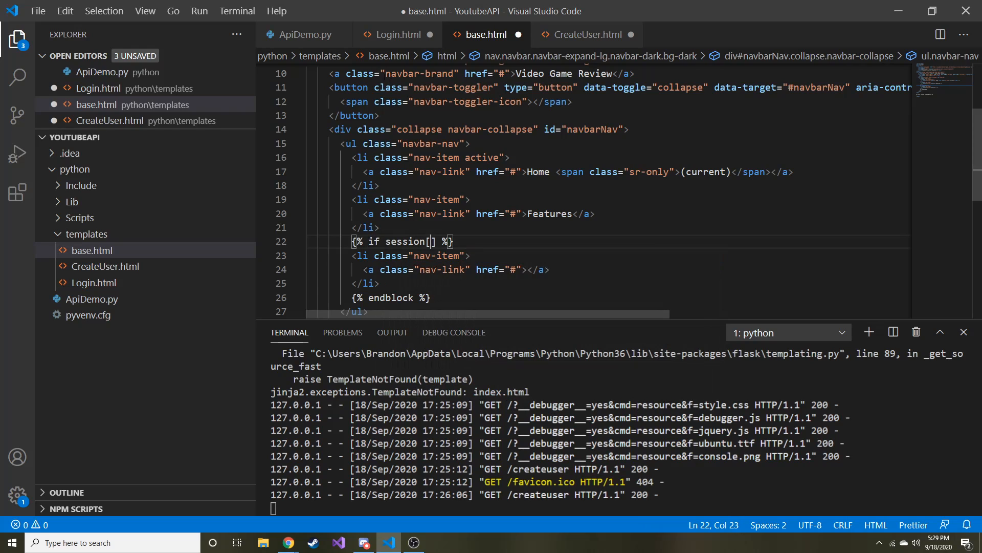
left_click(305, 35)
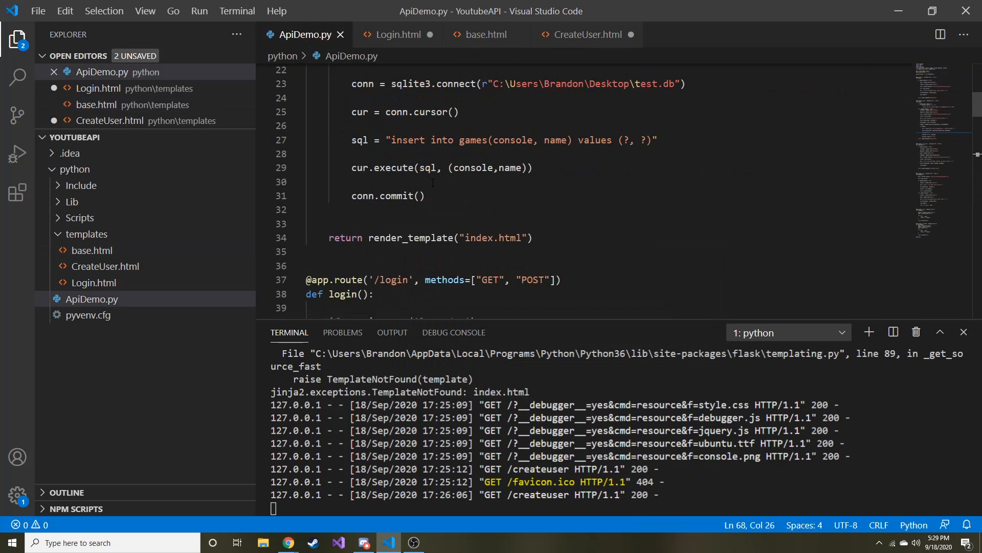
scroll("down", 3)
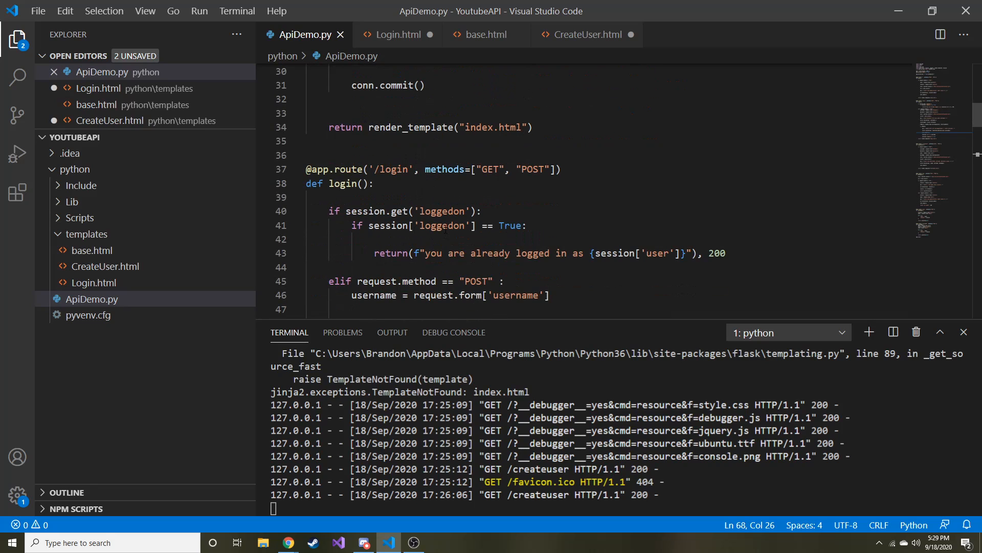
left_click(486, 34)
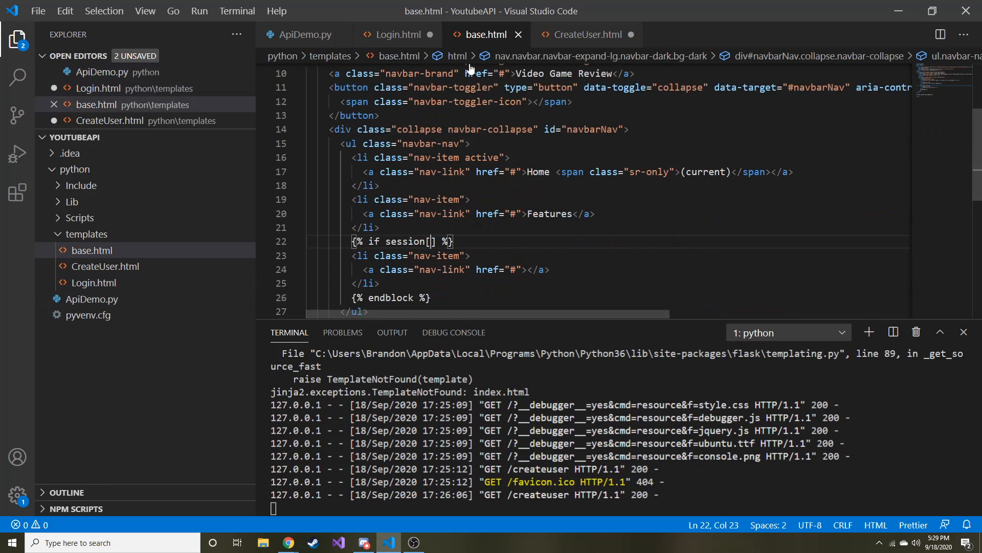
Step: Finish the condition as session['loggedon'] == True, closed by endif, and save base.html
type("'")
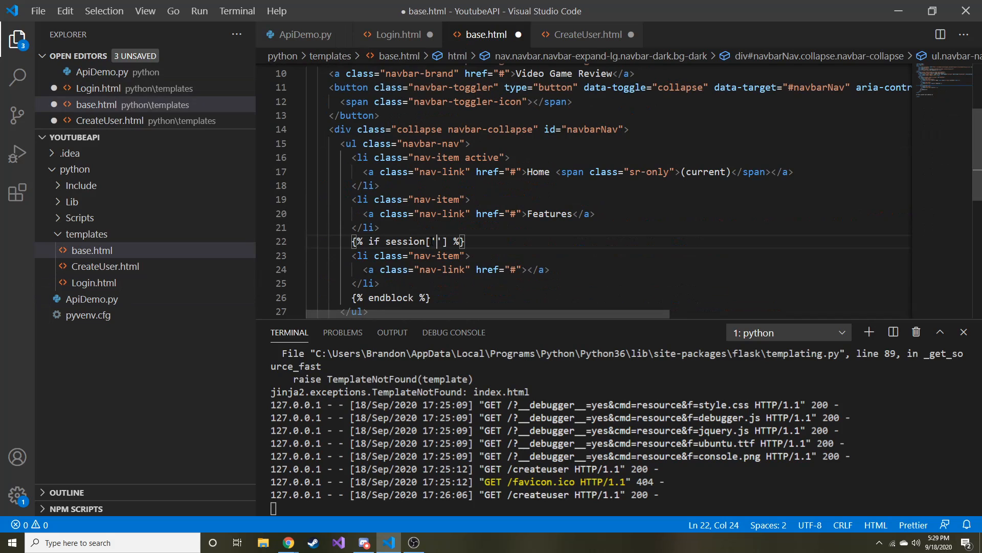
type("logged")
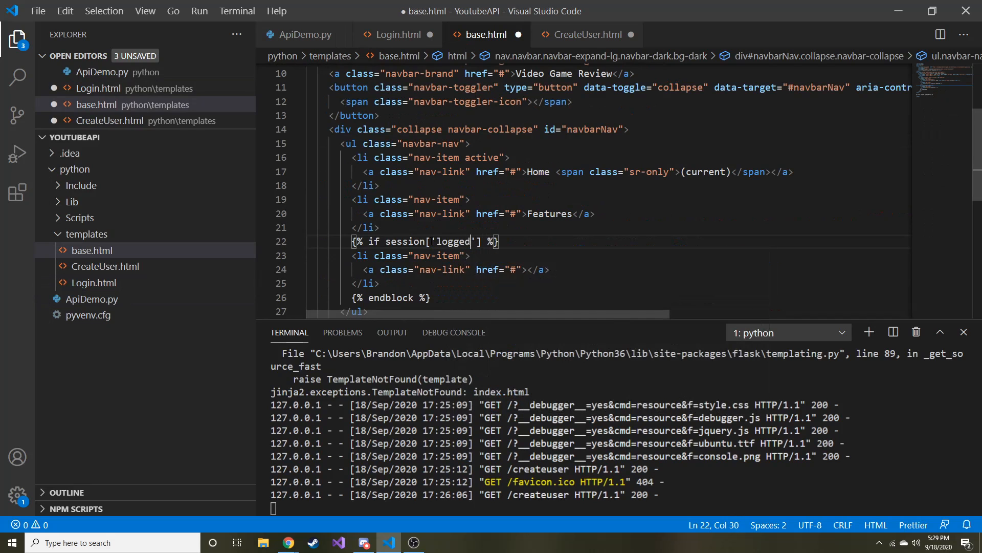
type("on")
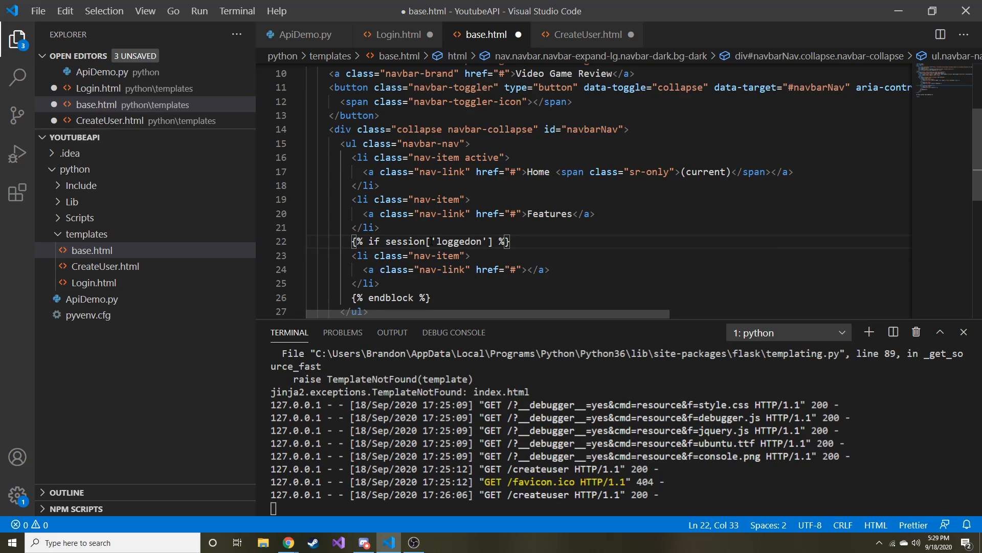
type("== Tru")
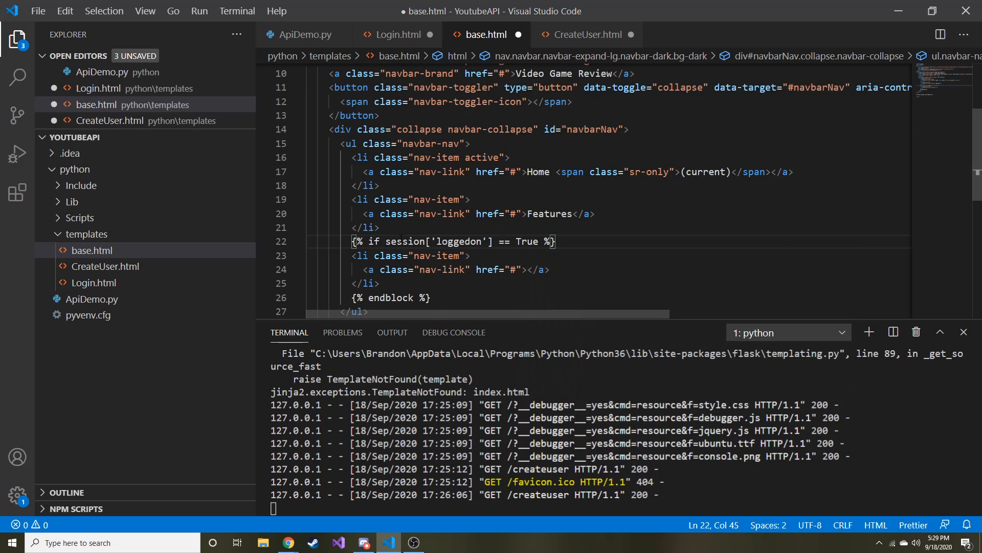
type("e")
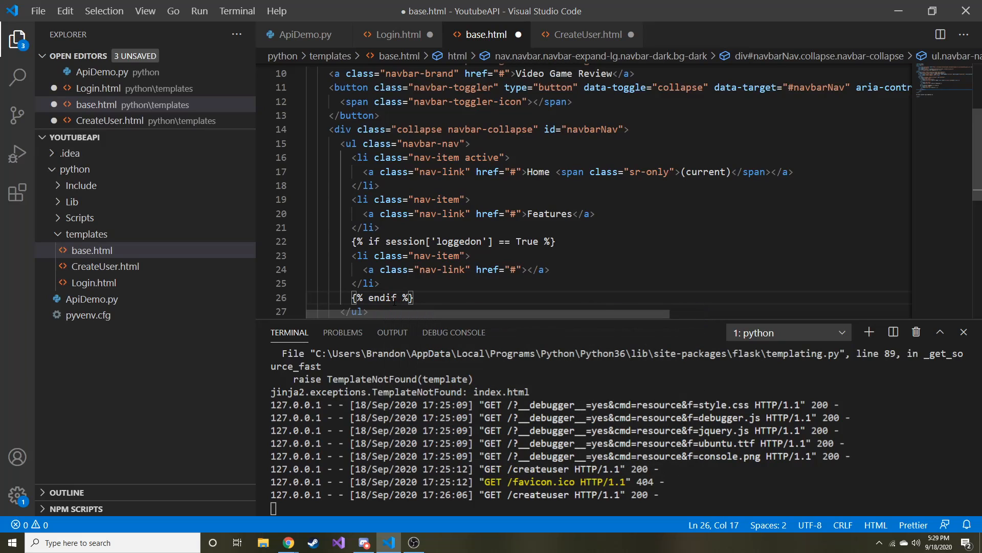
key("ctrl+s")
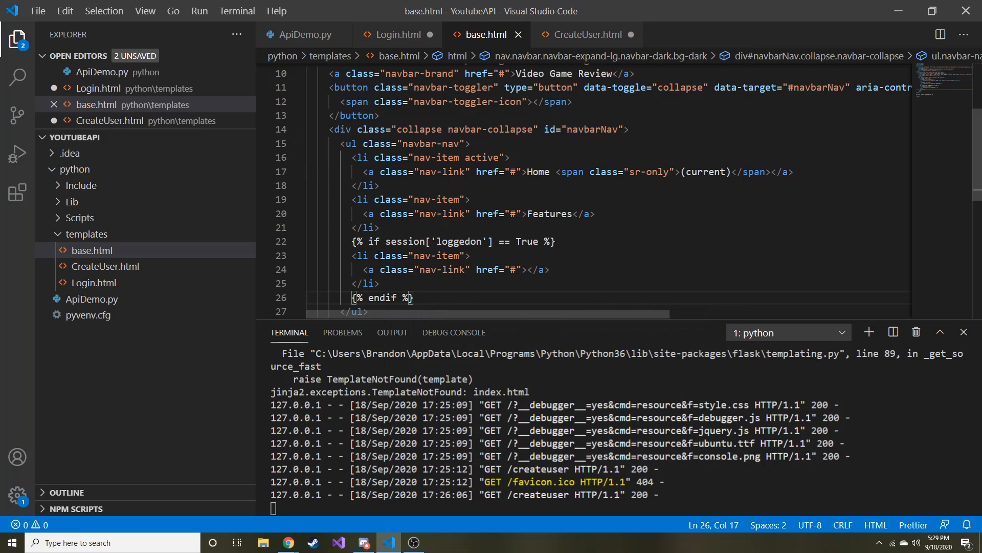
left_click(553, 241)
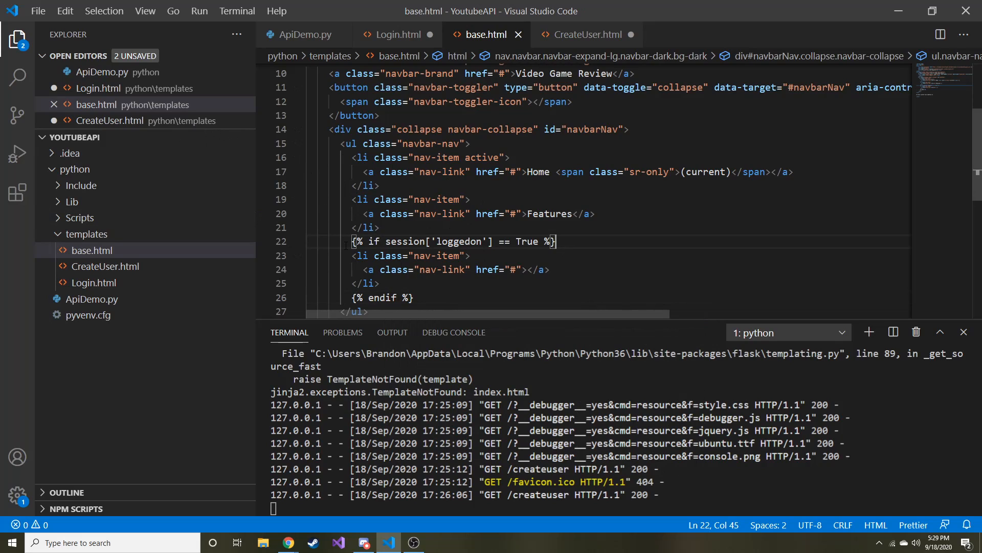
Step: Make the conditional third nav link read 'Logout'
double_click(458, 241)
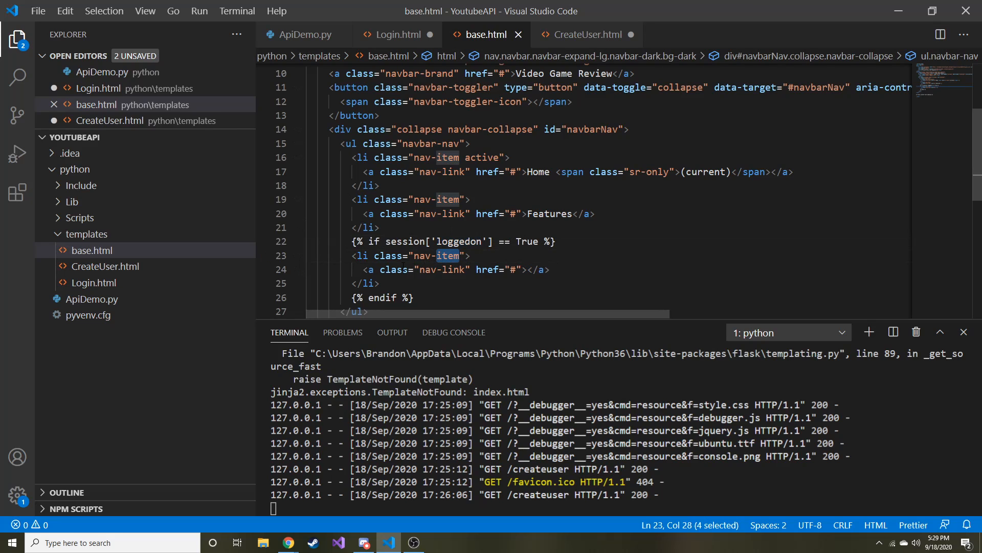
left_click(523, 270)
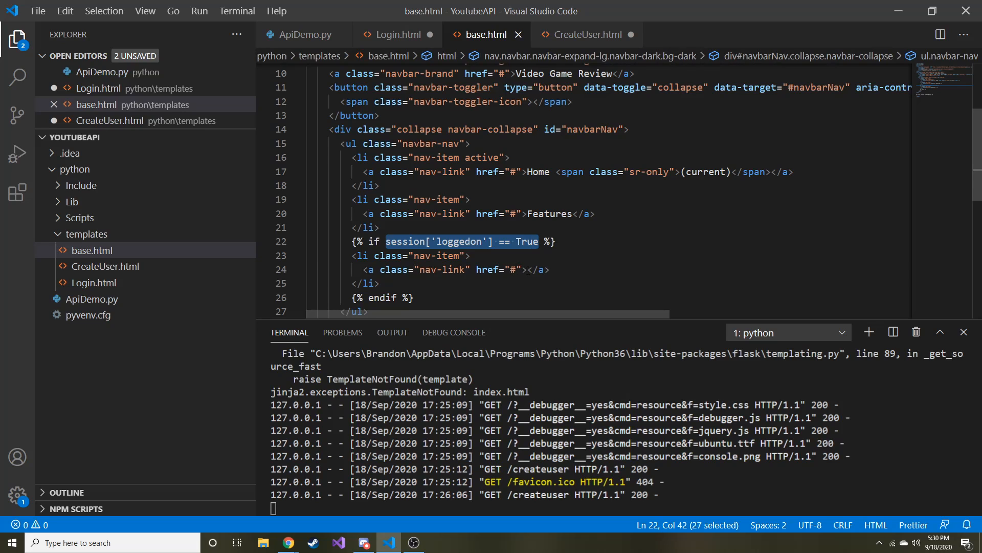
type("Logge")
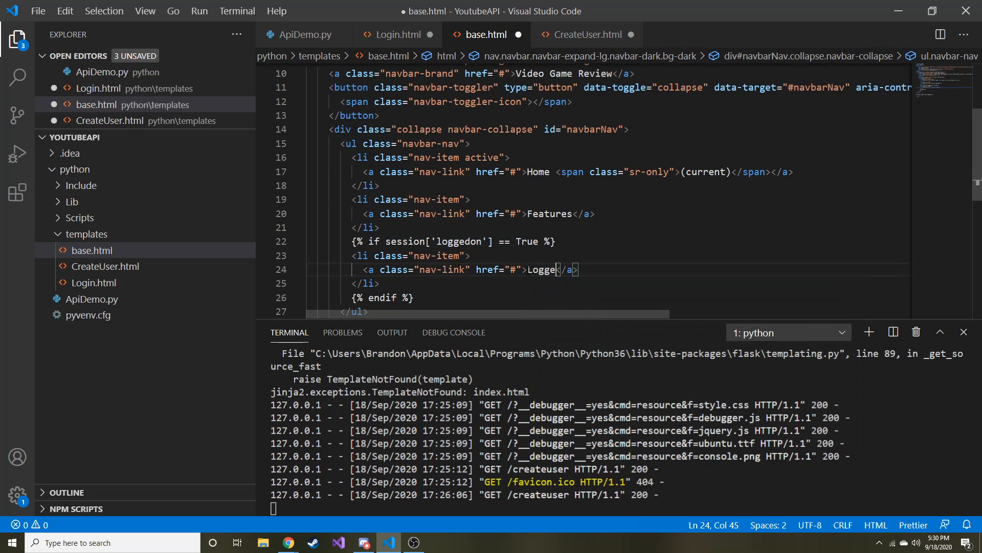
type("d Of")
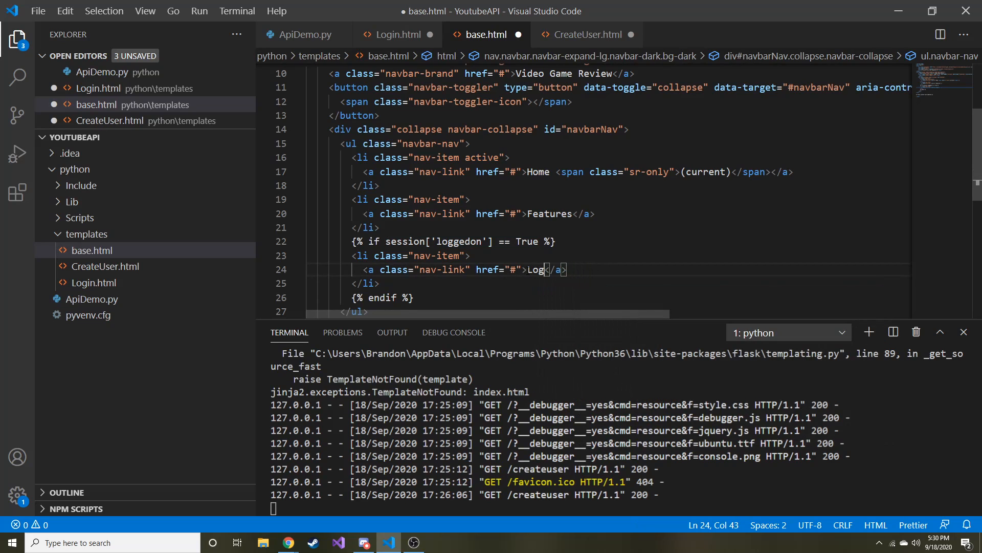
type("out")
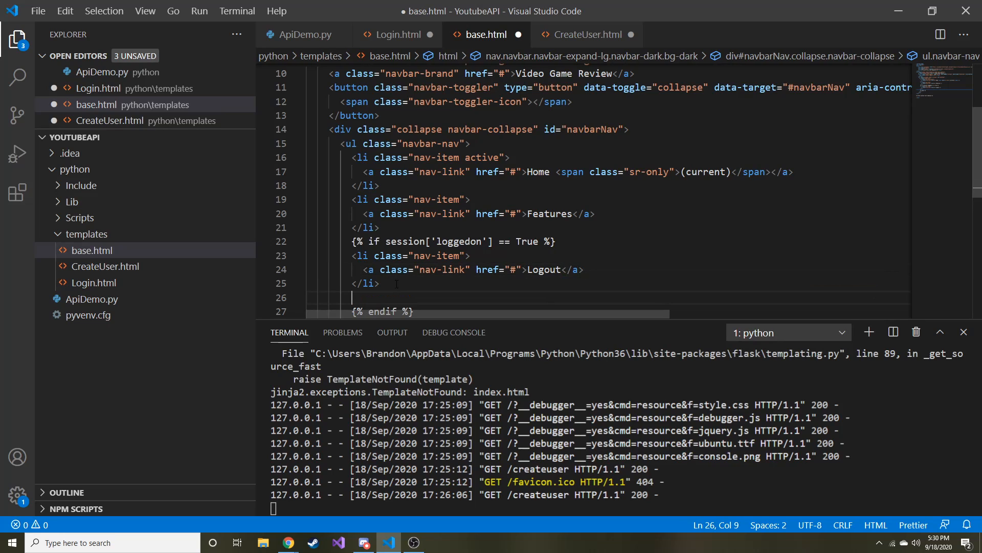
Step: Add an {% else %} branch with a Login link and save the edited templates
type("{}")
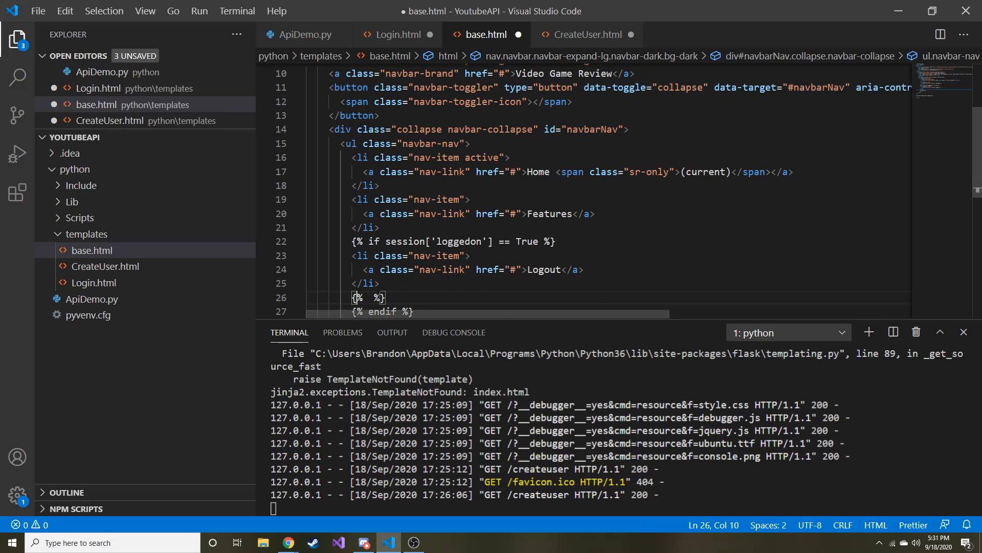
type("else")
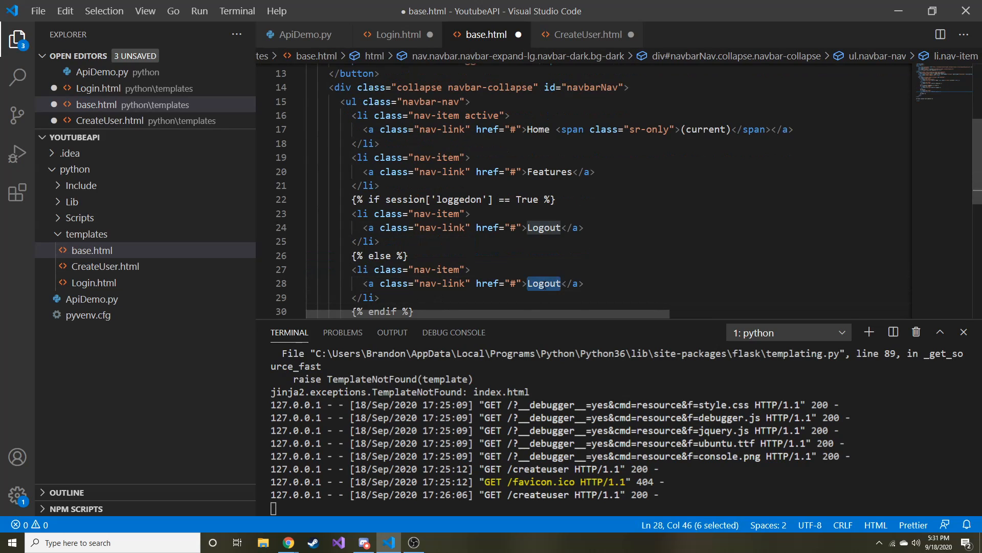
type("Login")
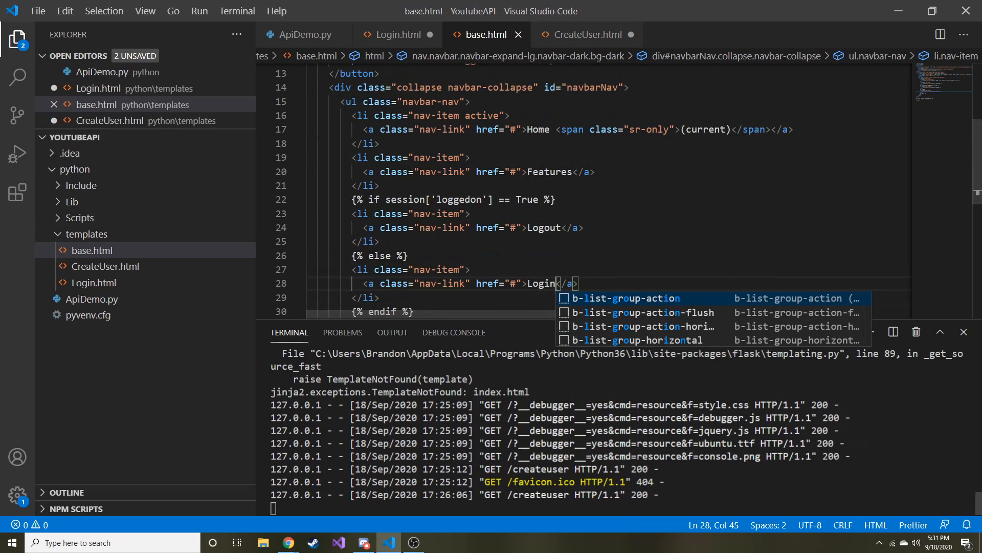
left_click(398, 34)
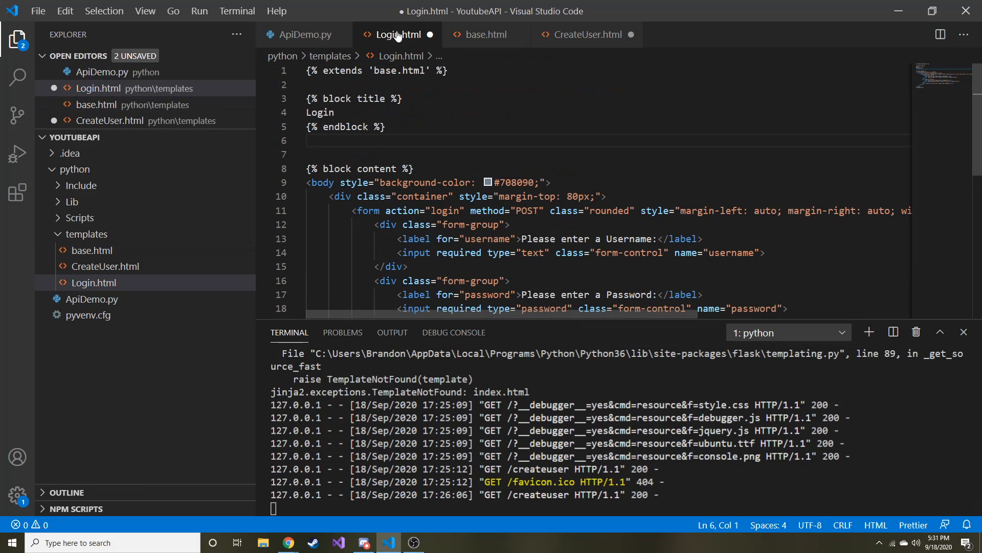
left_click(586, 34)
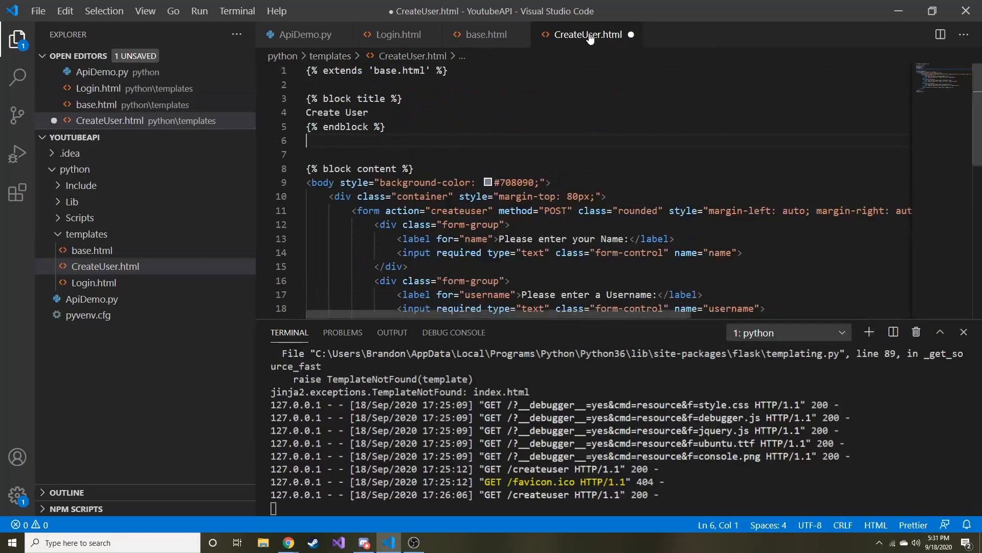
key("ctrl+s")
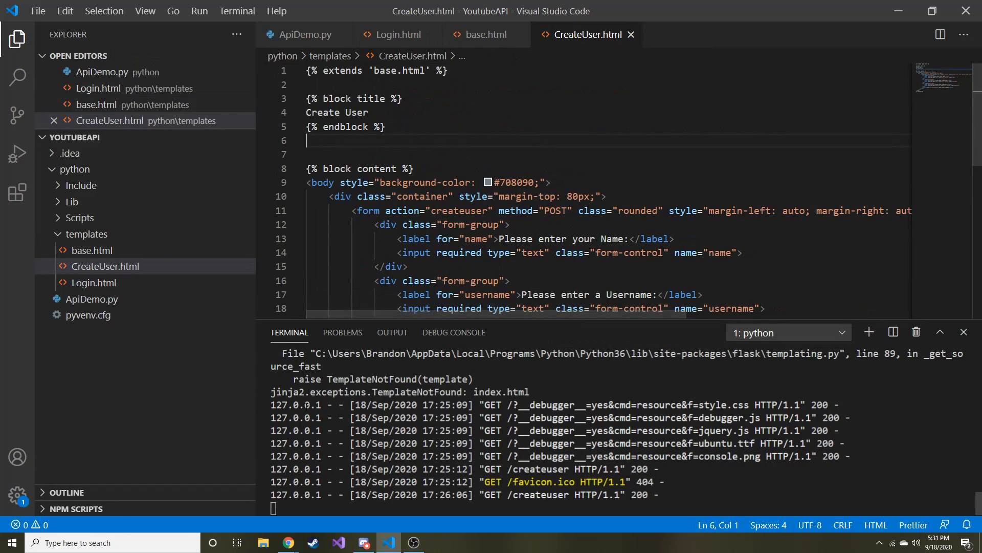
left_click(287, 542)
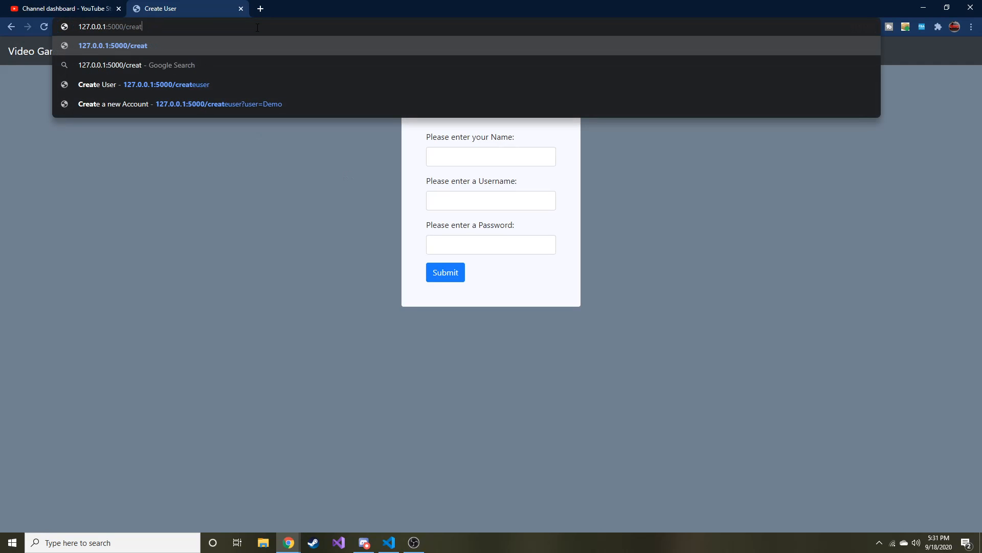
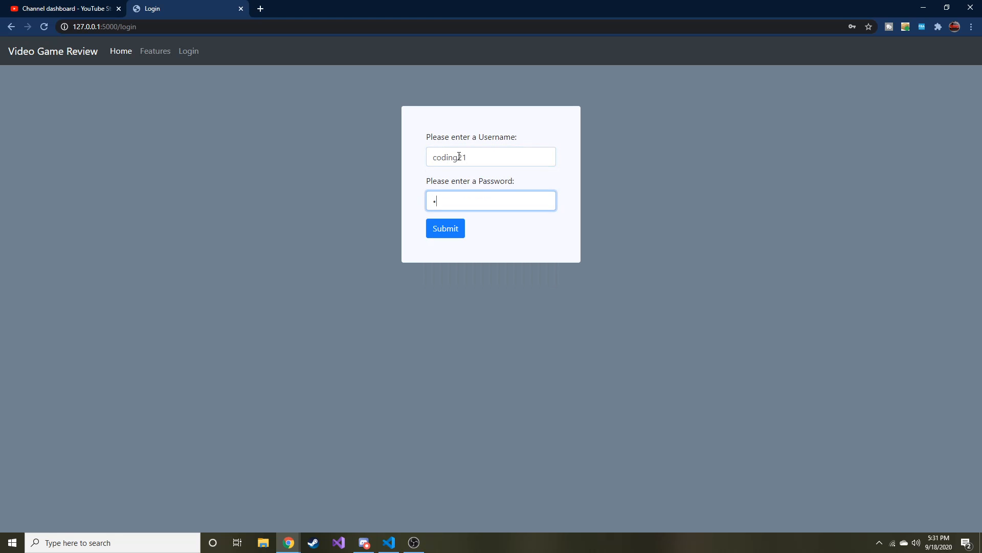
Step: Log in at 127.0.0.1:5000/login by entering the credentials and submitting
left_click(444, 228)
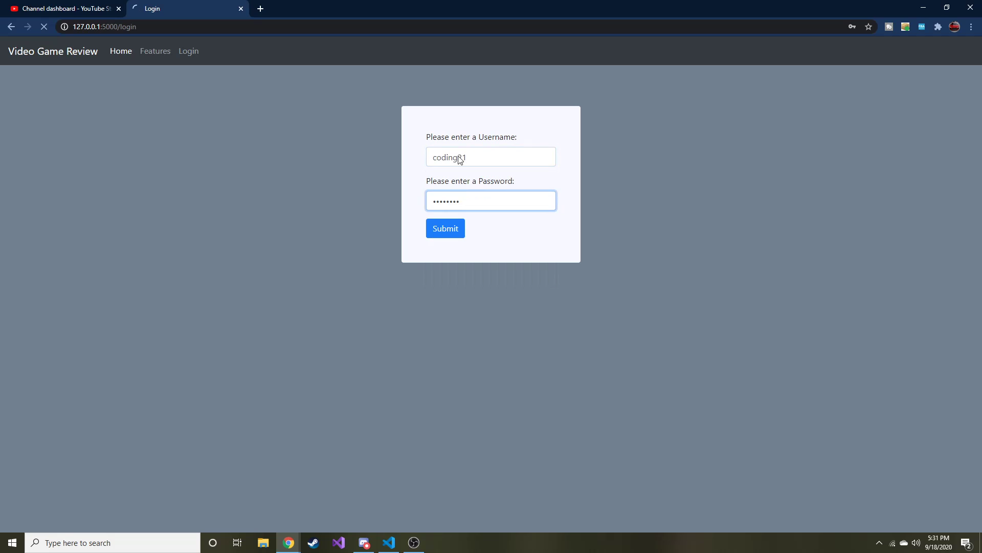
left_click(445, 228)
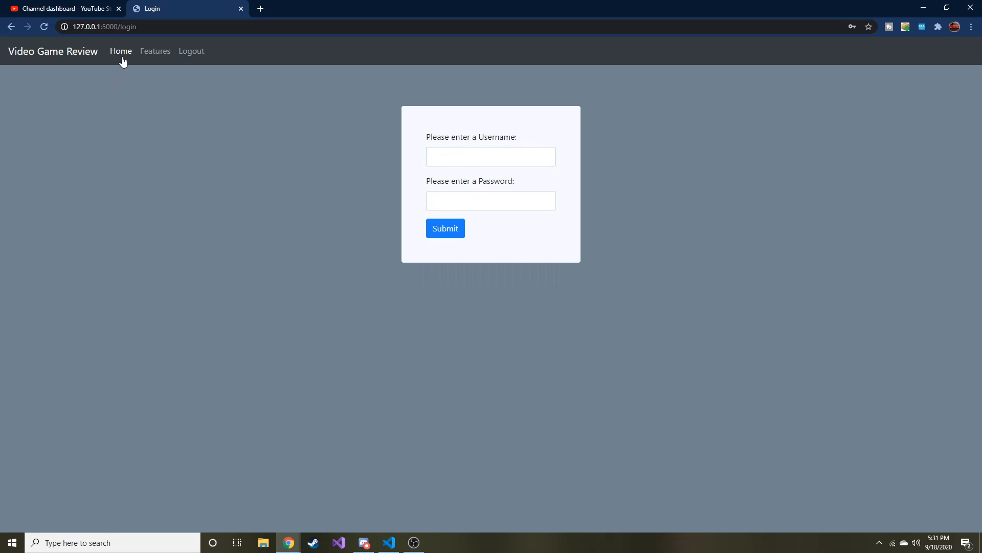
Step: Load the /createuser page showing Logout, then return to the code editor
left_click(125, 26)
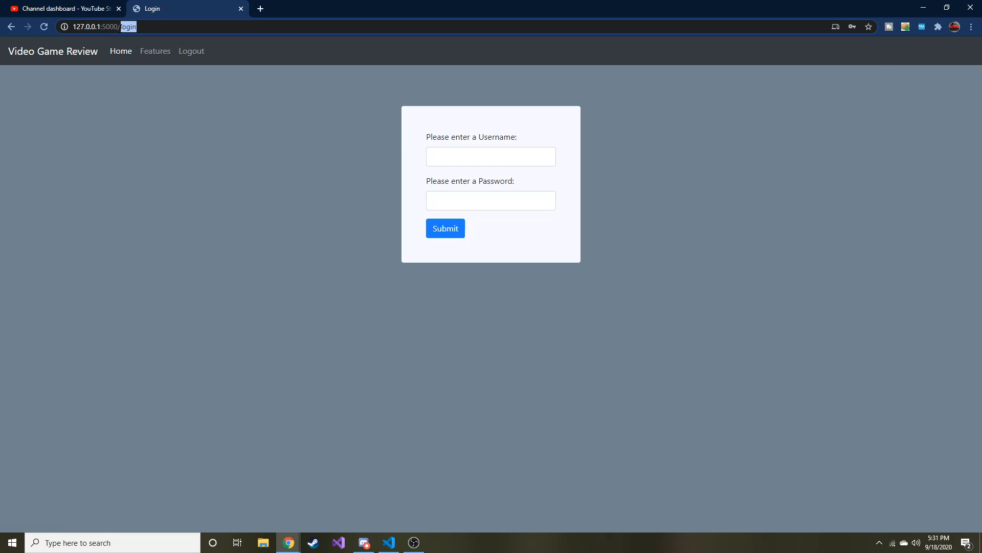
type("createuser")
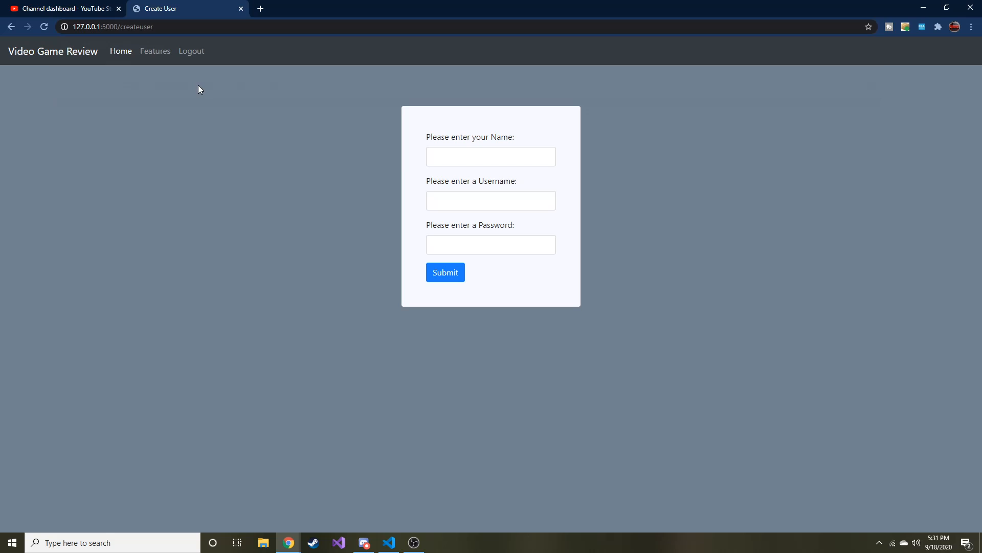
mouse_move(191, 51)
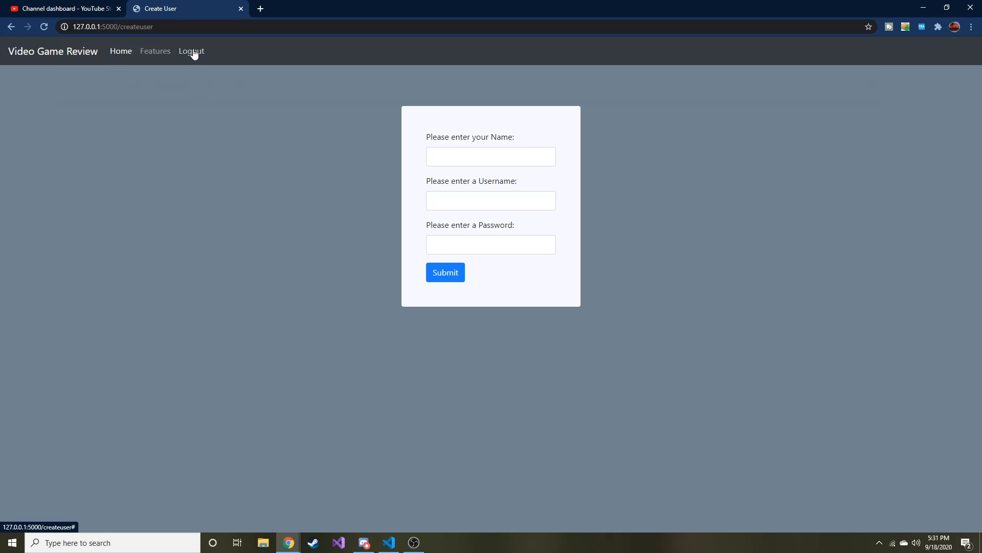
mouse_move(202, 93)
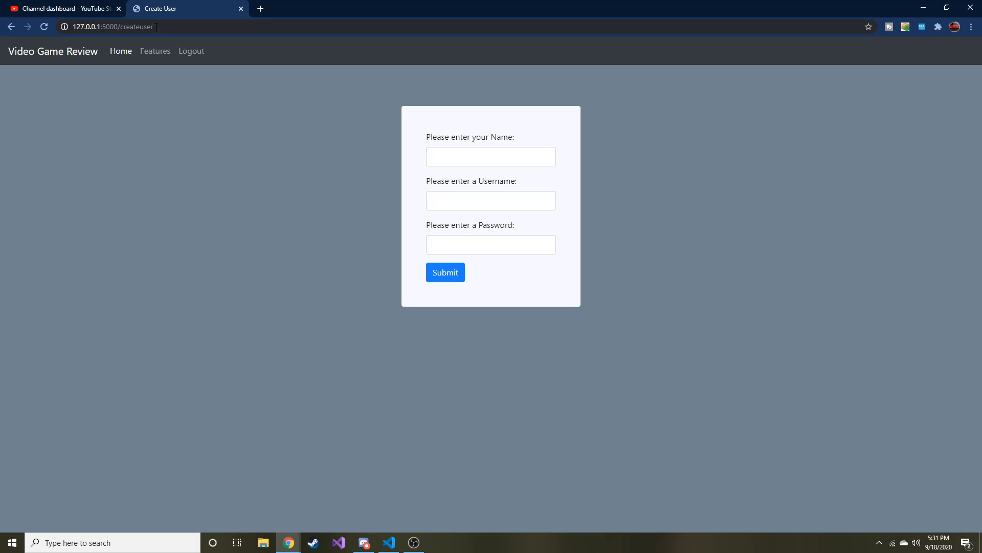
mouse_move(192, 51)
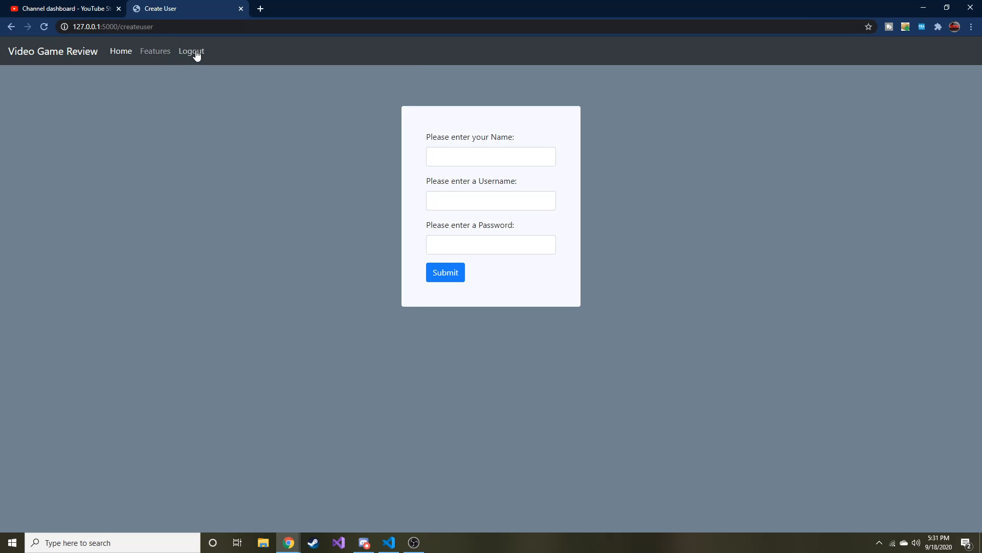
mouse_move(195, 57)
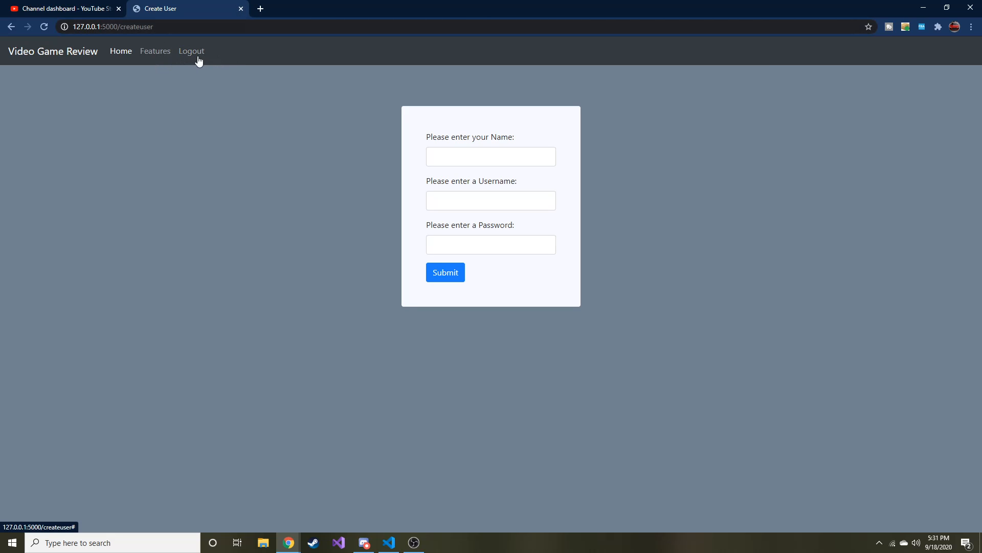
mouse_move(242, 9)
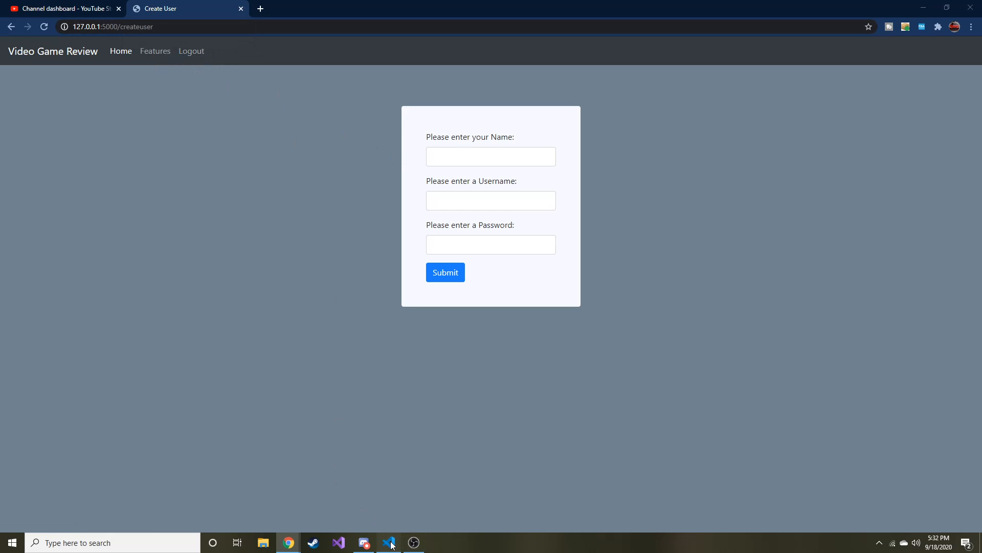
left_click(389, 542)
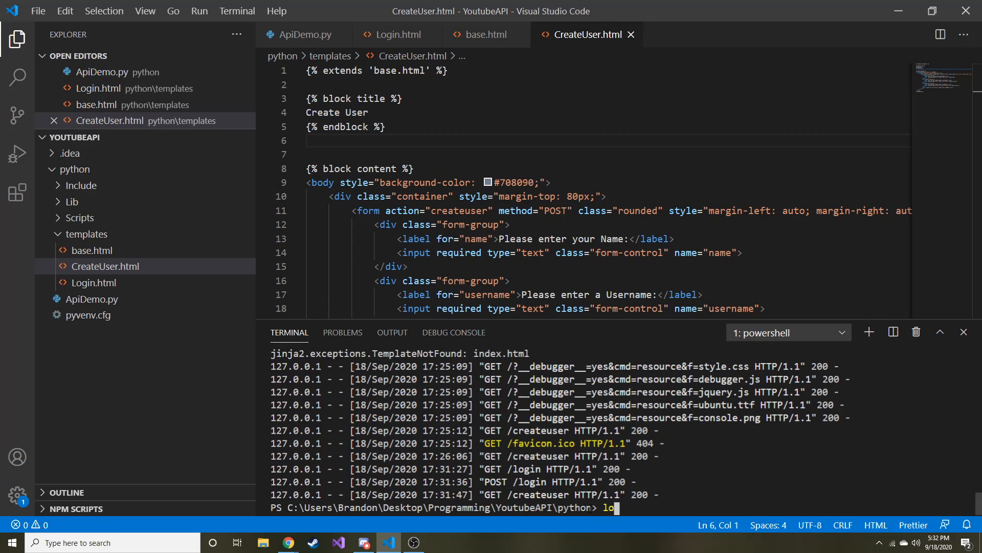
Step: Restart the Flask server by running python .\ApiDemo.py in the terminal
type("python .\\ApiDemo.py")
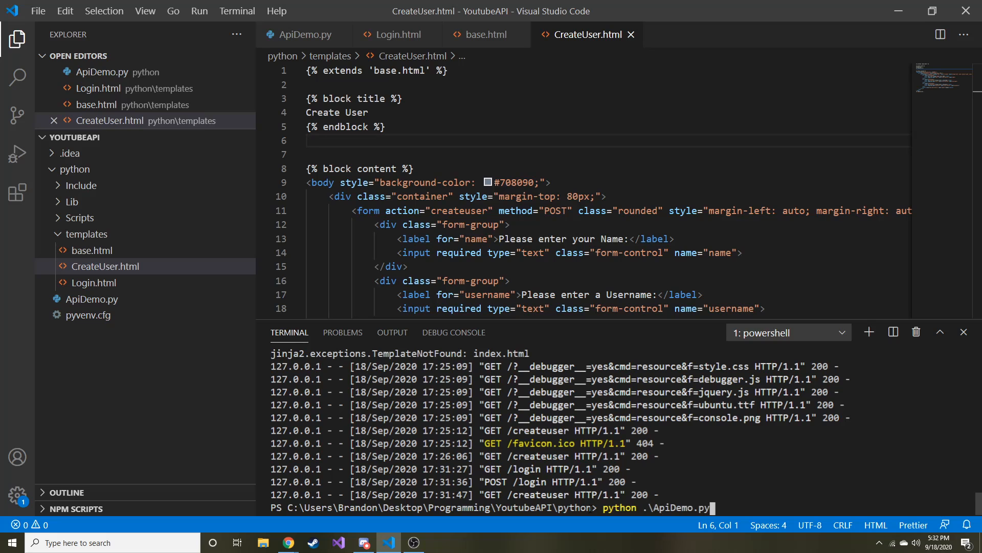
key("Return")
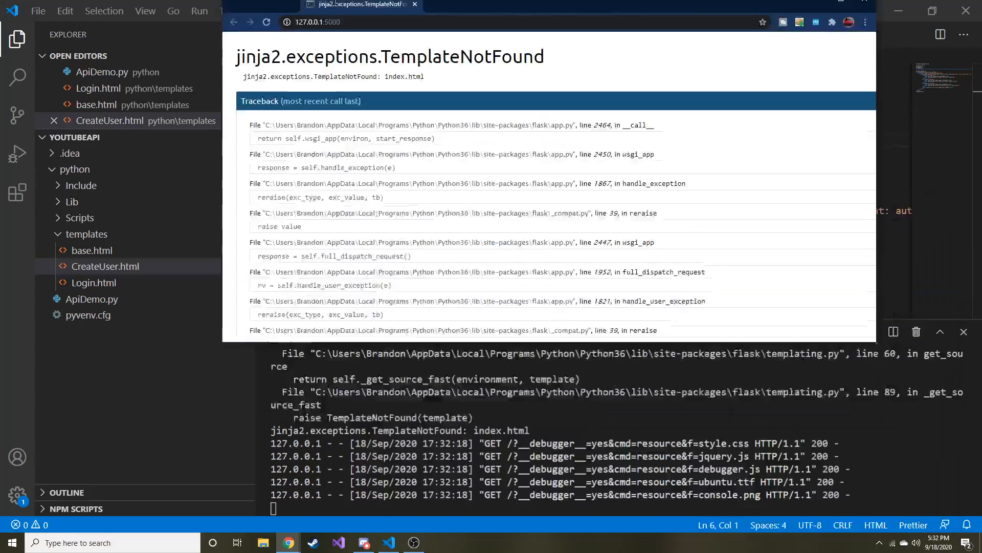
left_click(932, 11)
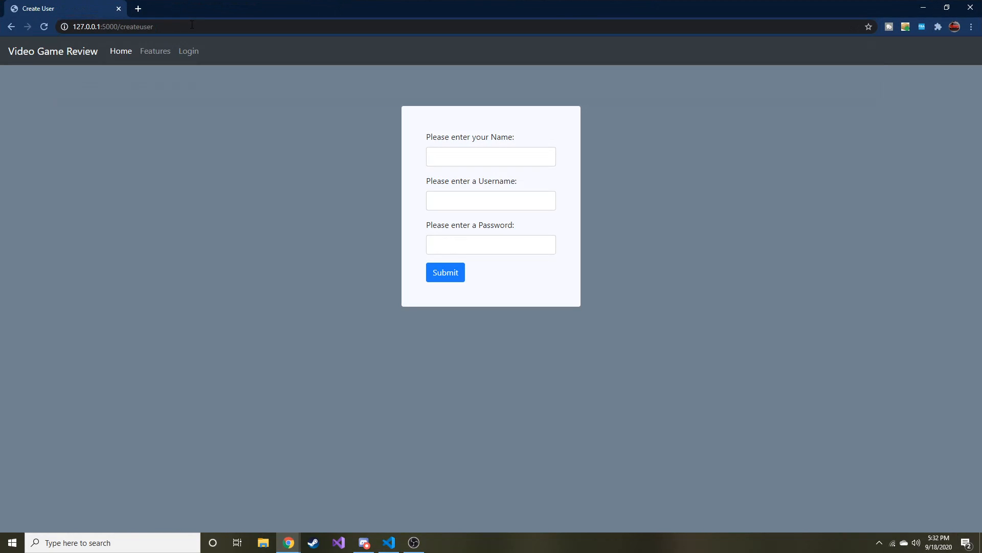
mouse_move(189, 51)
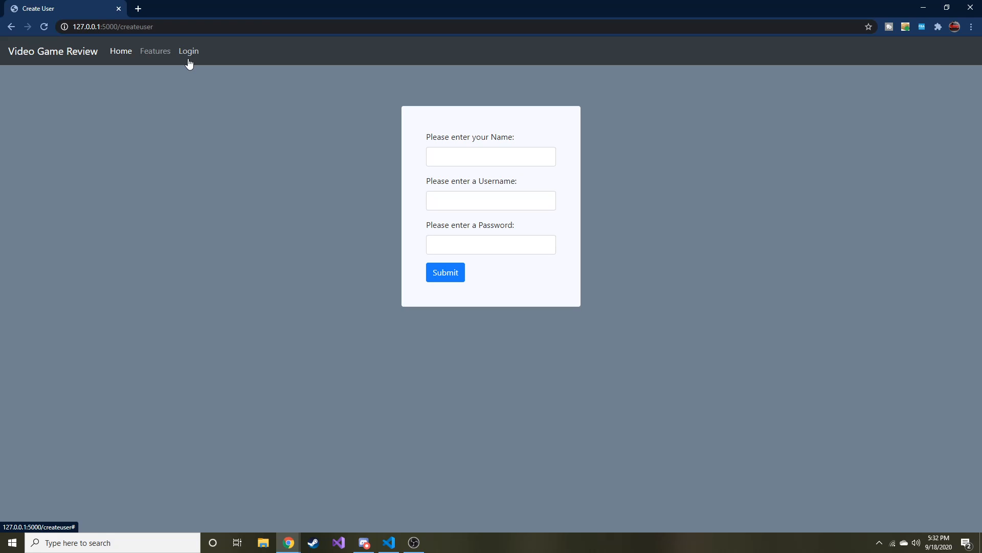
mouse_move(196, 58)
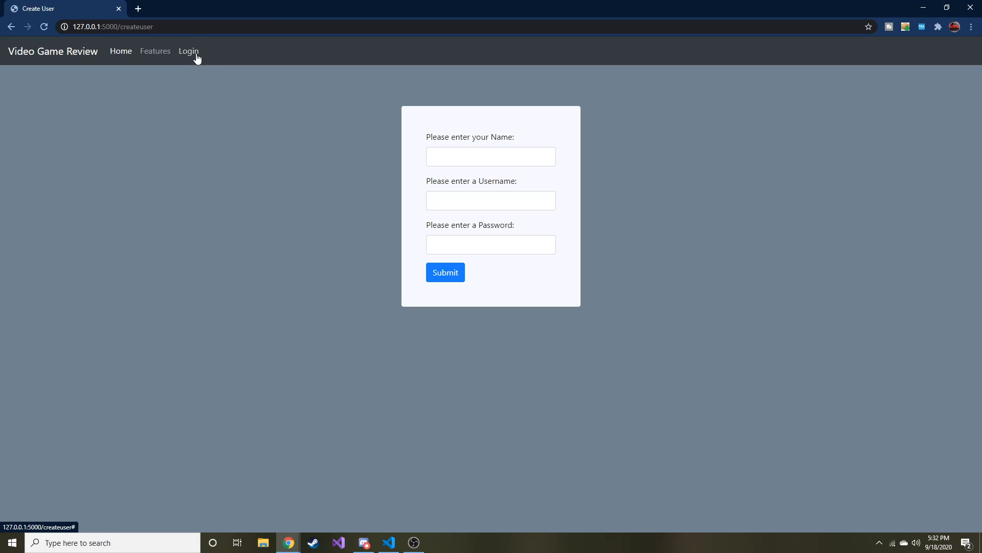
mouse_move(915, 12)
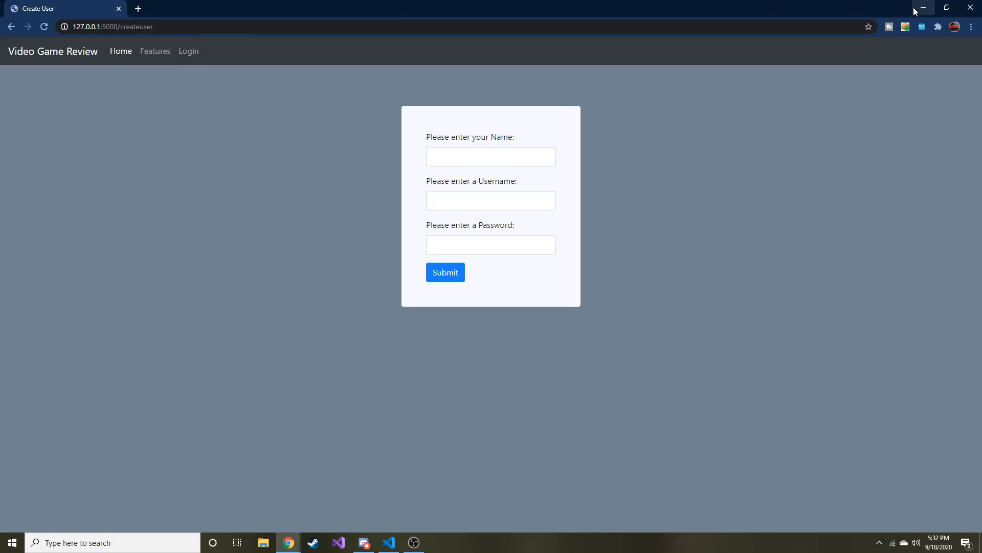
Step: Check the reloaded /createuser navbar reads Login, then return to VS Code
left_click(388, 541)
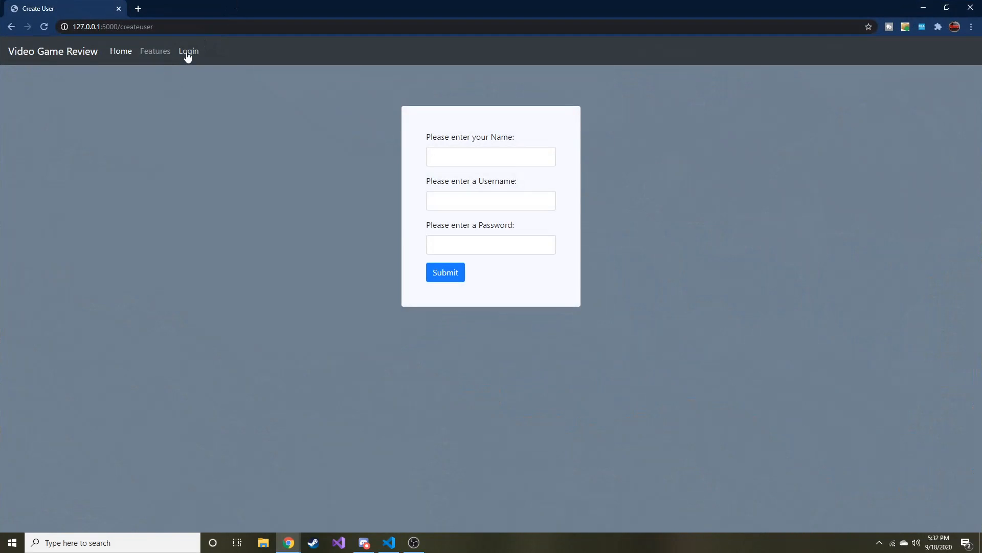
mouse_move(189, 51)
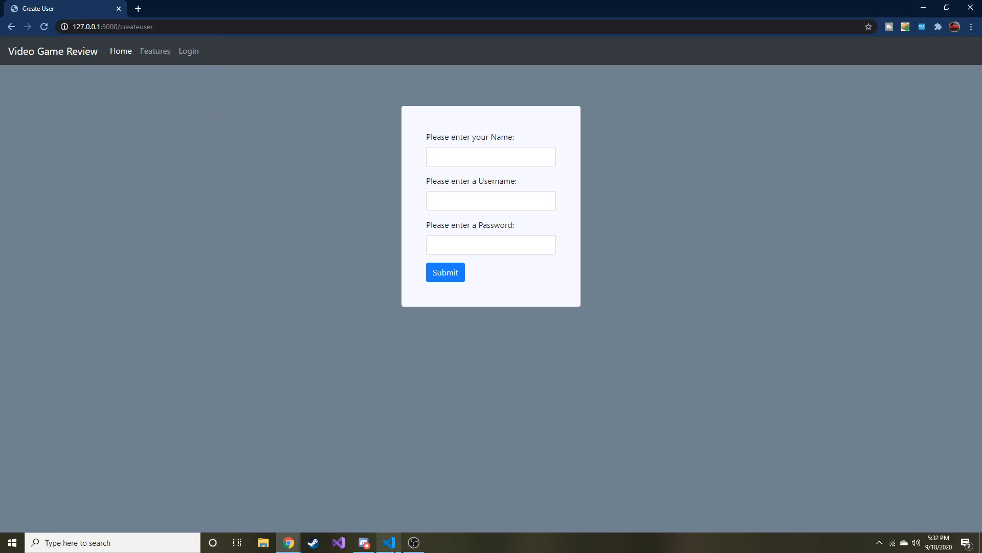
left_click(388, 542)
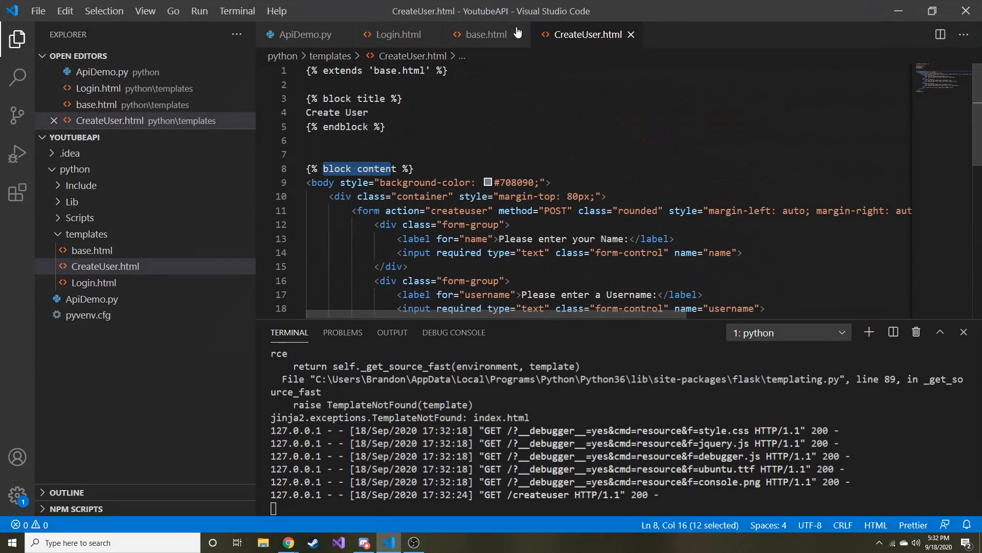
mouse_move(398, 35)
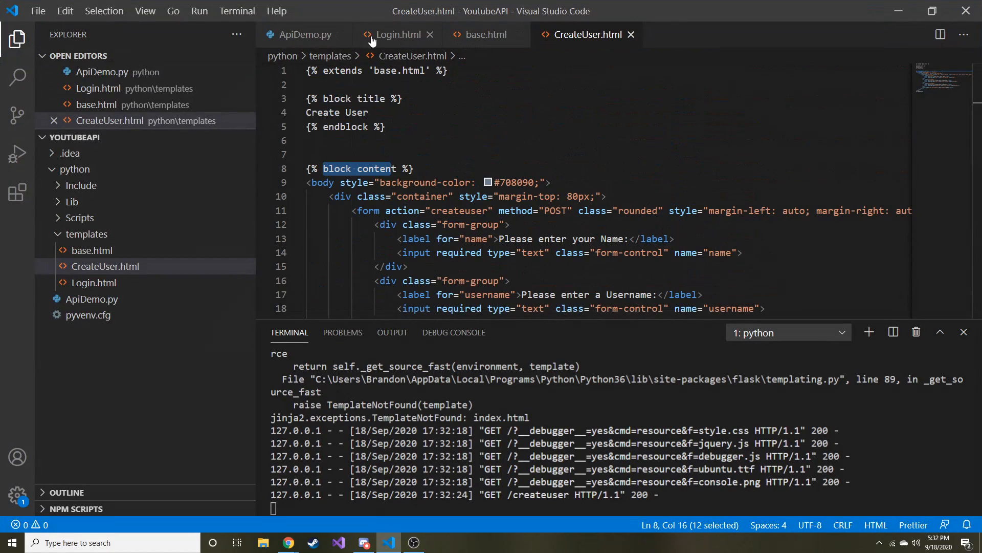
Step: Point base.html's Login link to /login and Logout link to /logout, and save
left_click(485, 34)
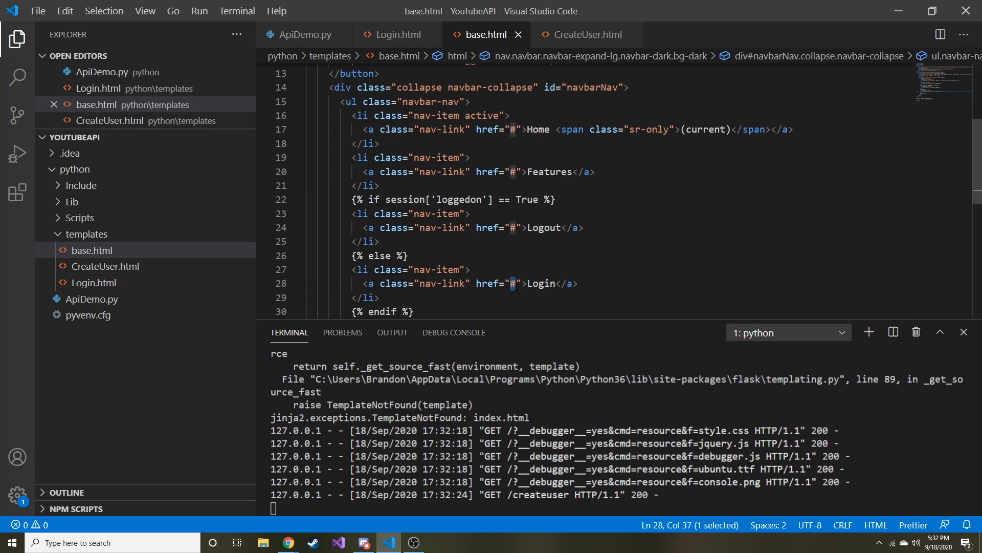
type("/login")
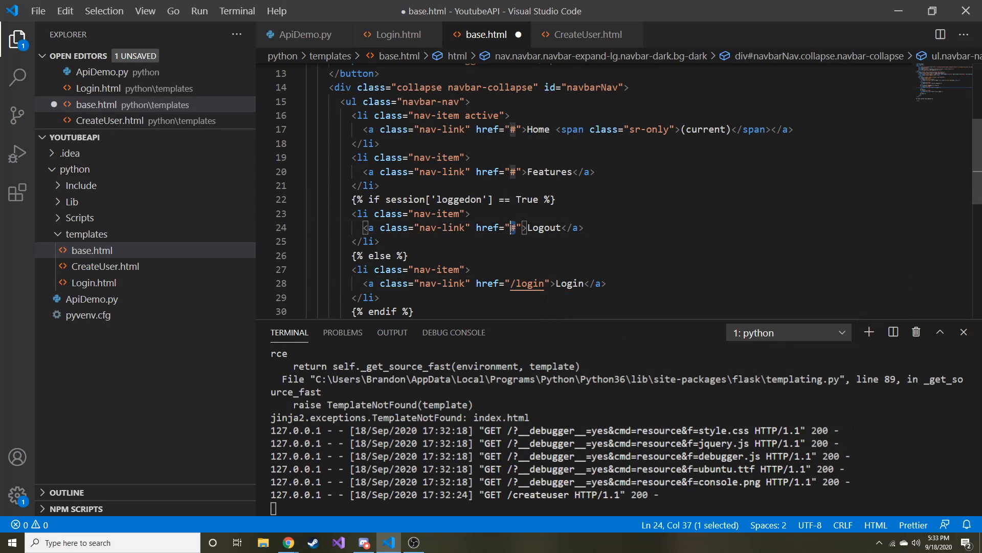
type("/")
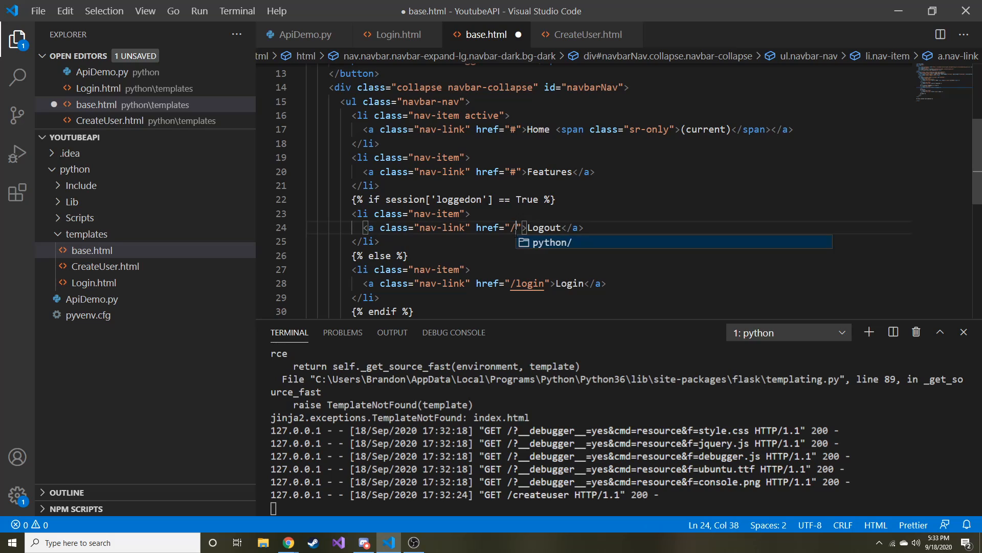
type("logout")
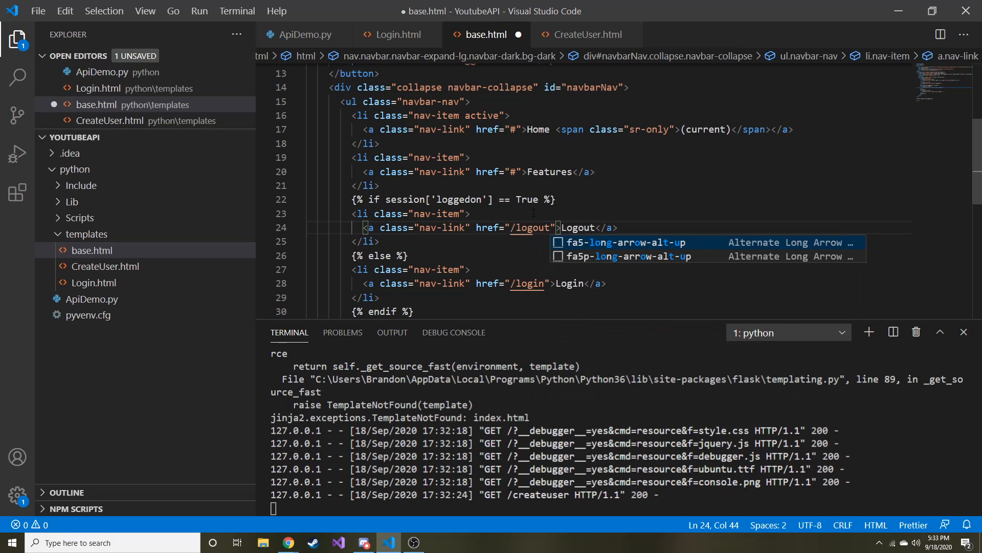
key("ctrl+s")
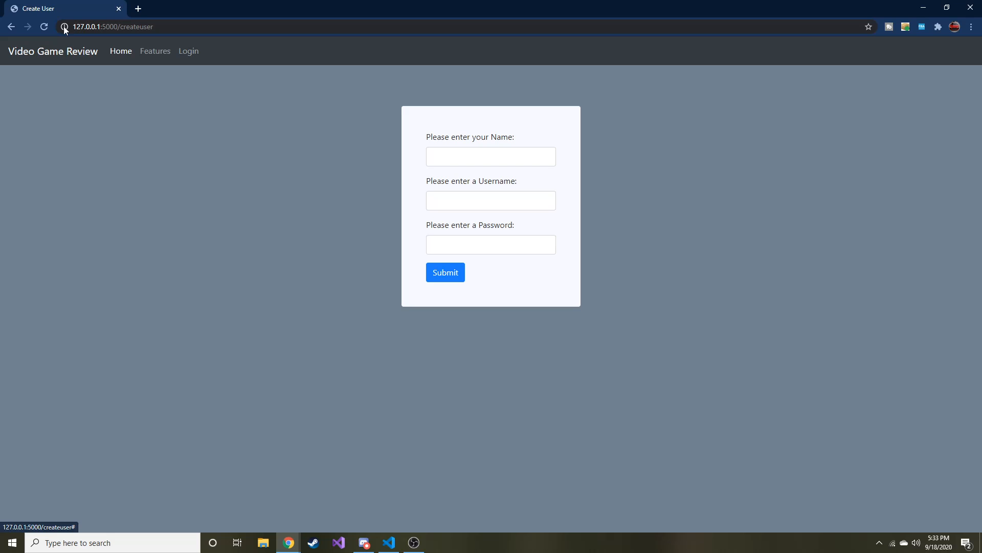
mouse_move(188, 51)
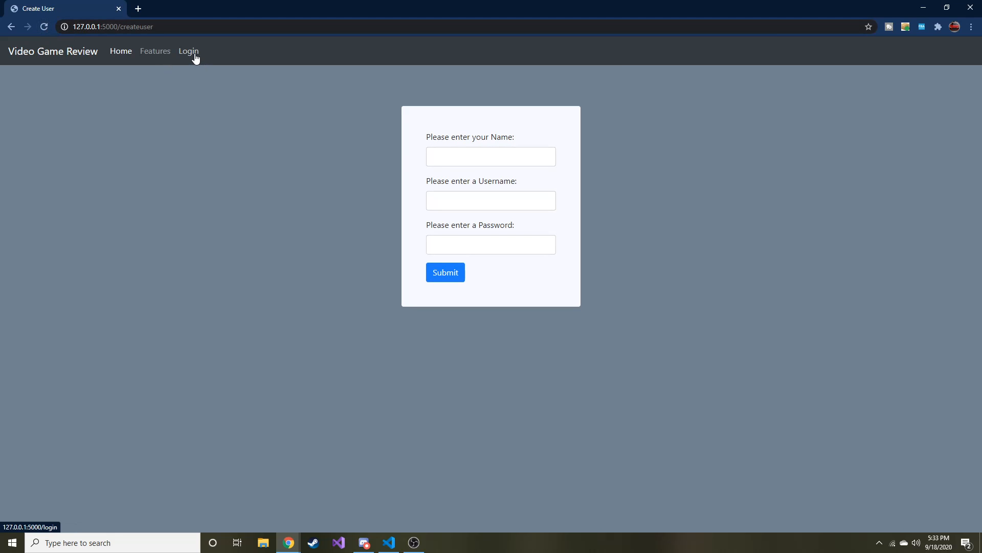
Step: Follow the navbar Login link to 127.0.0.1:5000/login, then switch back to VS Code
left_click(188, 51)
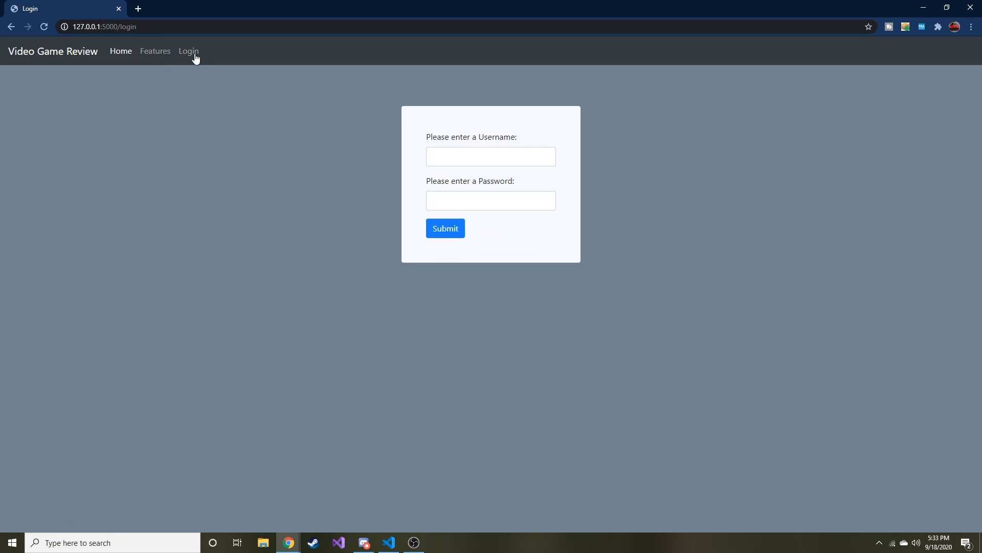
mouse_move(181, 8)
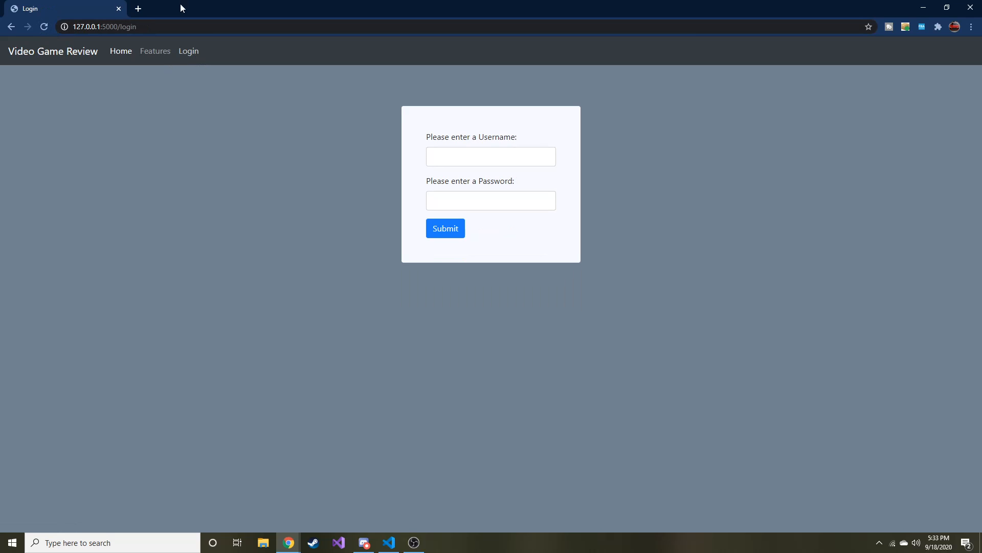
left_click(388, 542)
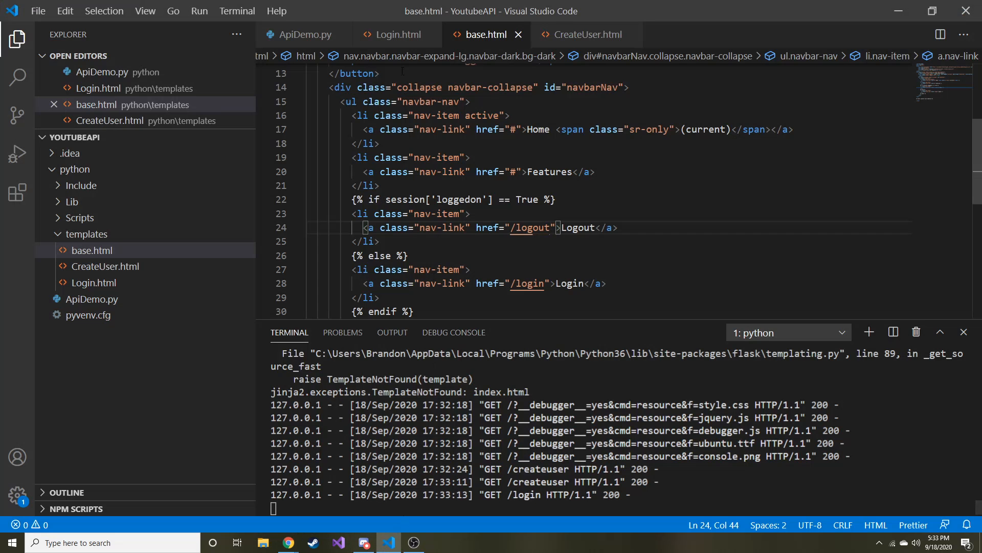
left_click(301, 35)
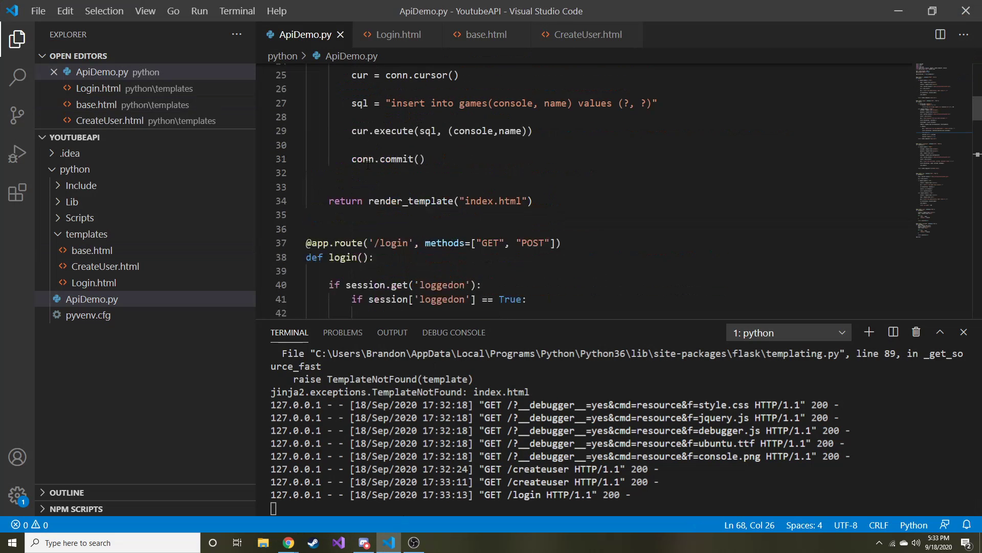
key("enter")
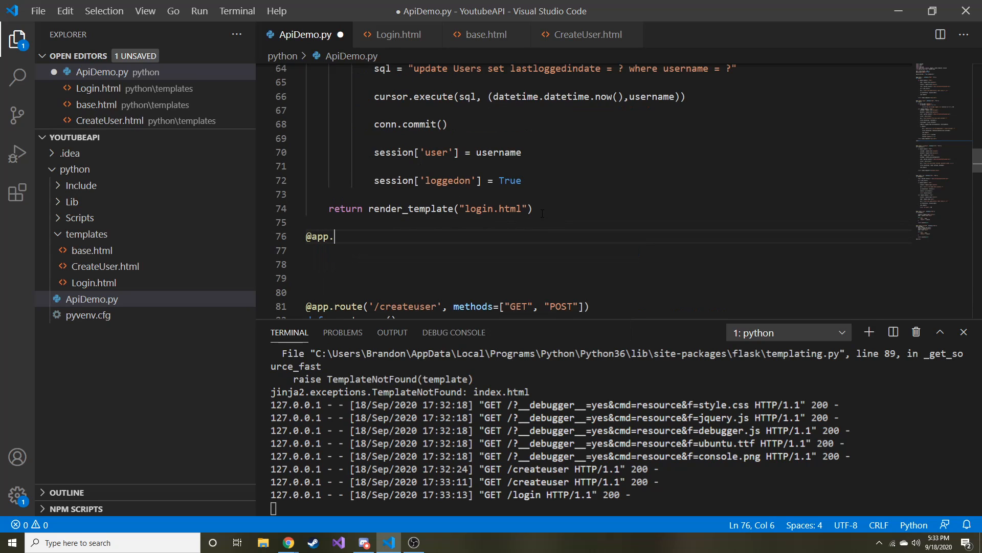
type("route")
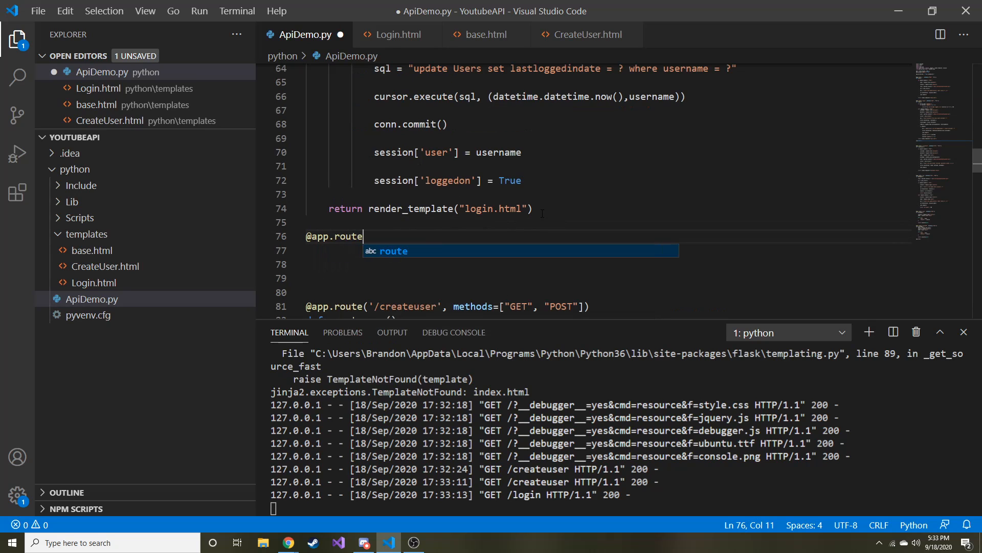
type("('/')")
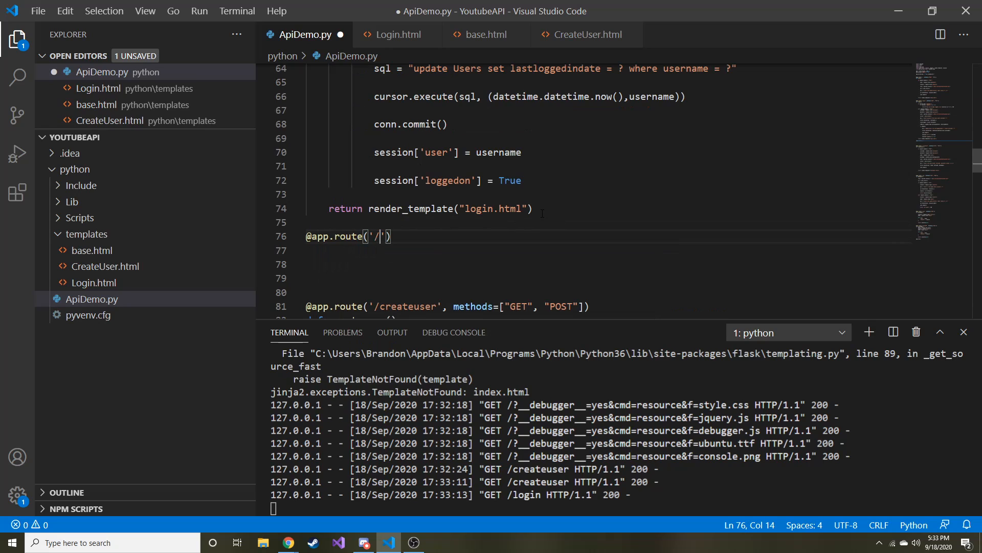
type("logout")
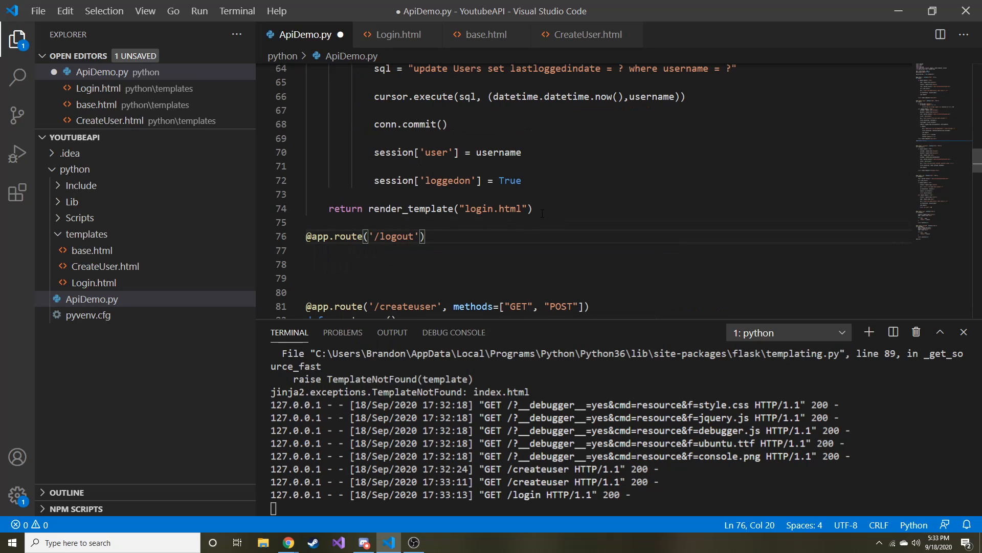
type(", method=")
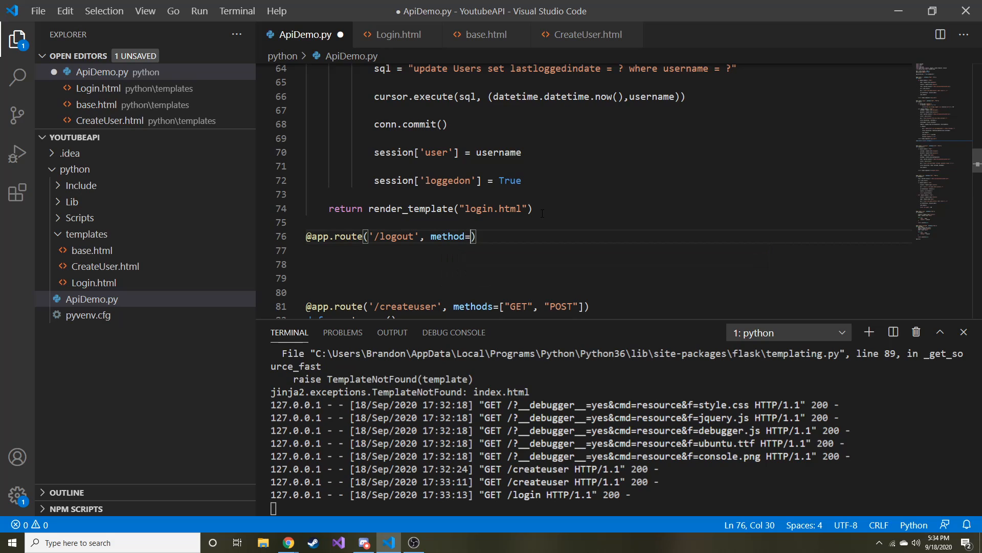
type("[\"GET\"")
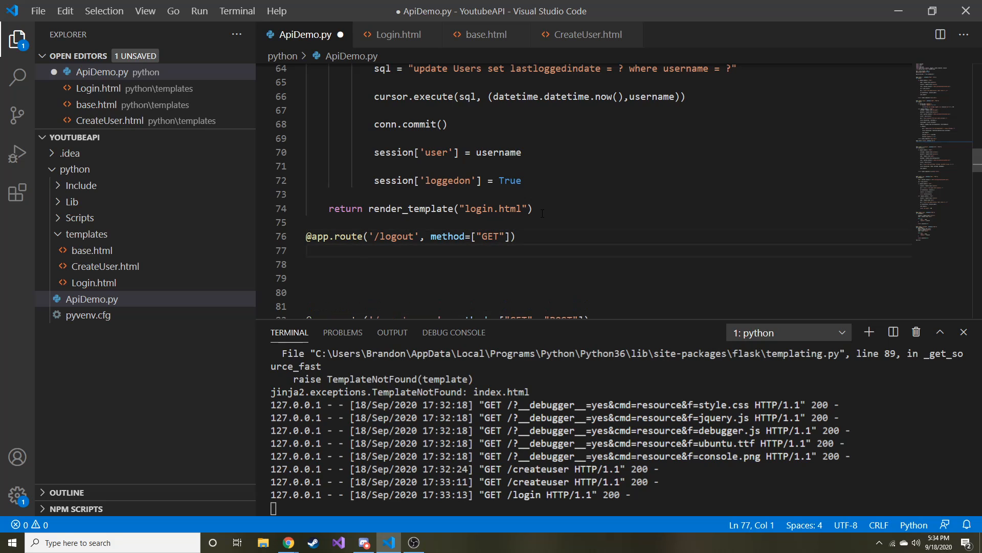
Step: Define logout() setting session['loggedon'] to False and session['user'] to "", then save
type("def logout():")
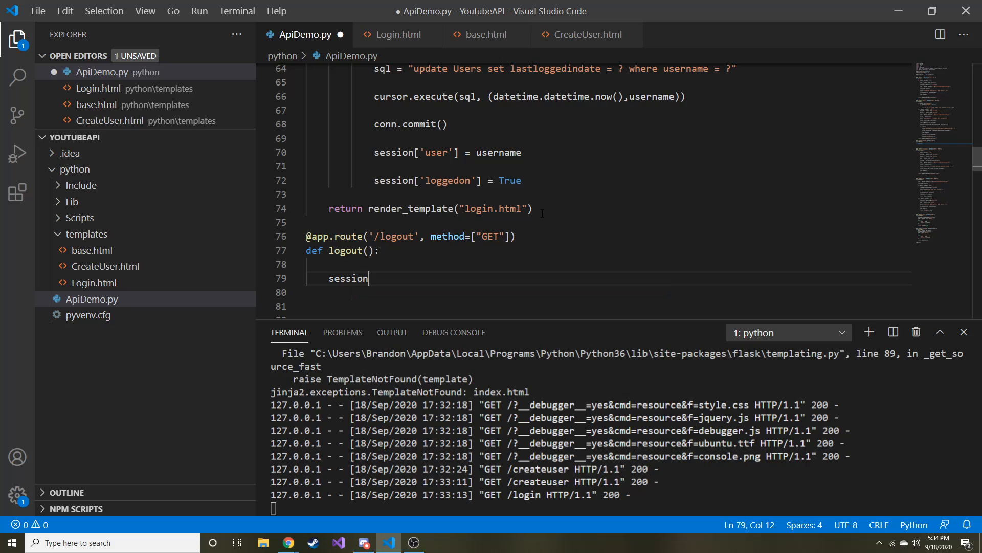
type("[]")
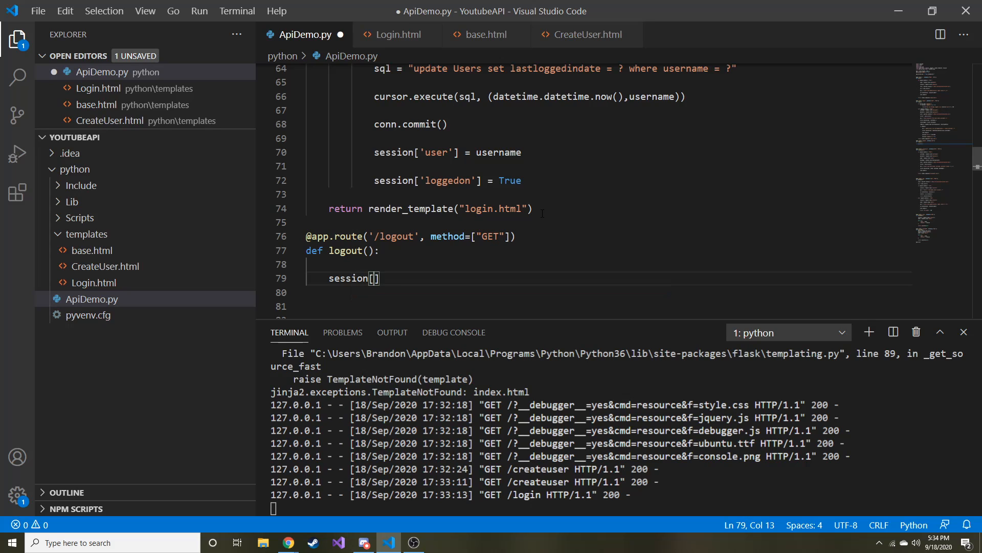
type("'loggedon'")
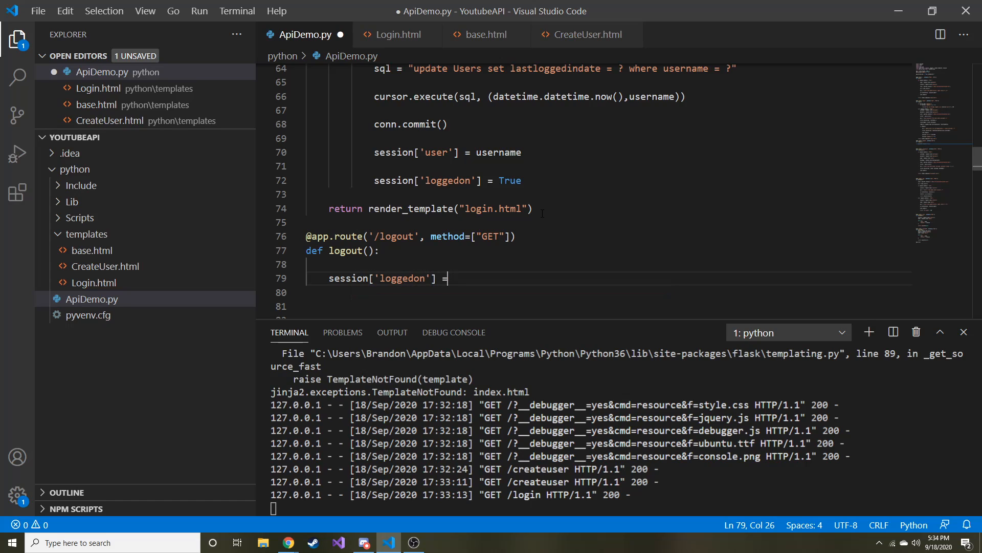
type("Flas")
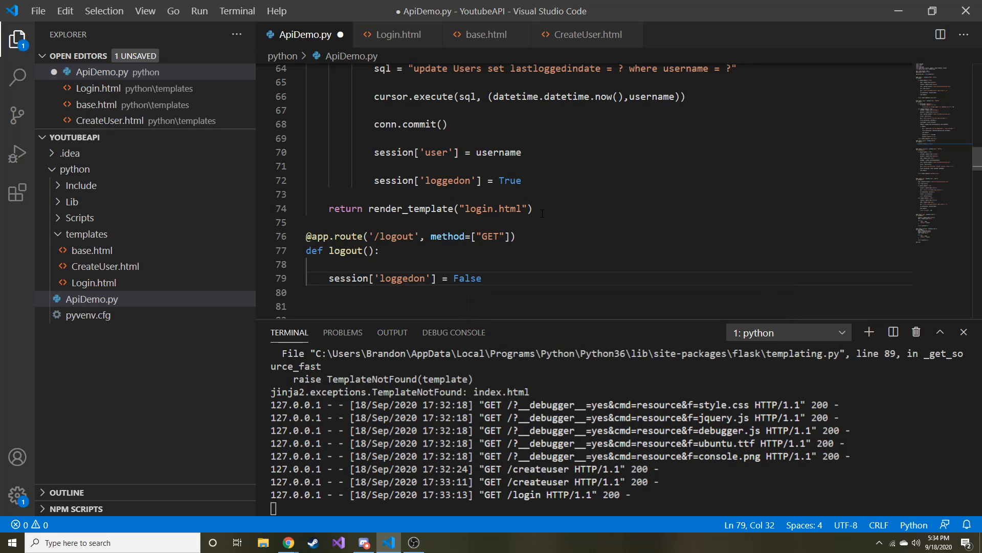
key("enter")
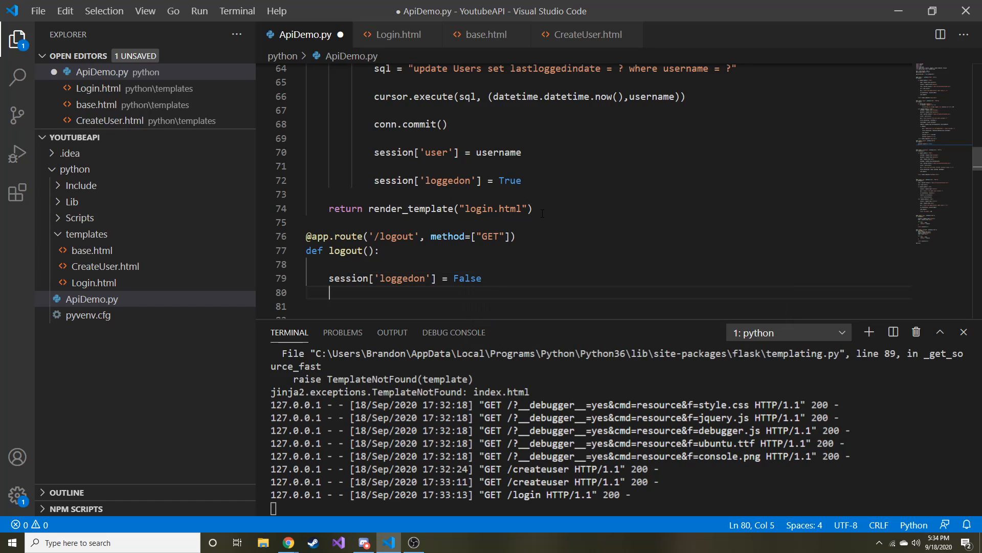
type("session")
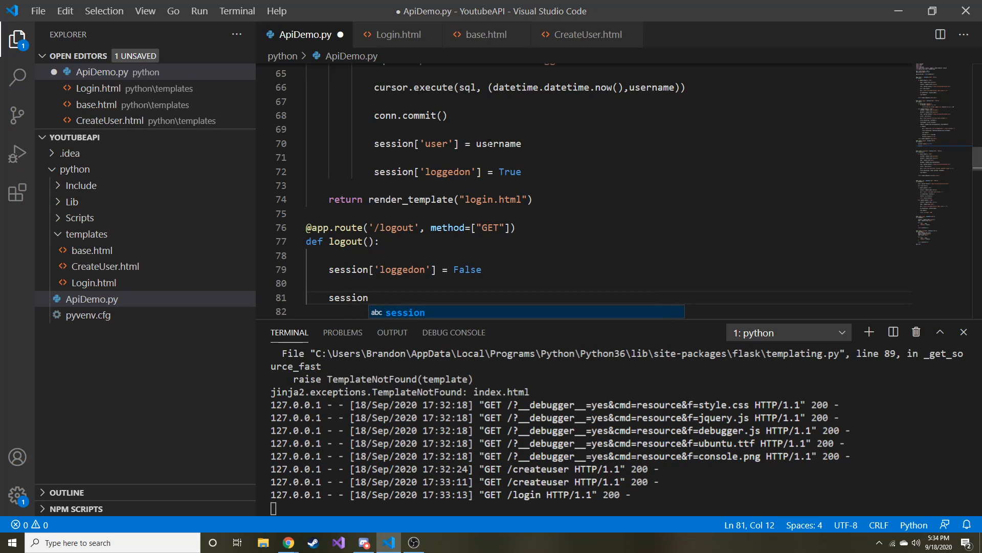
type("[]")
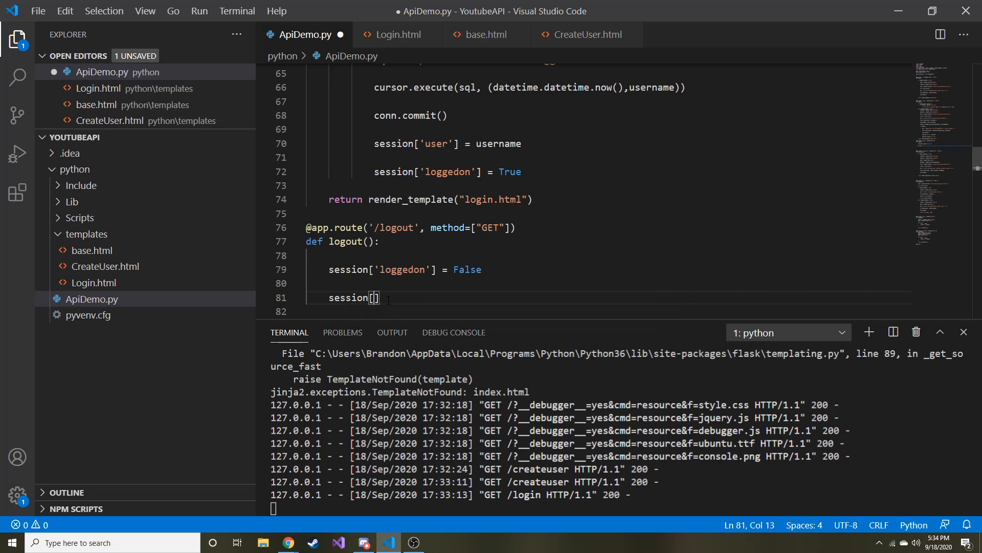
type("'user'")
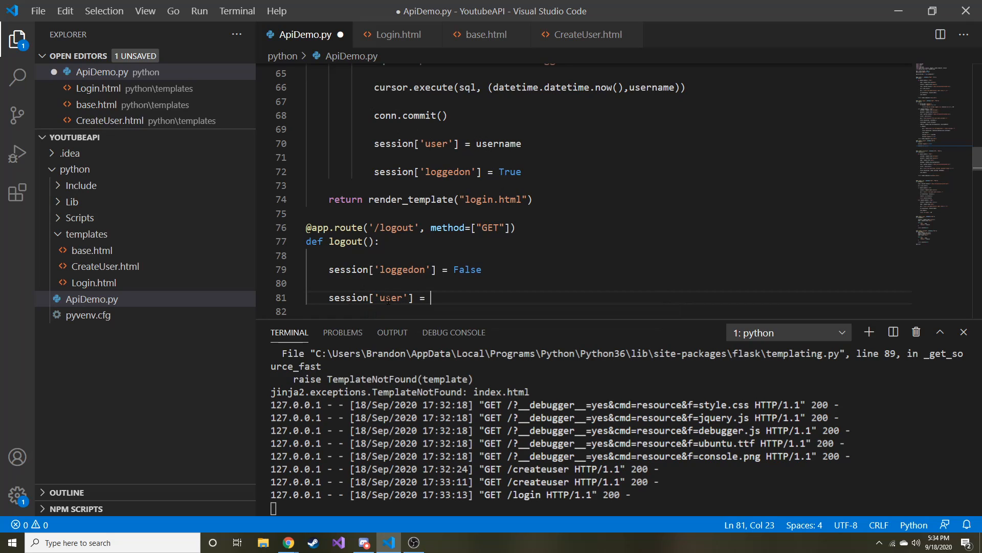
type("\"\"")
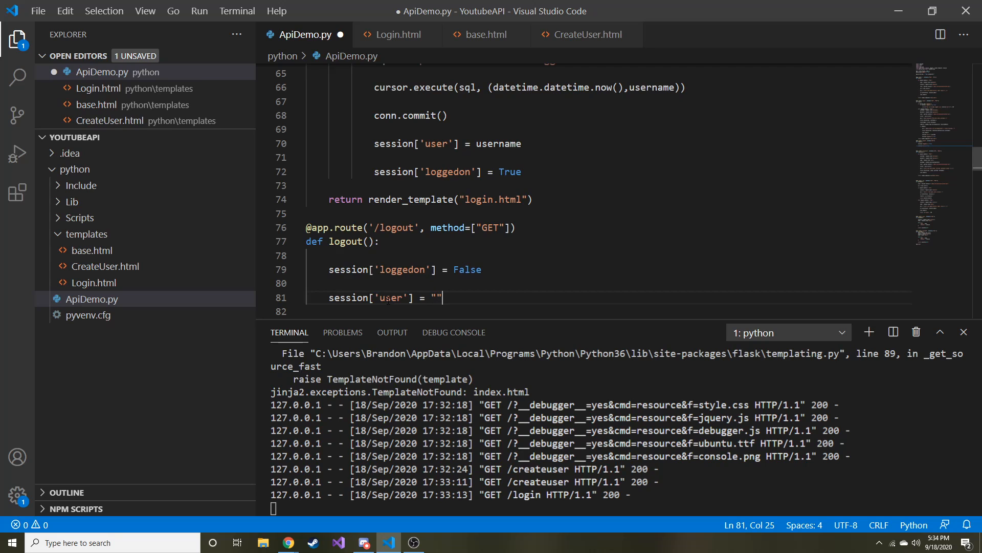
scroll("up", 3)
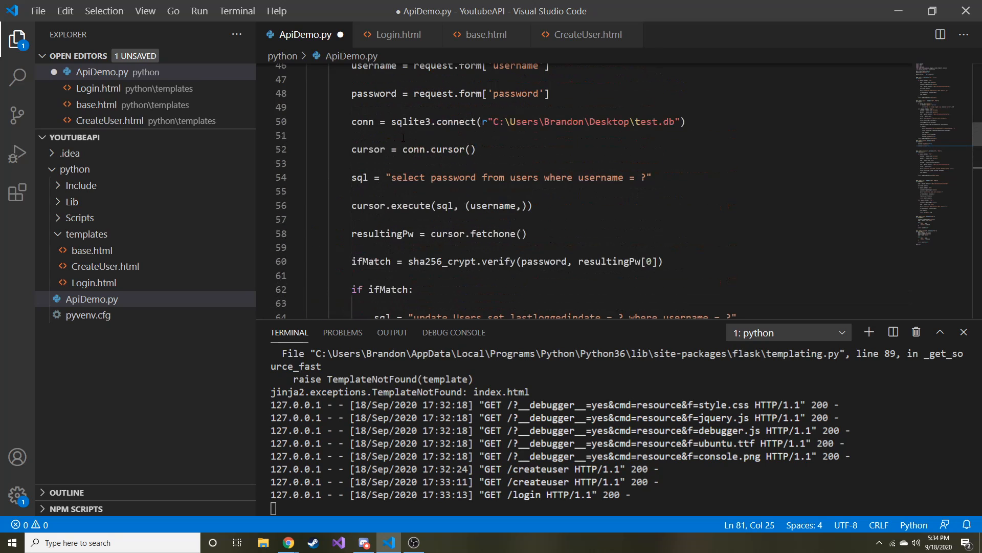
scroll("up", 3)
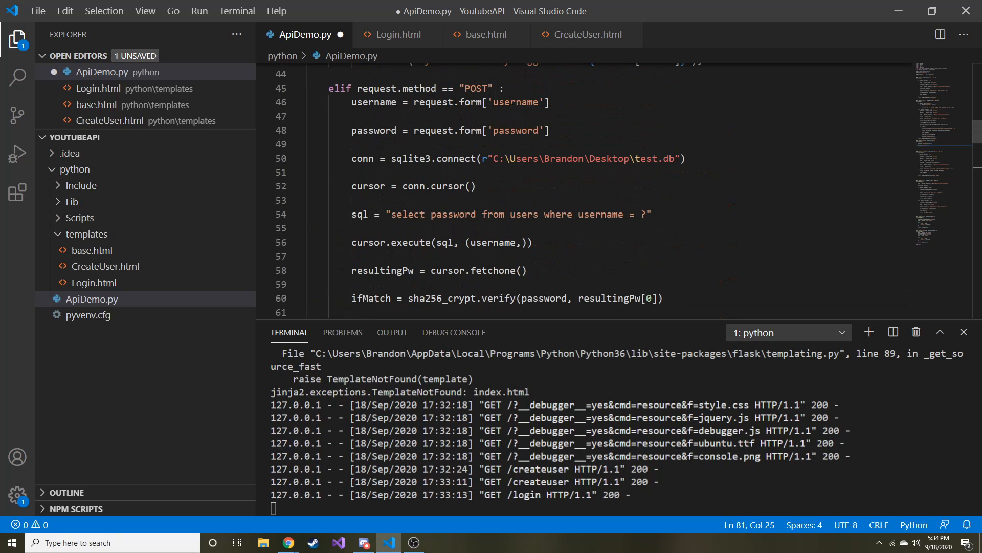
scroll("down", 3)
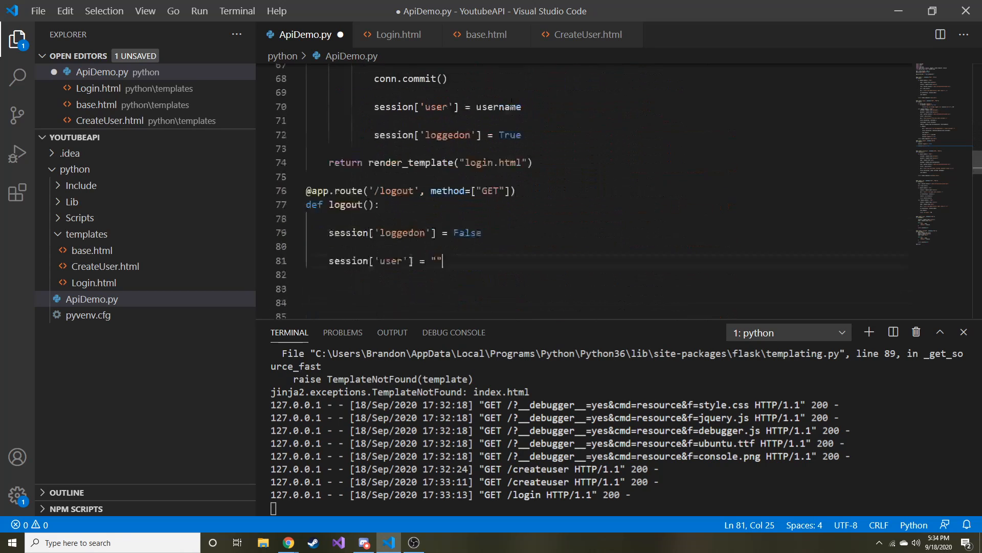
key("ctrl+s")
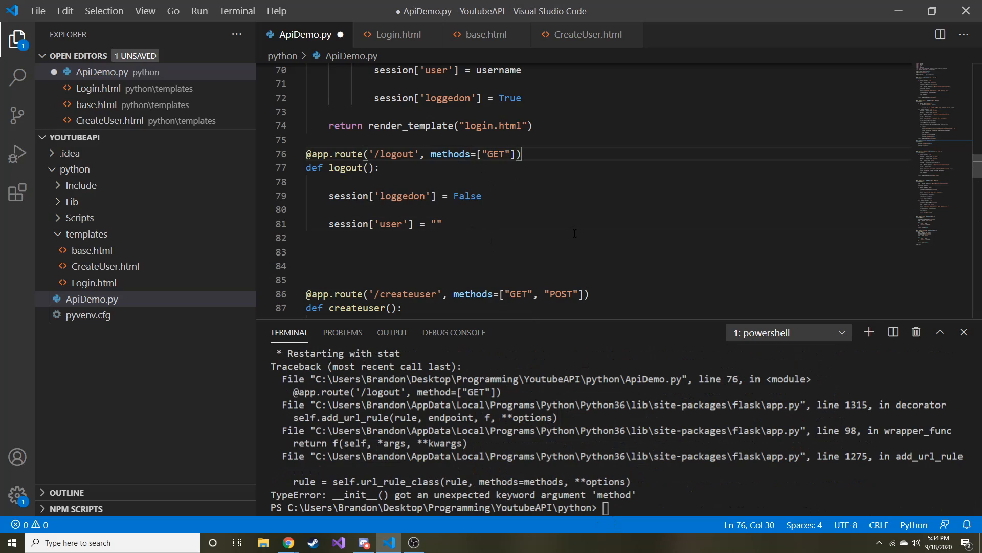
key("ctrl+s")
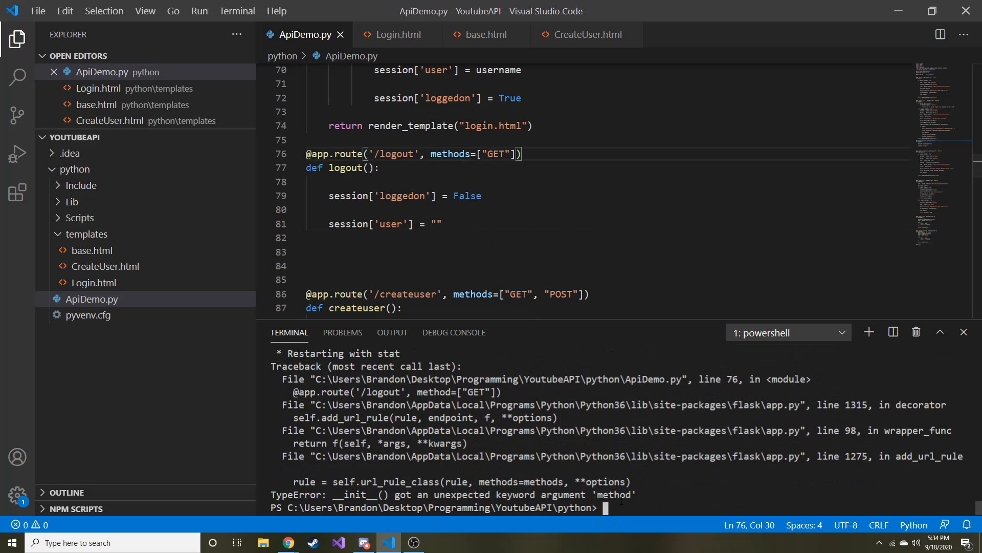
type("python .\\ApiDemo.py")
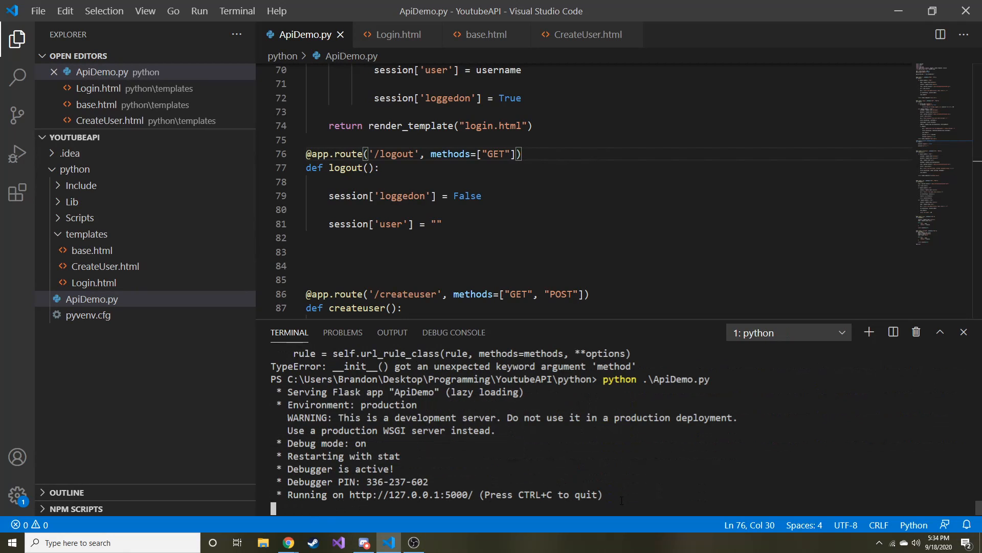
mouse_move(413, 245)
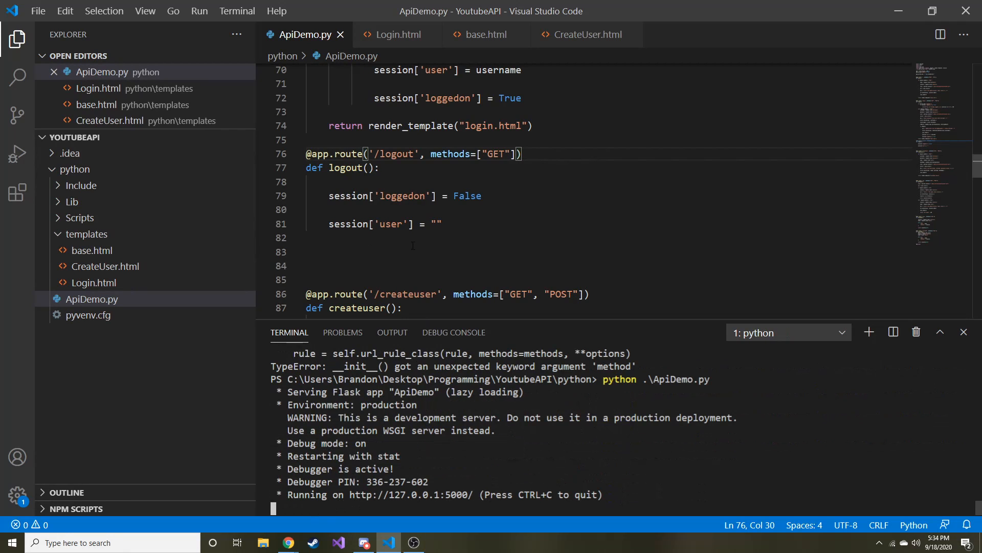
left_click(442, 223)
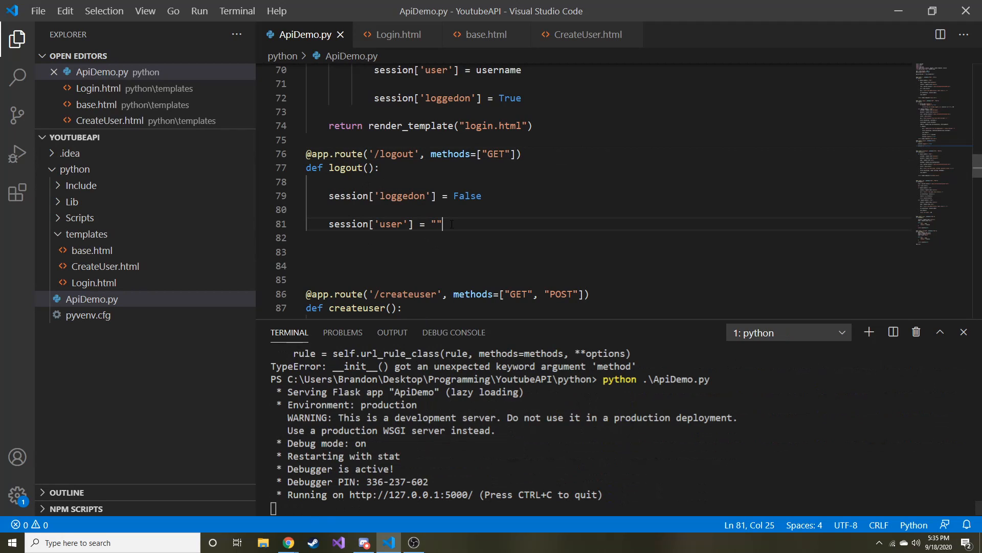
Step: Make logout() return render_template("login.html") on line 83 so the server reloads
type("return")
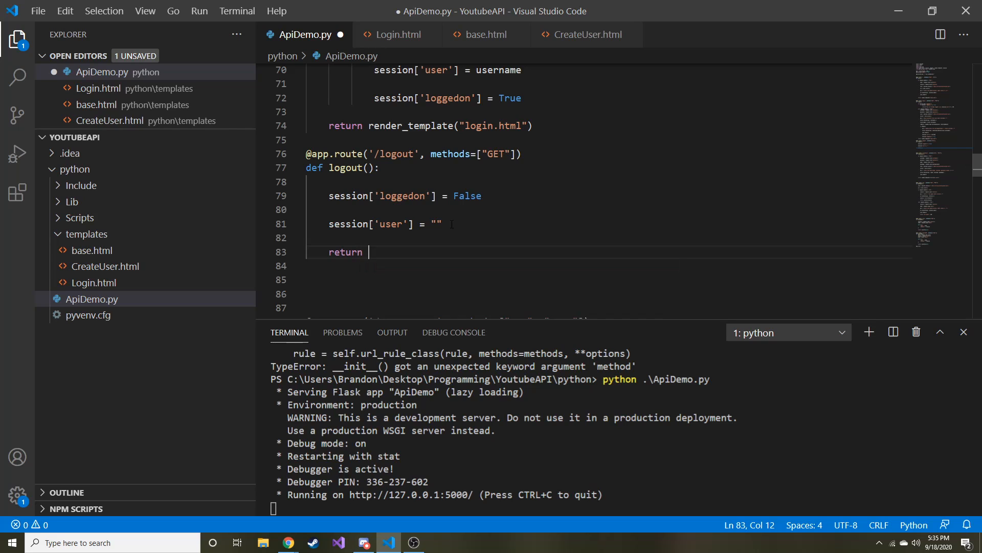
type("/")
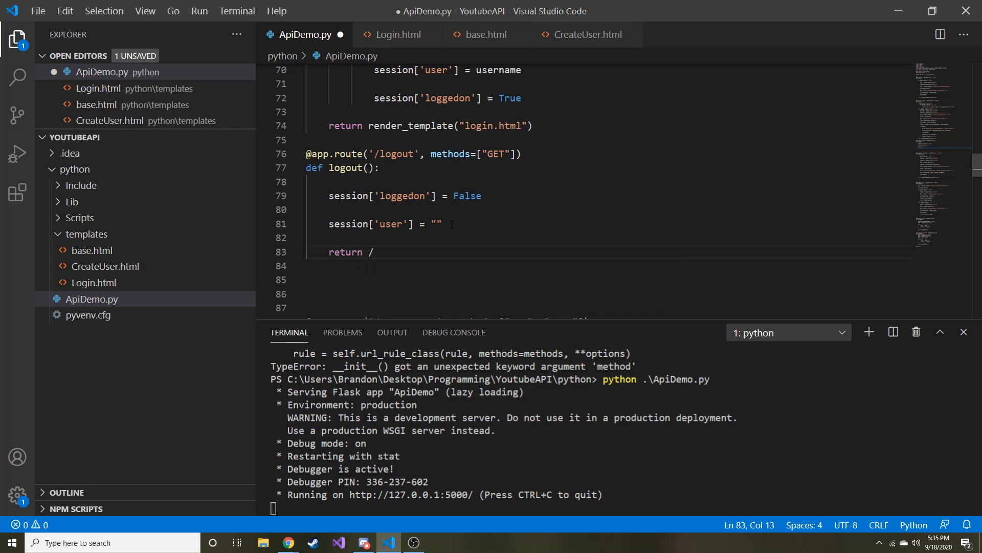
key("Backspace")
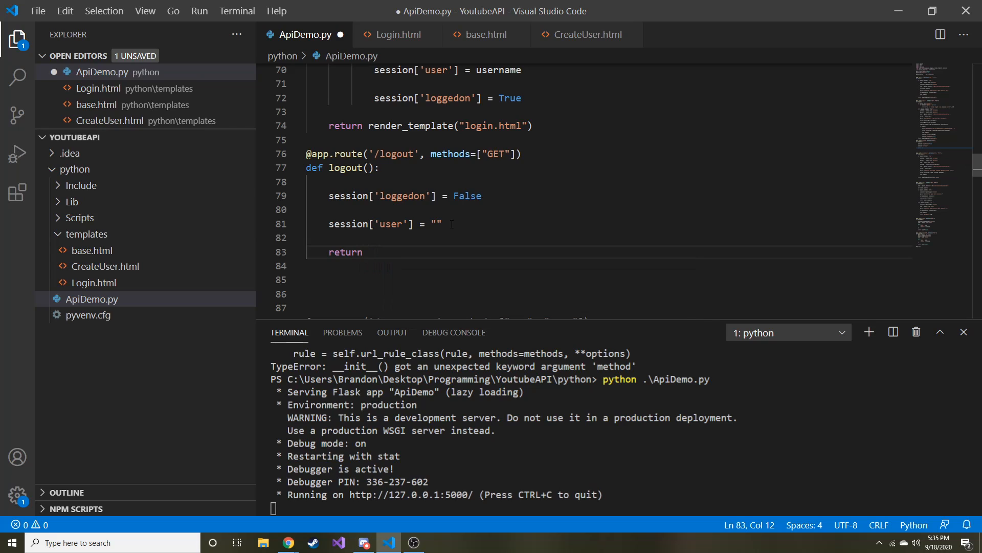
type("render_template")
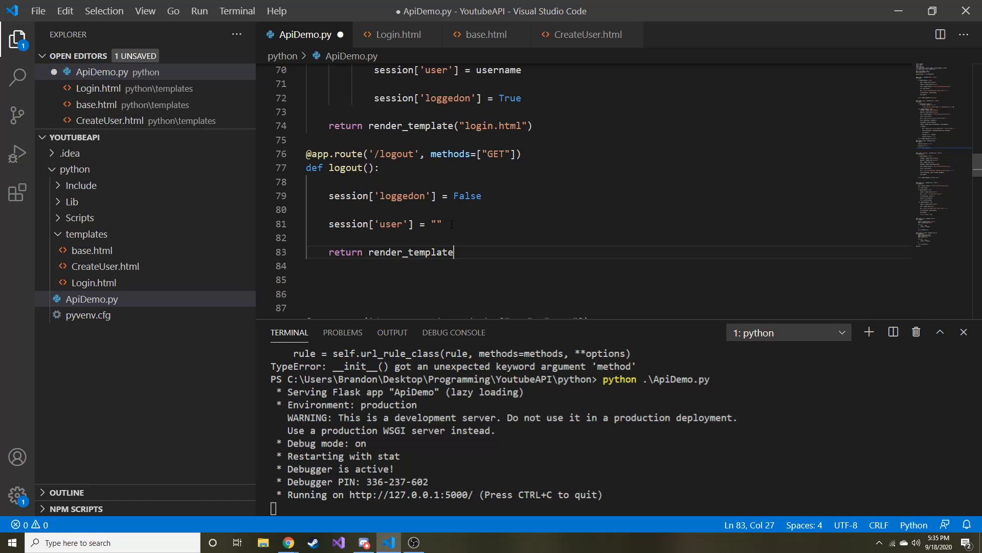
type("(\"line\")")
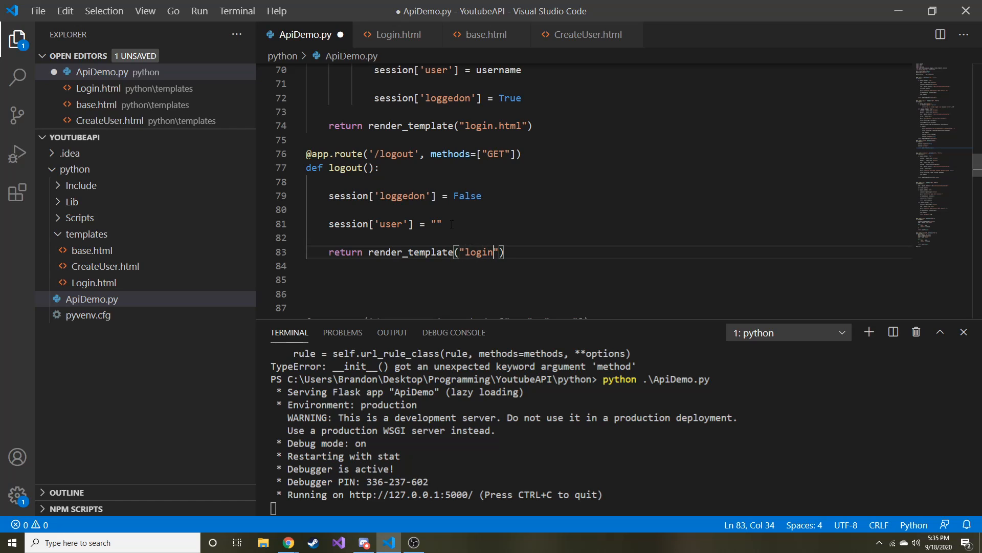
type(".html")
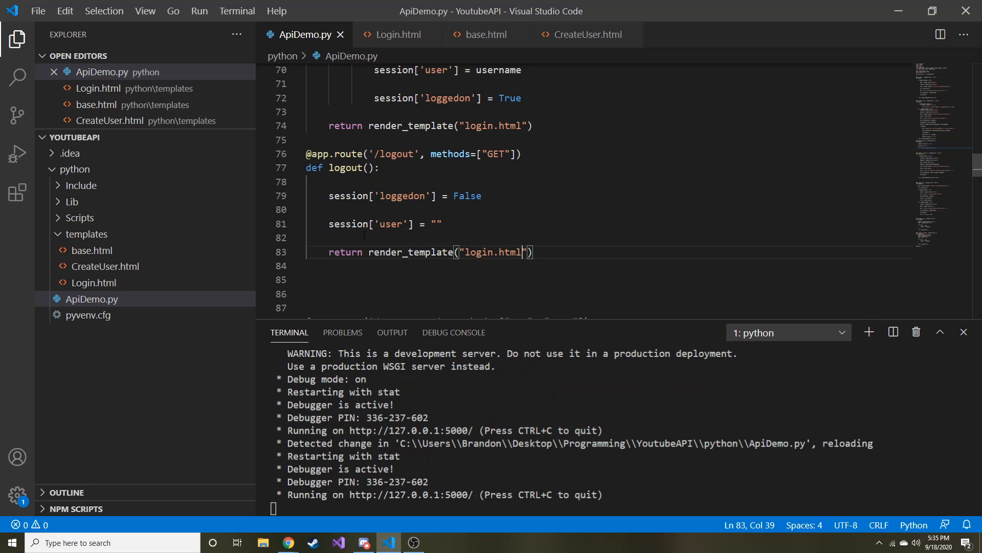
double_click(493, 252)
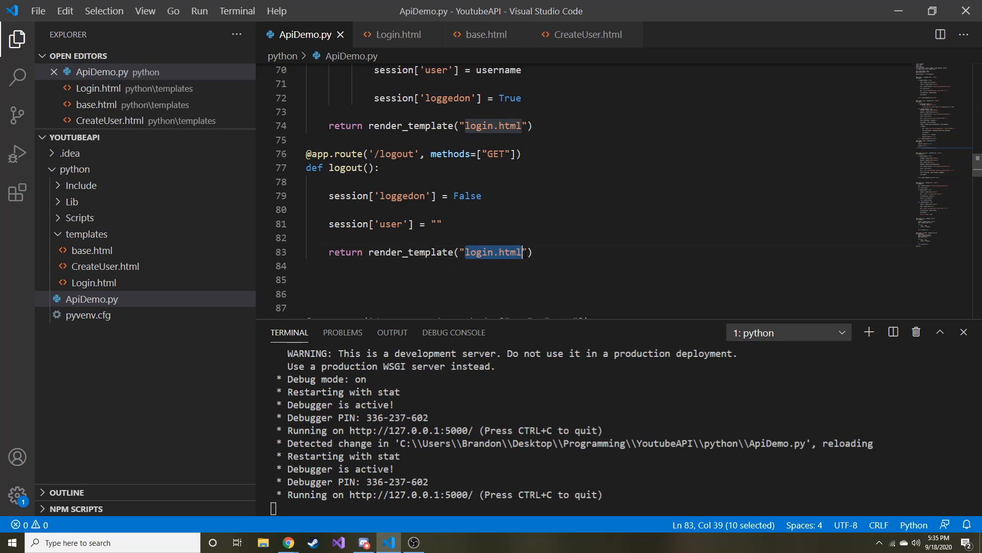
mouse_move(148, 243)
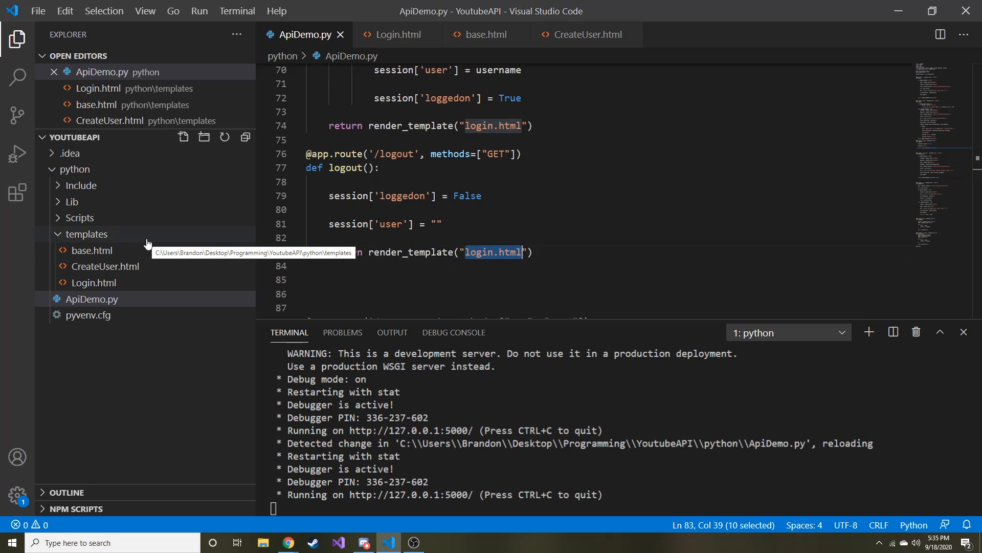
mouse_move(291, 199)
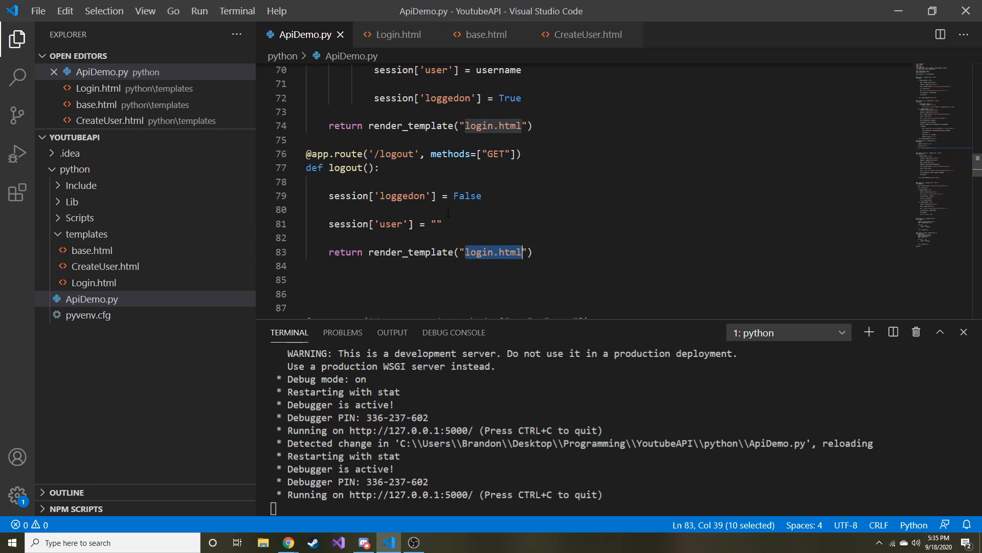
mouse_move(90, 190)
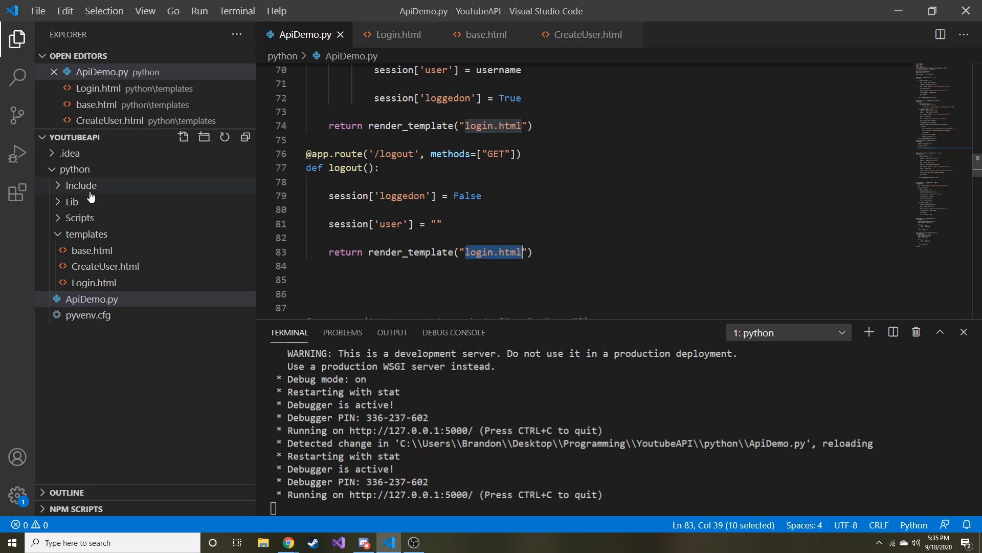
scroll("up", 3)
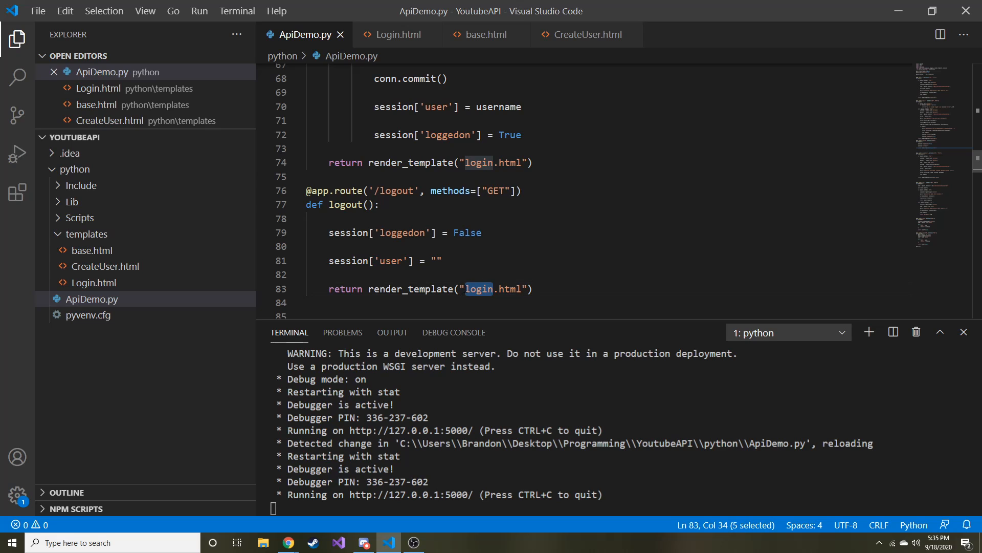
mouse_move(287, 542)
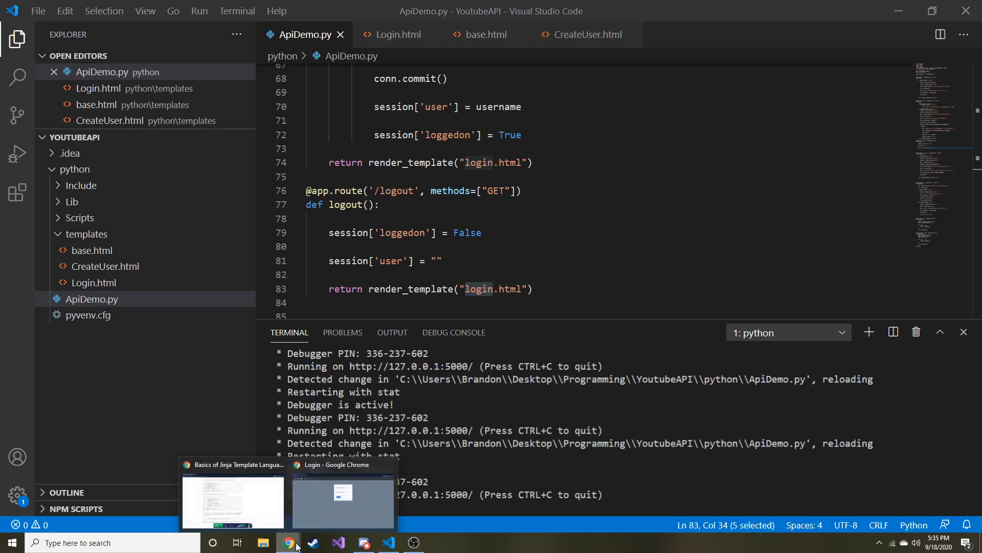
Step: Log in on the site's Login page with username 'coding' and submit
left_click(342, 495)
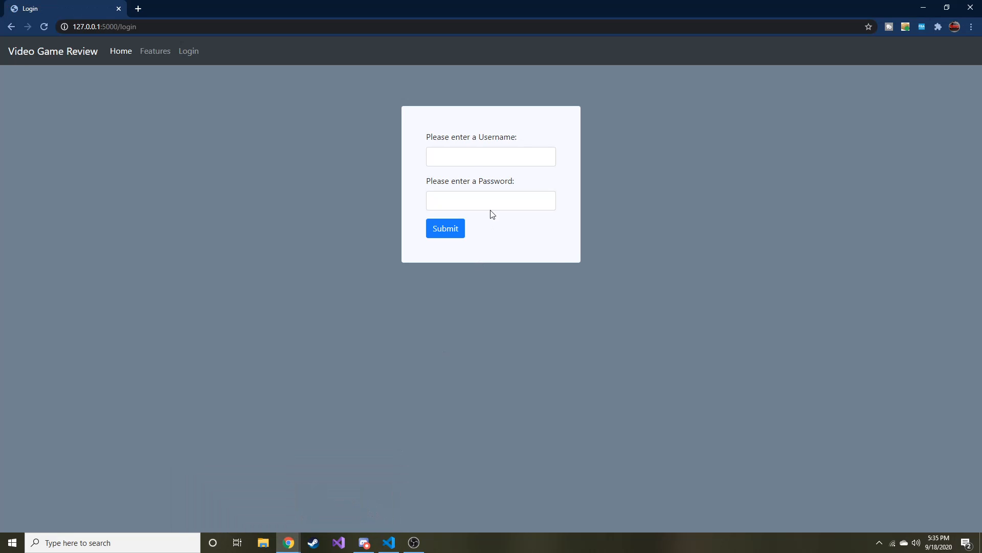
left_click(491, 157)
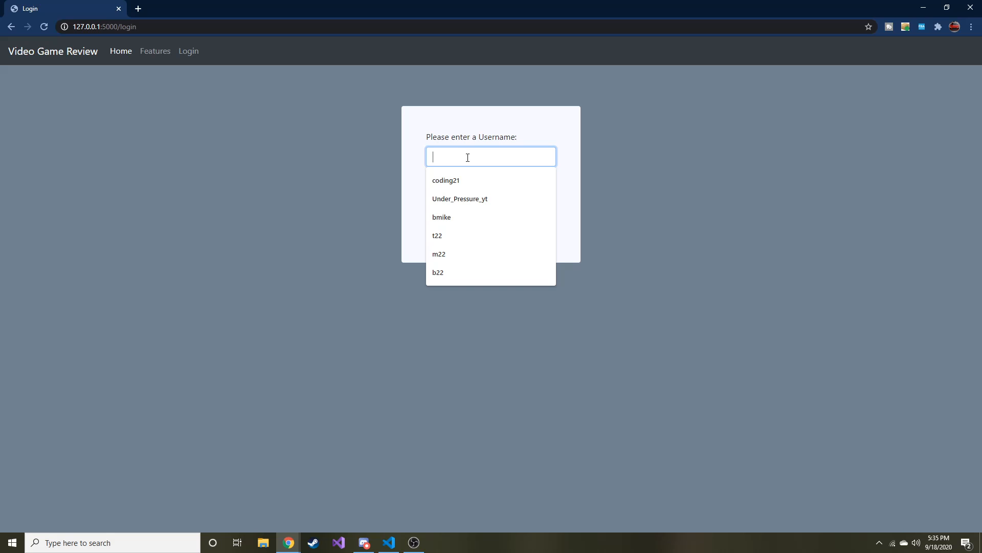
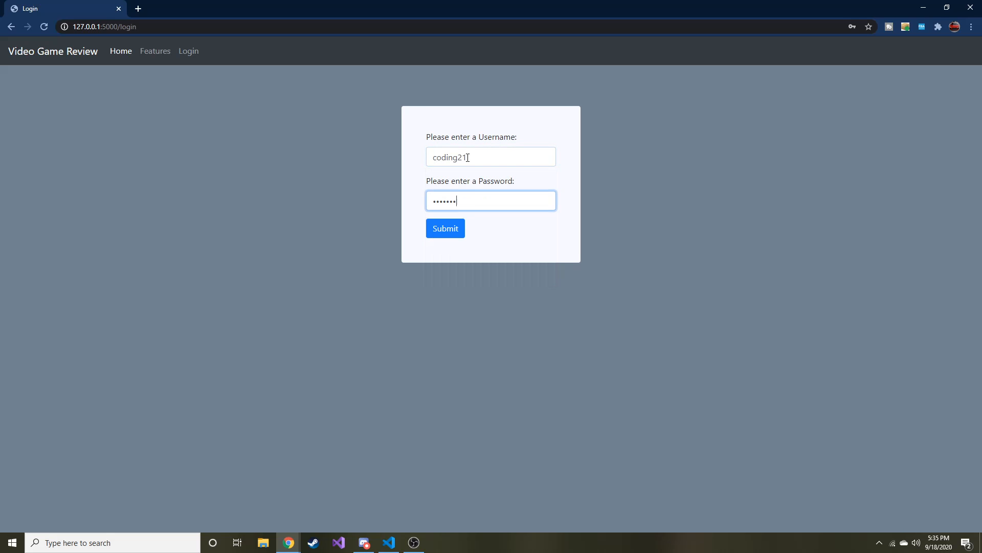
left_click(445, 229)
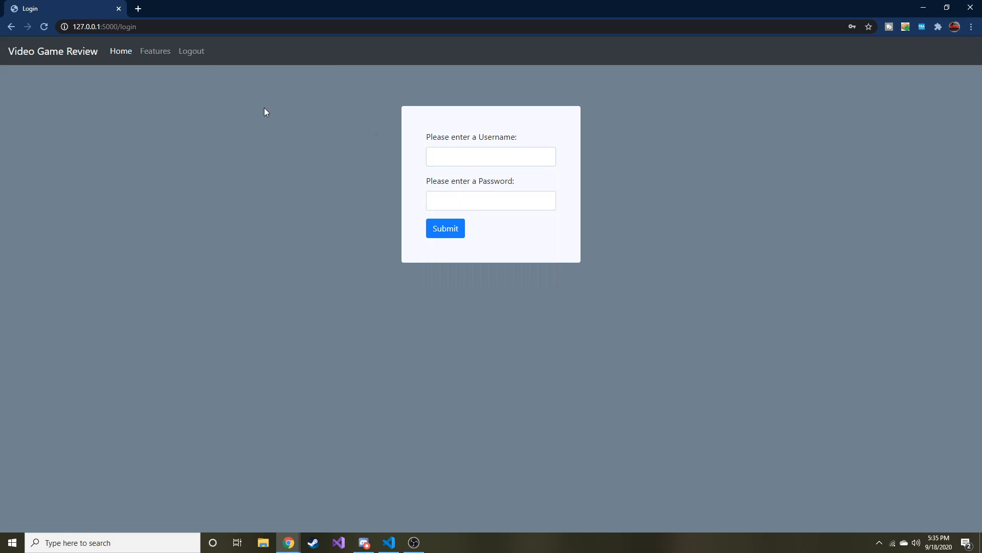
mouse_move(191, 51)
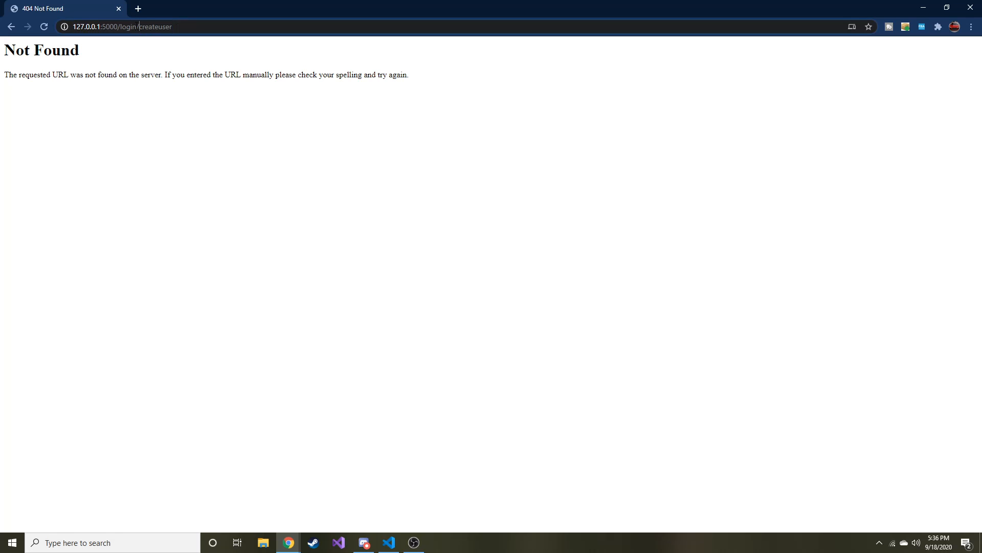
Step: Fix the address to /createuser and log out via the navbar Logout link
double_click(128, 26)
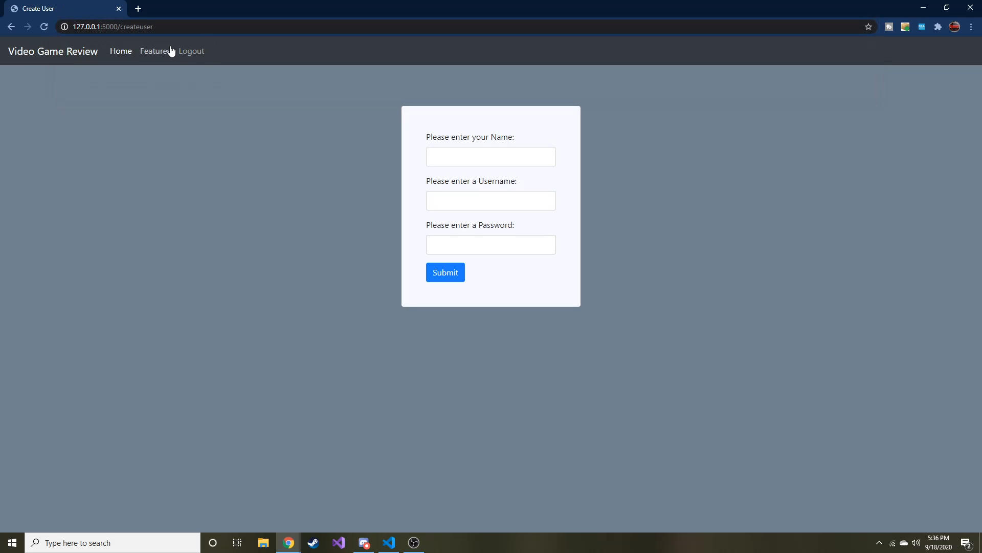
left_click(190, 51)
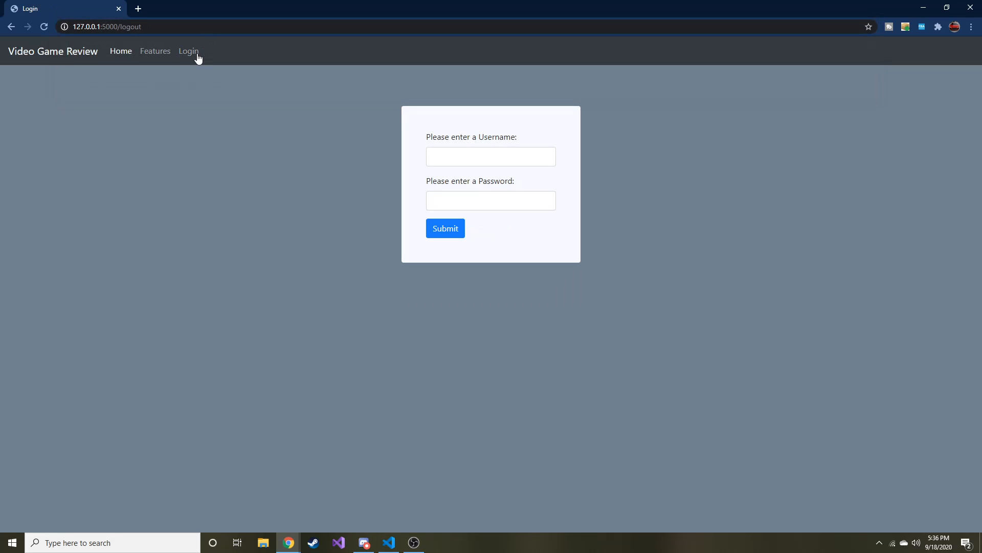
mouse_move(498, 171)
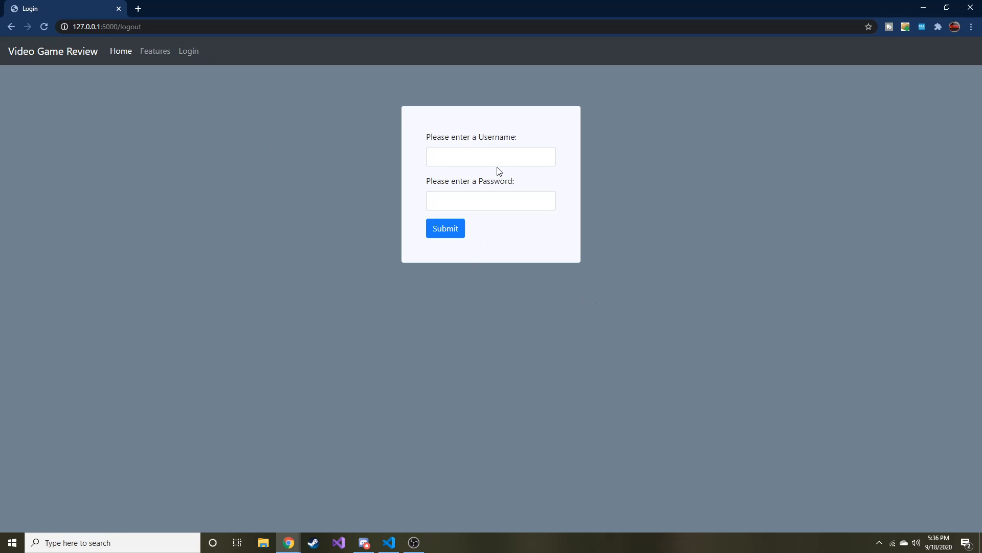
left_click(388, 542)
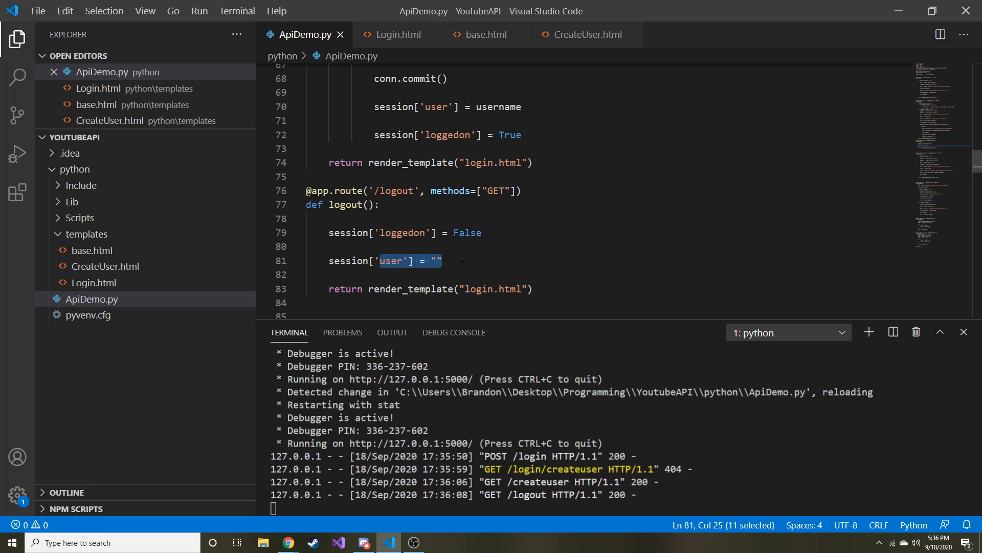
Step: Reopen base.html in VS Code and highlight the navbar's else branch on line 26
left_click(439, 260)
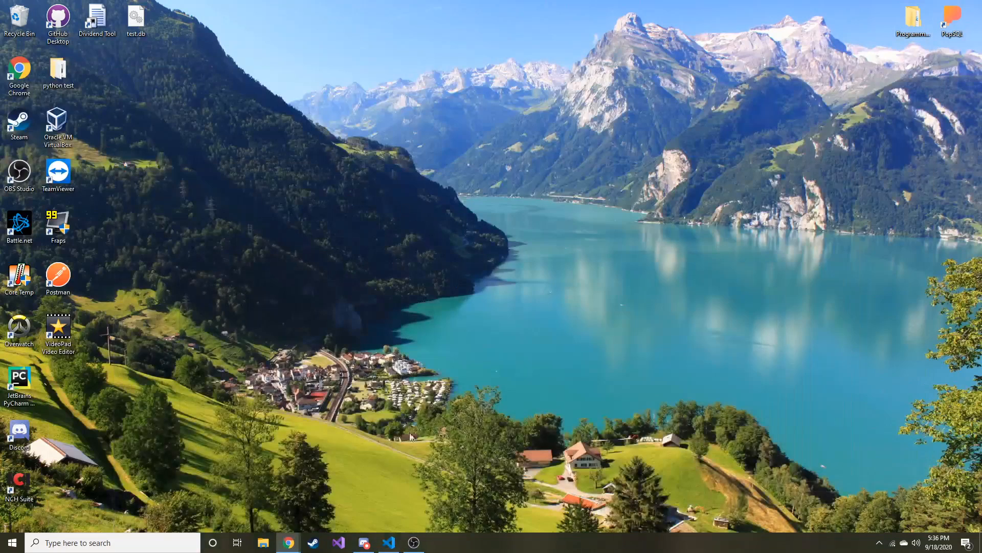
left_click(388, 542)
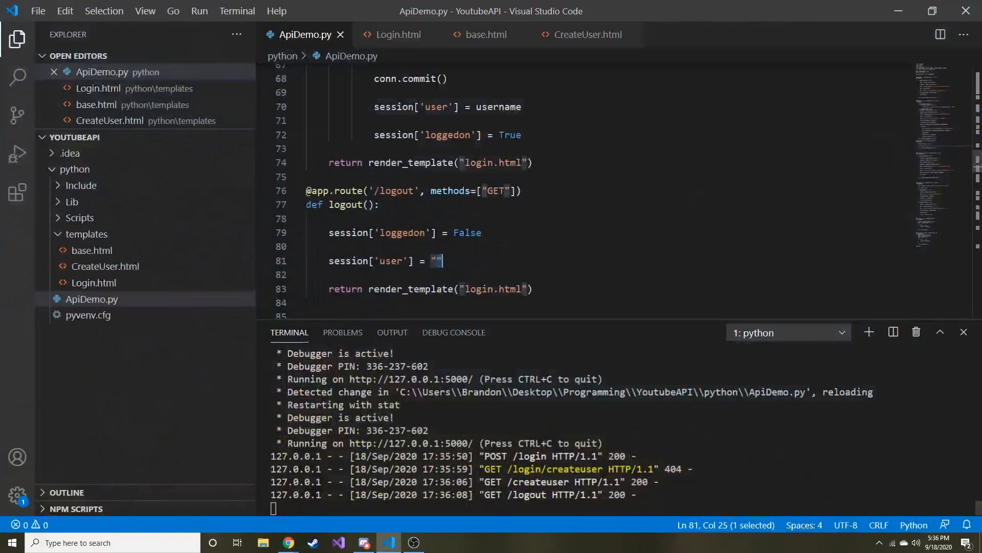
left_click(485, 34)
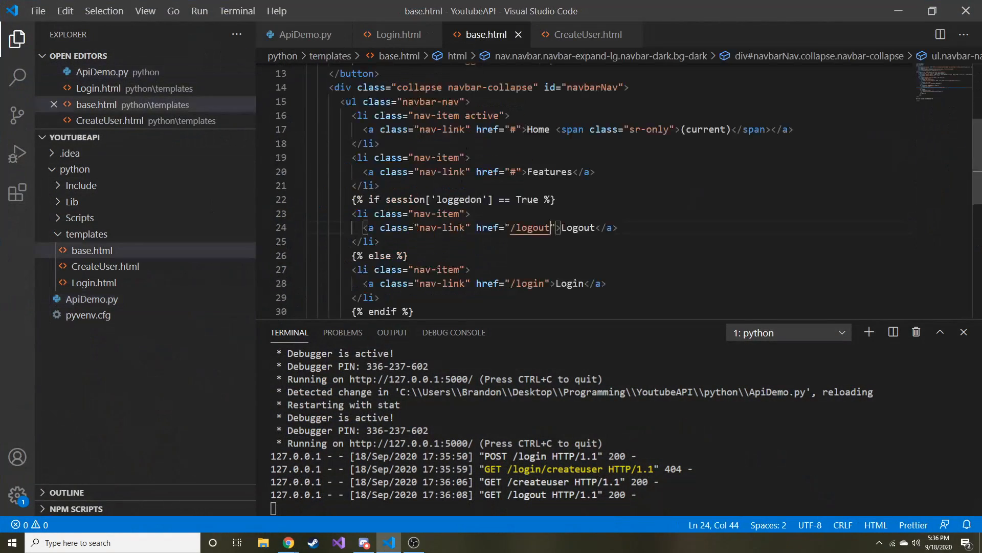
double_click(381, 256)
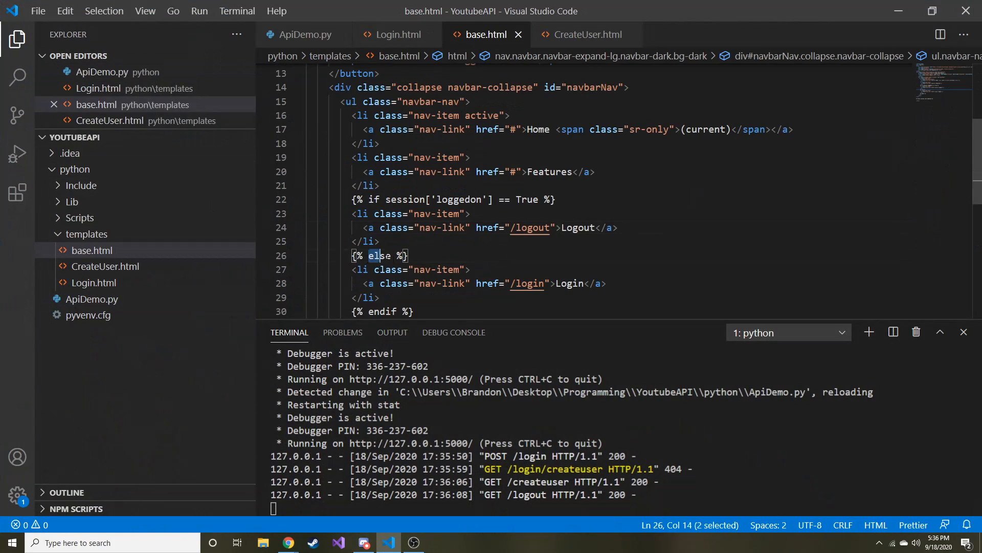